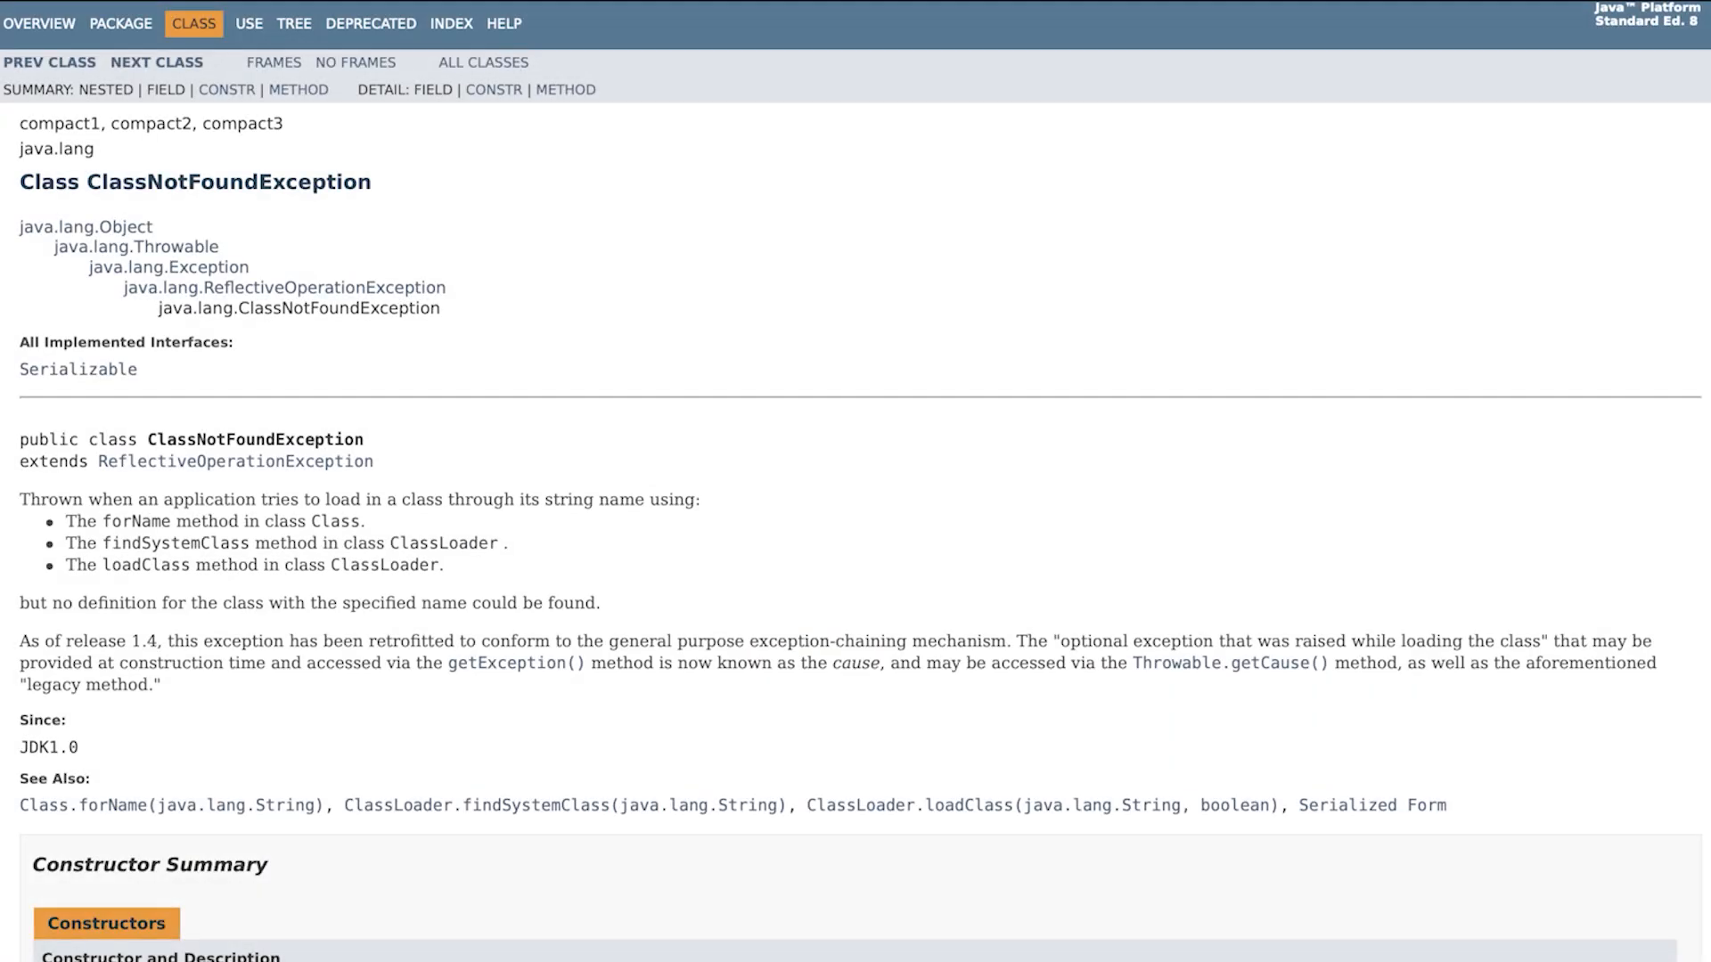
Step: Expand MyLib to show packages p1 and p2, expand MyLibTest's sources, and open MyLibTest.java
{"action": "scroll", "scroll_direction": "down", "scroll_amount": 3}
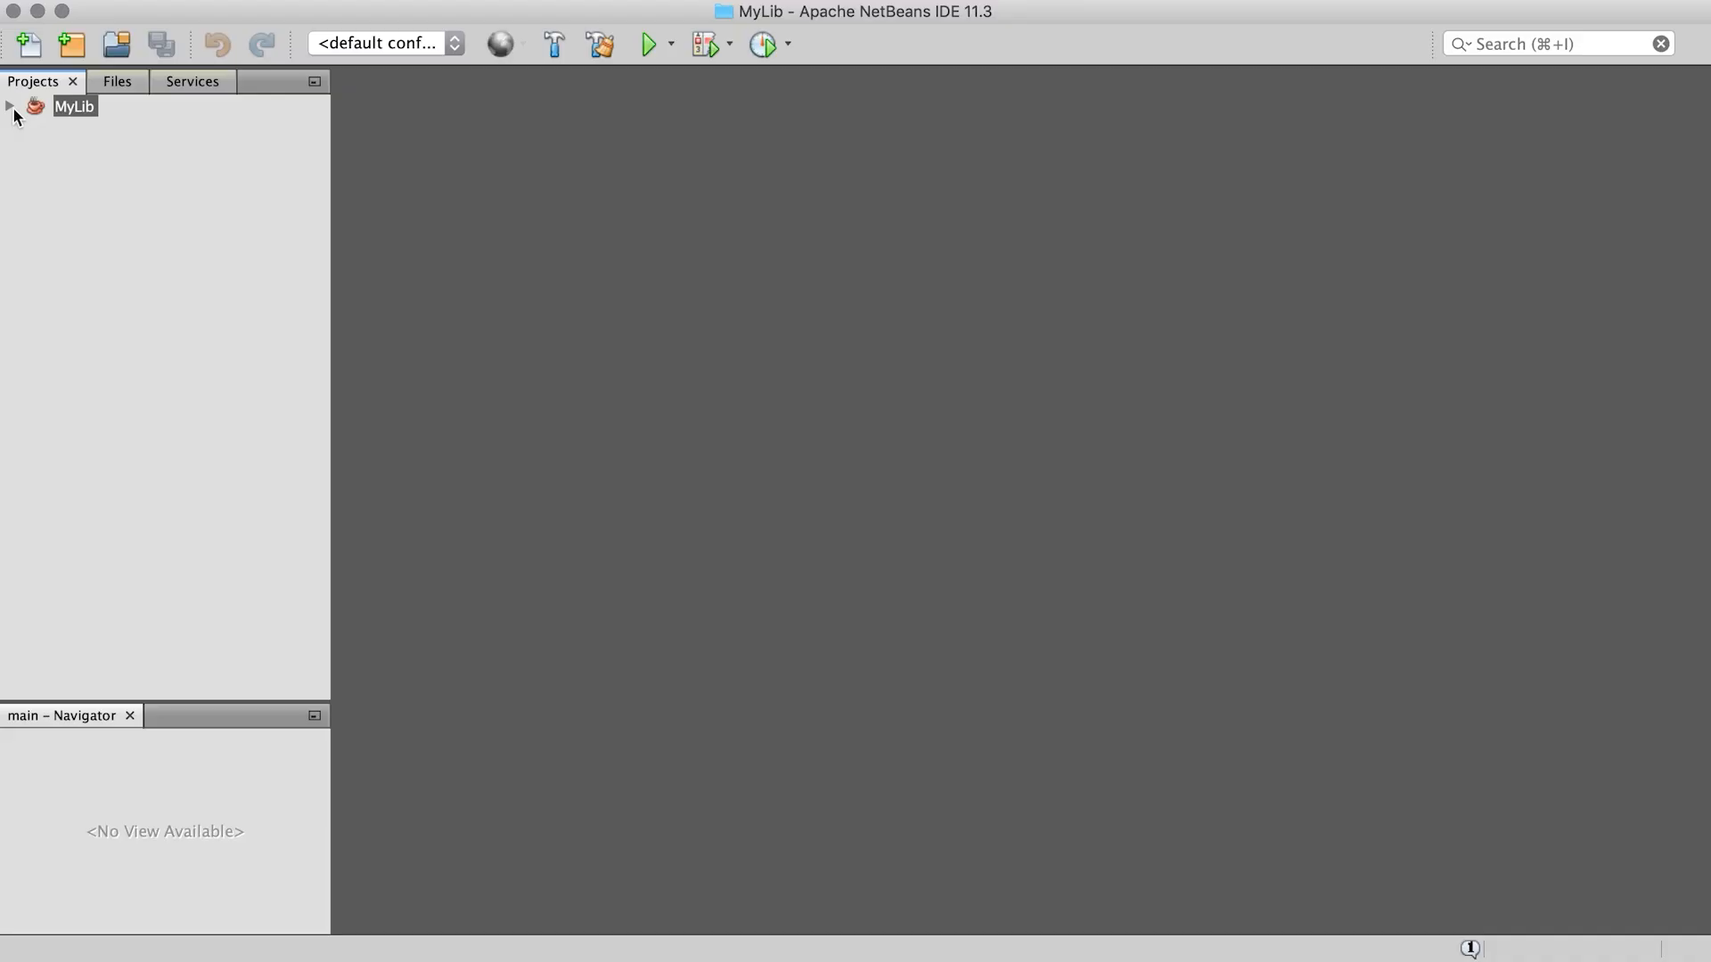
{"action": "left_click", "coordinate": [9, 106]}
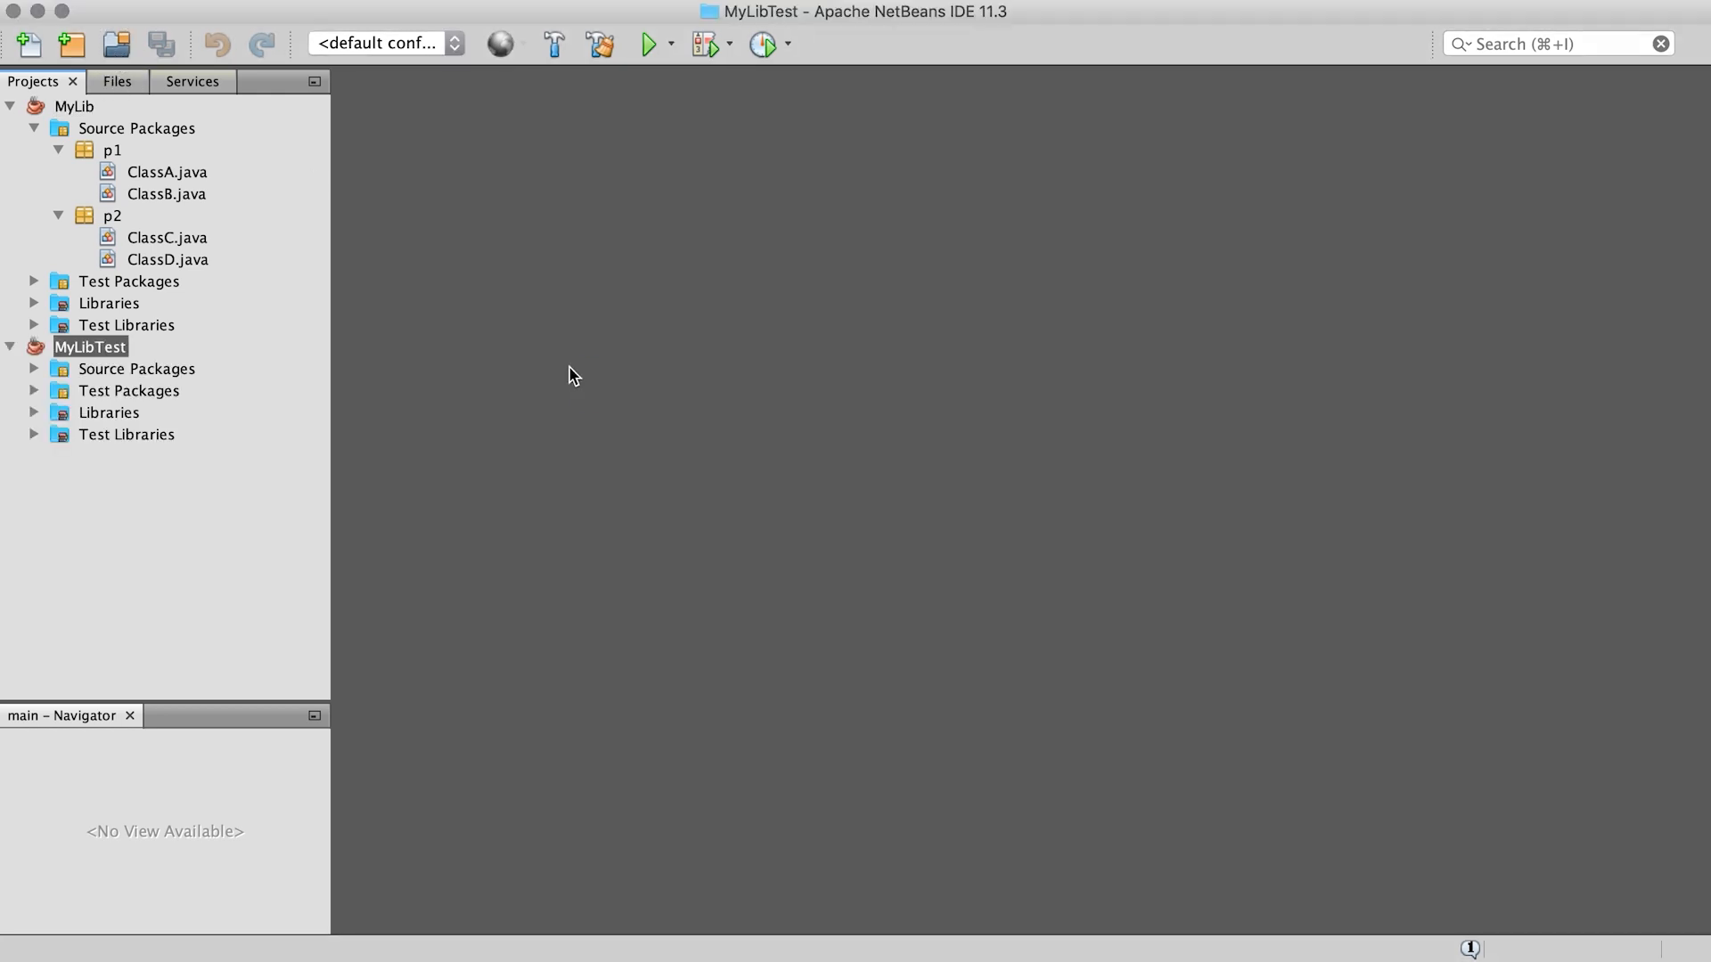
{"action": "left_click", "coordinate": [34, 369]}
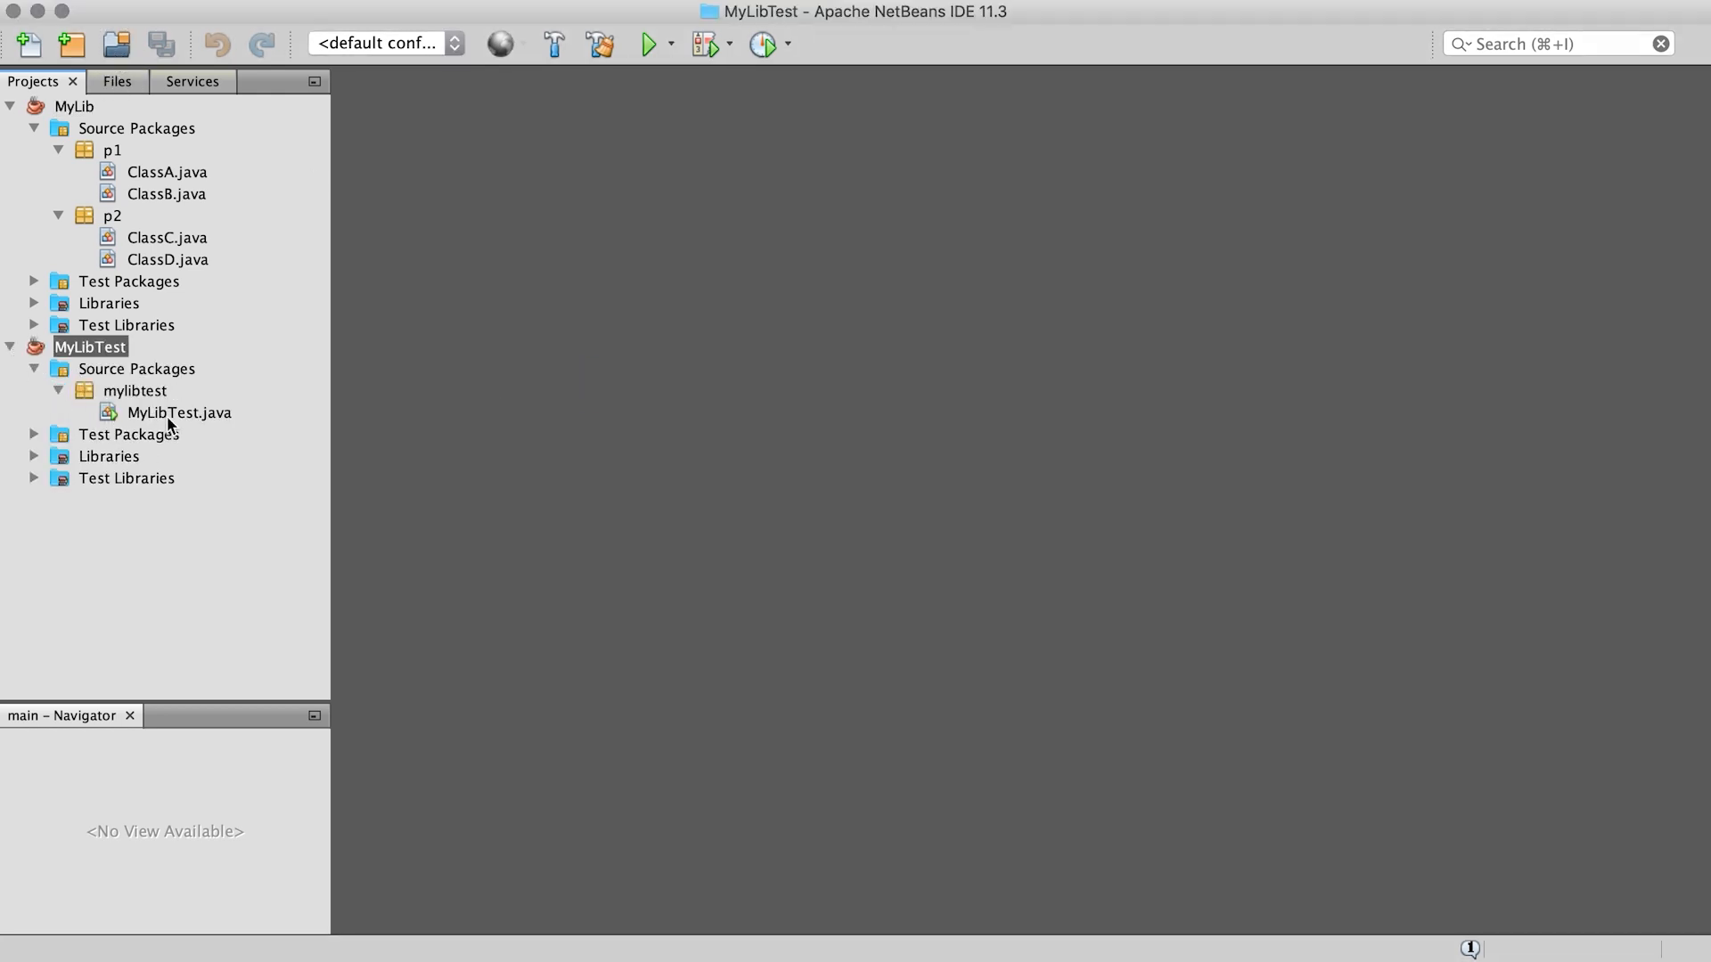
{"action": "double_click", "coordinate": [179, 412]}
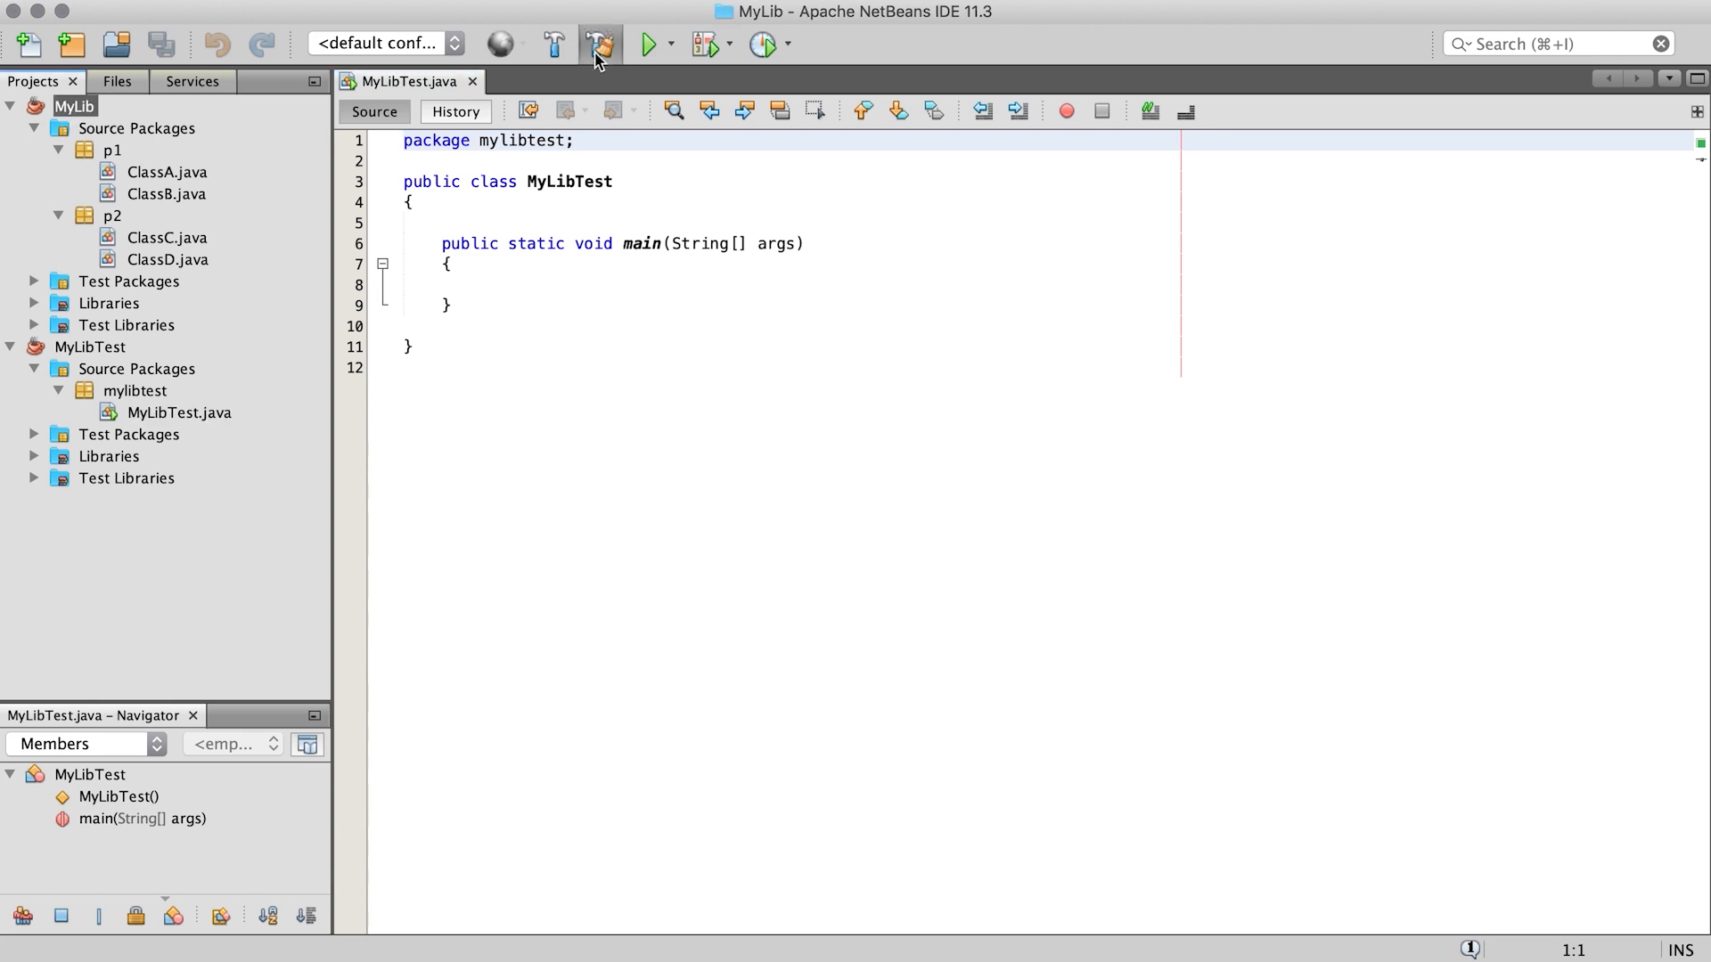
Step: Clean and build MyLib, then write Class.forName("p1.ClassA") in main wrapped in a try-catch
{"action": "left_click", "coordinate": [597, 44]}
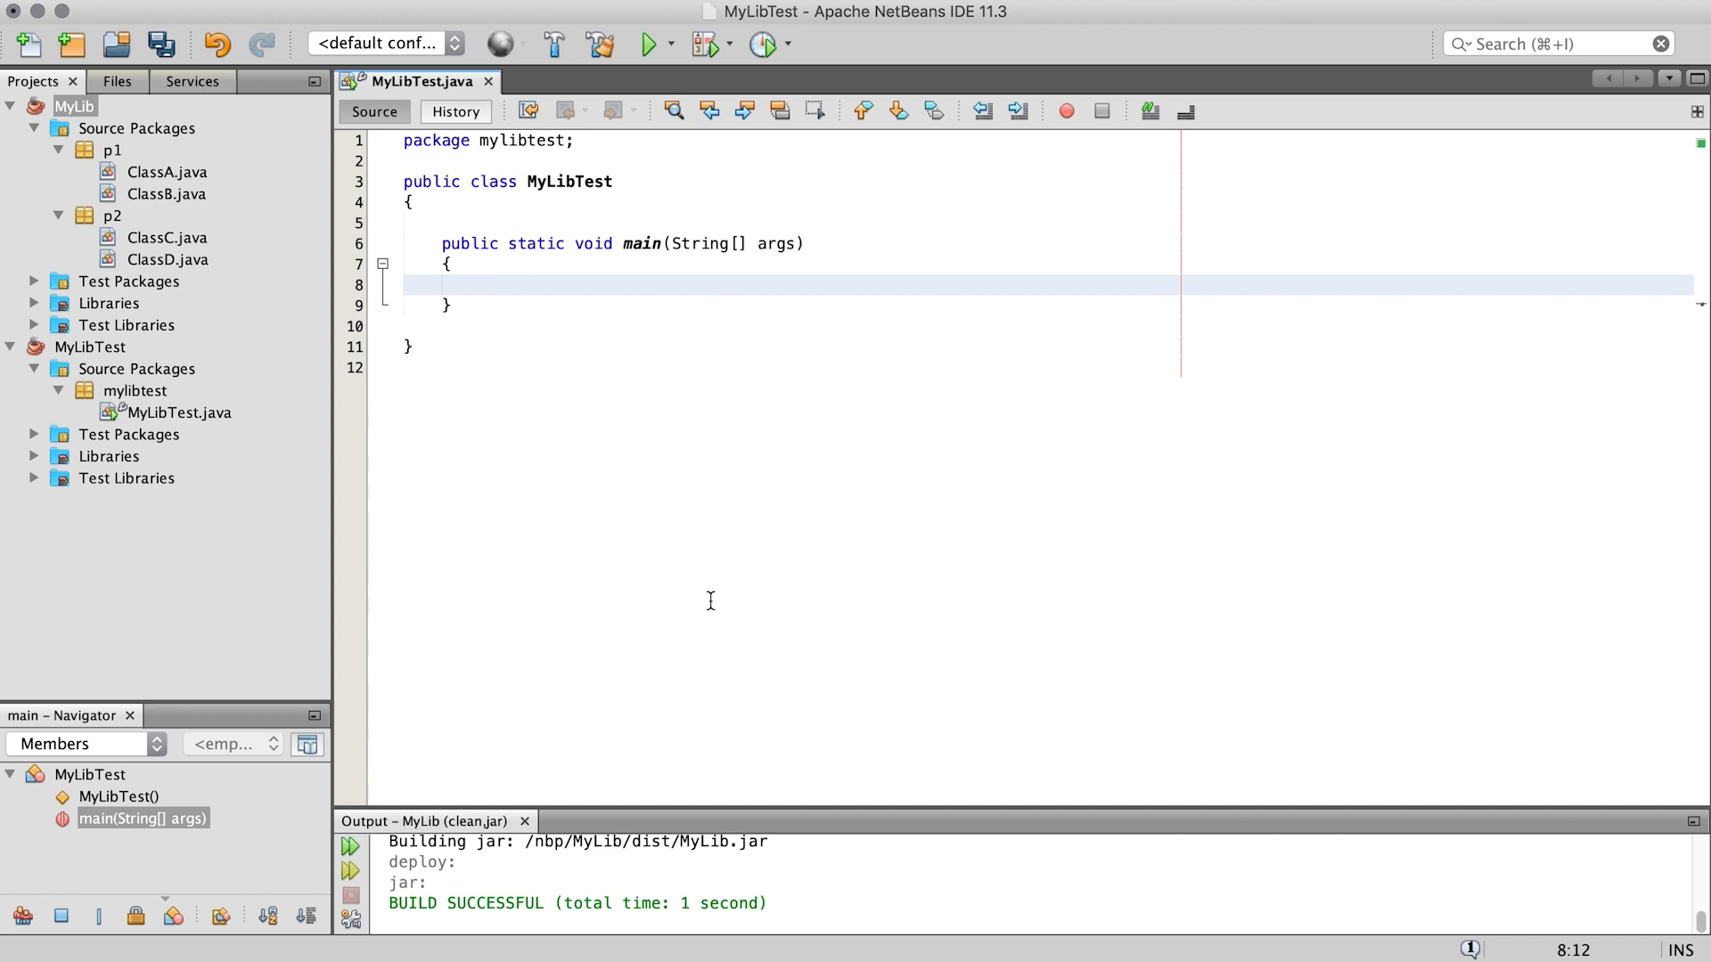
{"action": "type", "text": "Class.forName(\"p1.ClassA\");"}
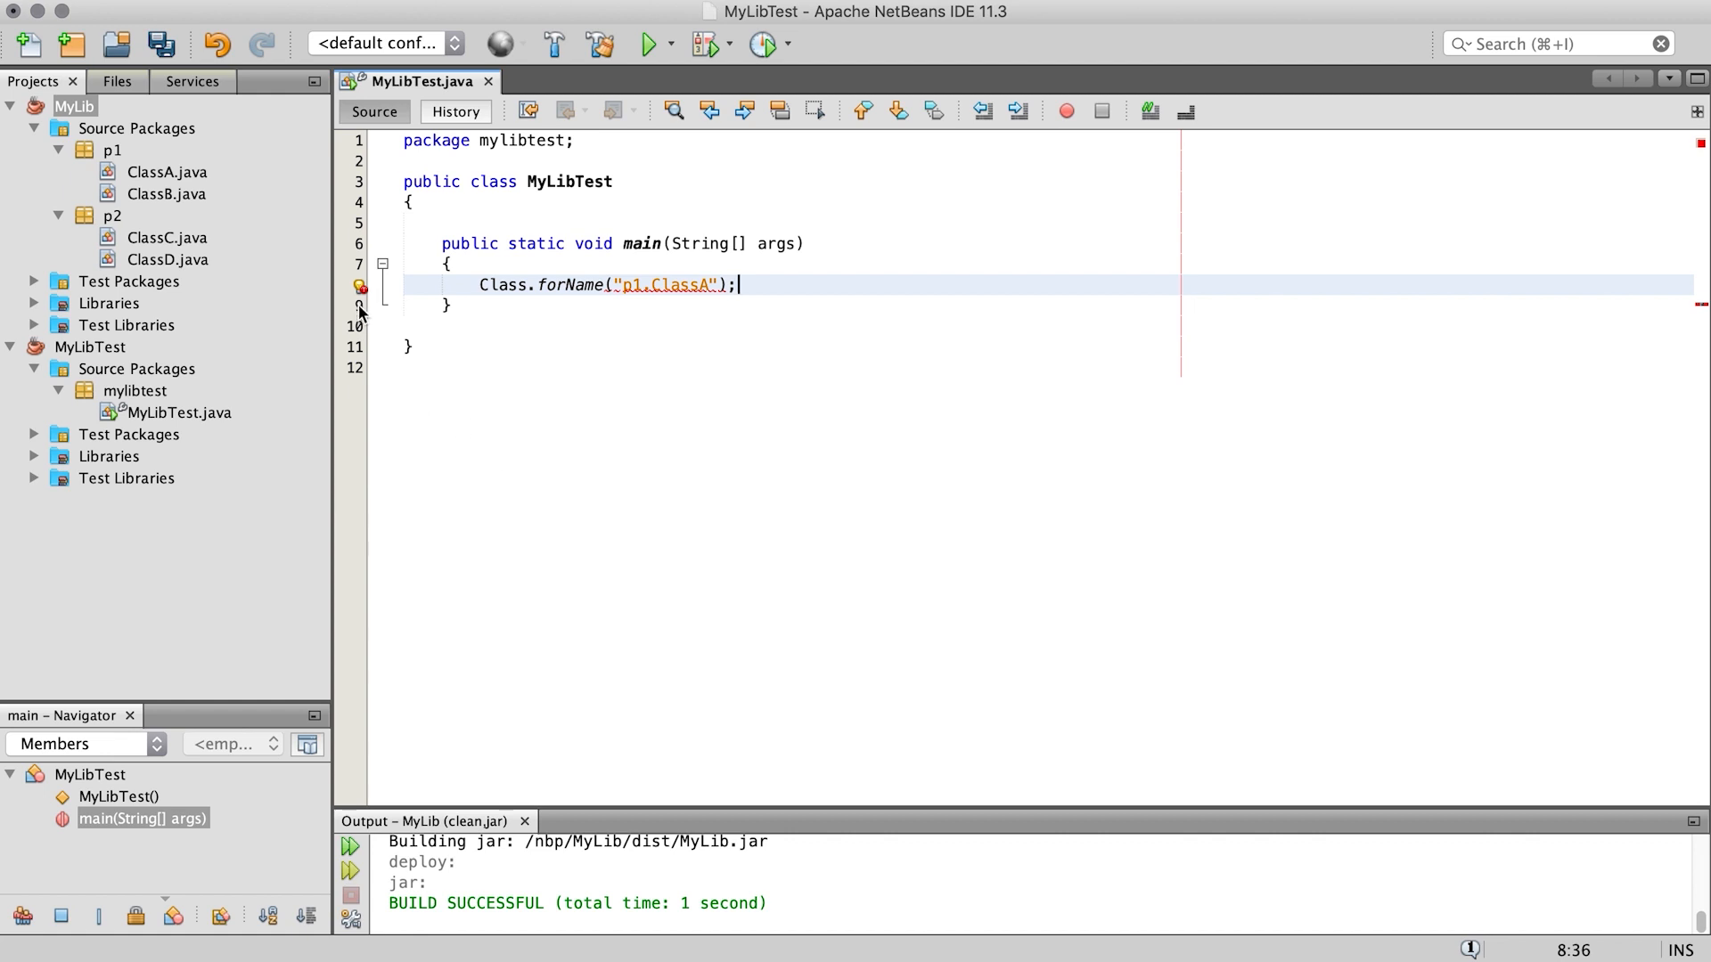
{"action": "left_click", "coordinate": [361, 286]}
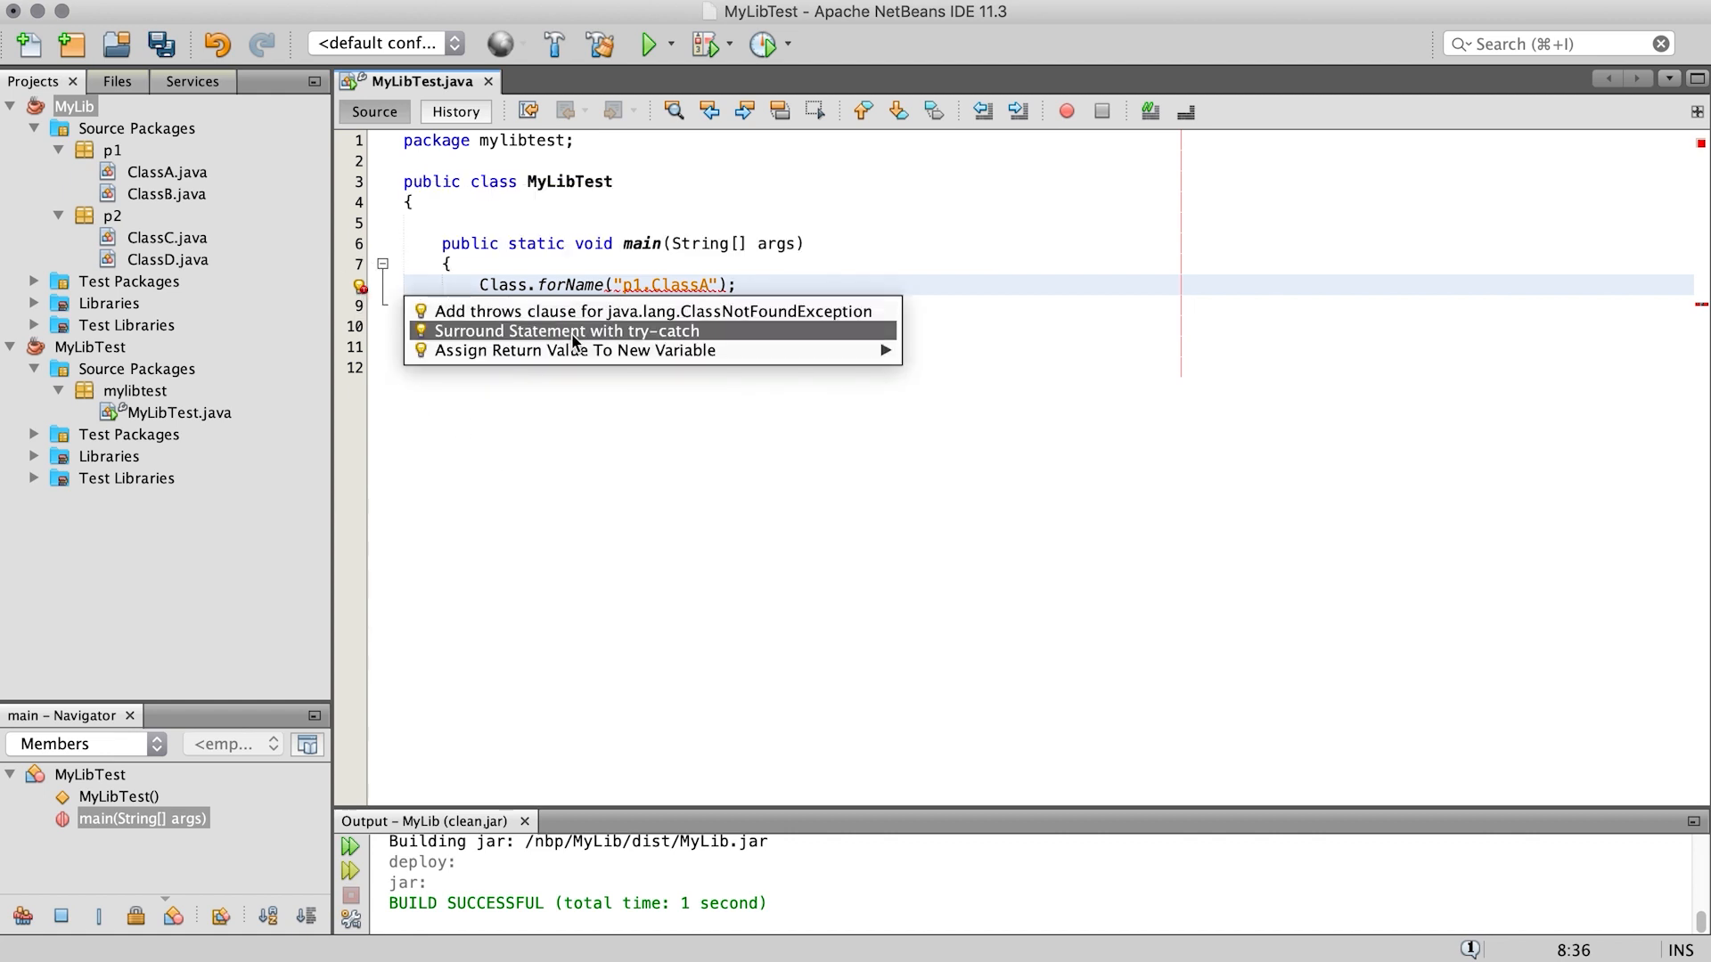
{"action": "left_click", "coordinate": [564, 330]}
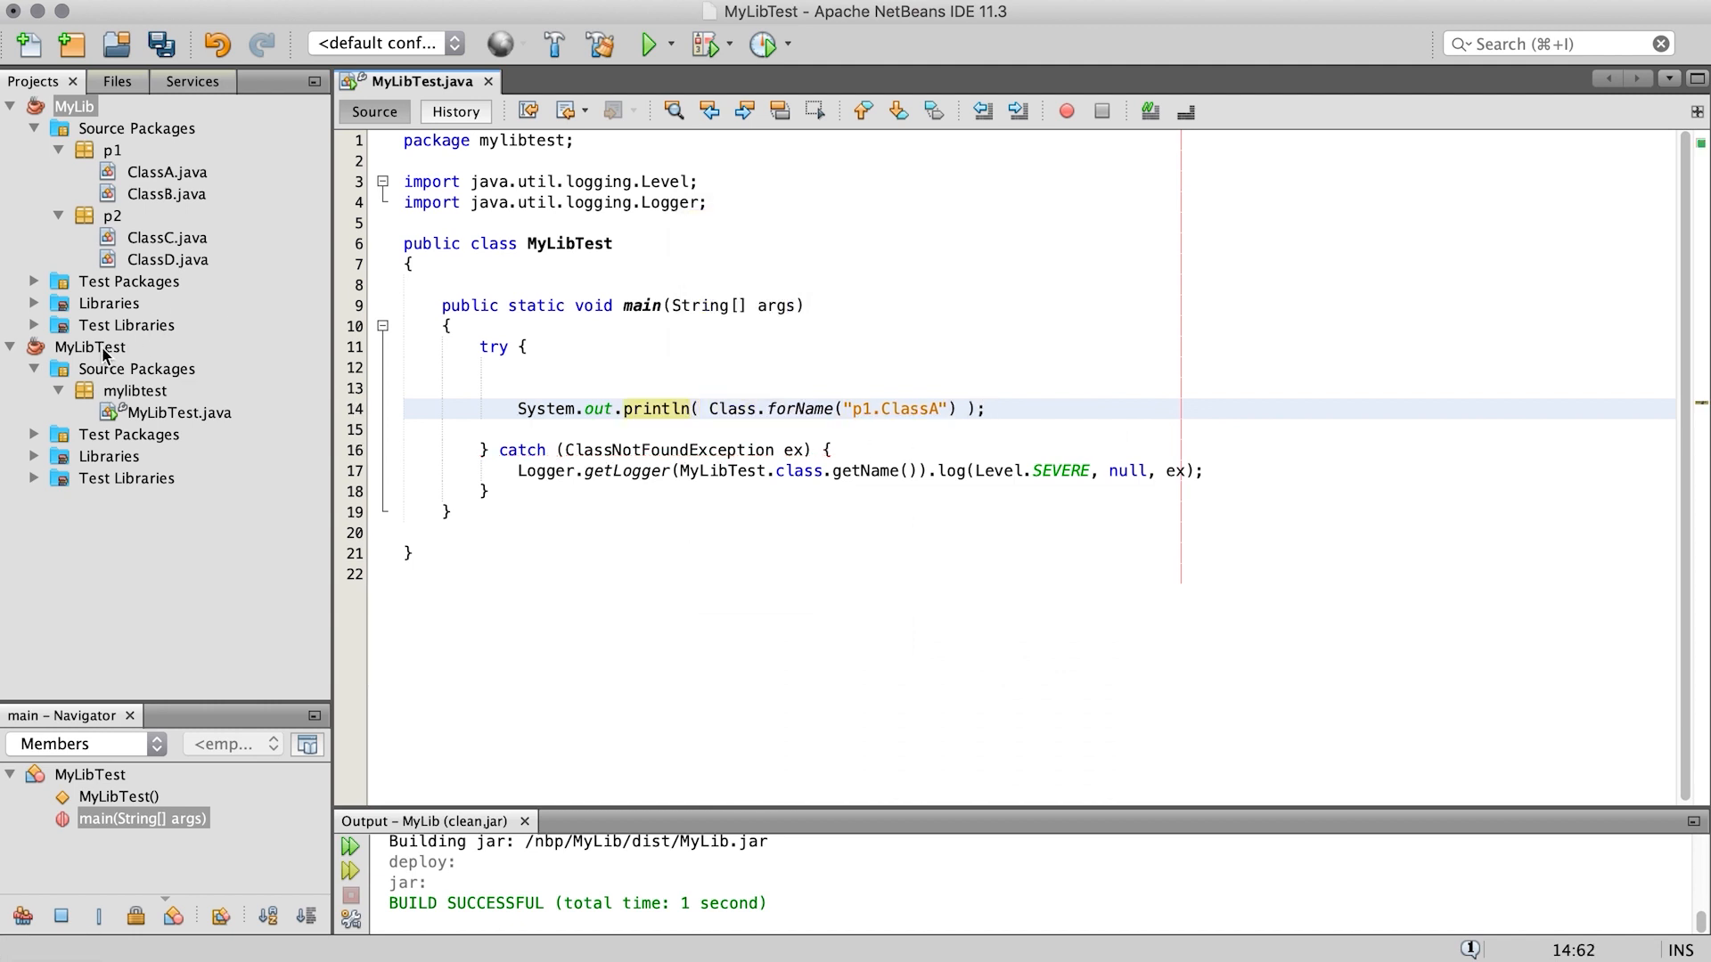
{"action": "left_click", "coordinate": [645, 44]}
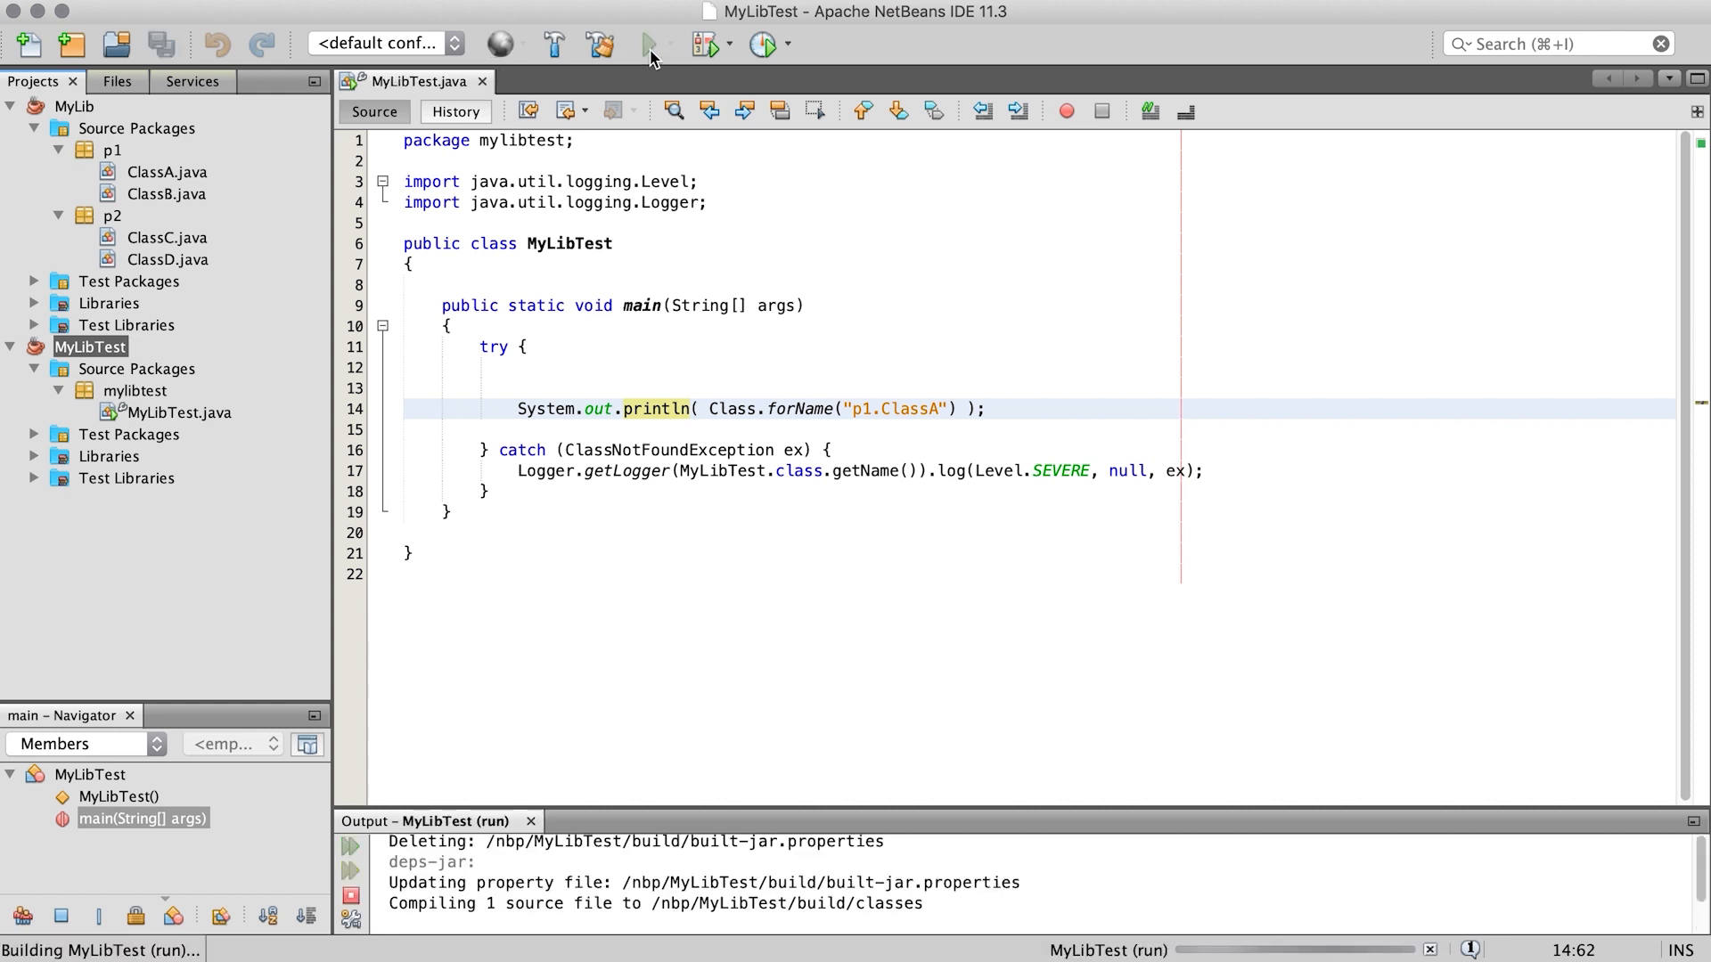
Step: Run MyLibTest and observe the ClassNotFoundException for p1.ClassA in the output
{"action": "left_click", "coordinate": [648, 44]}
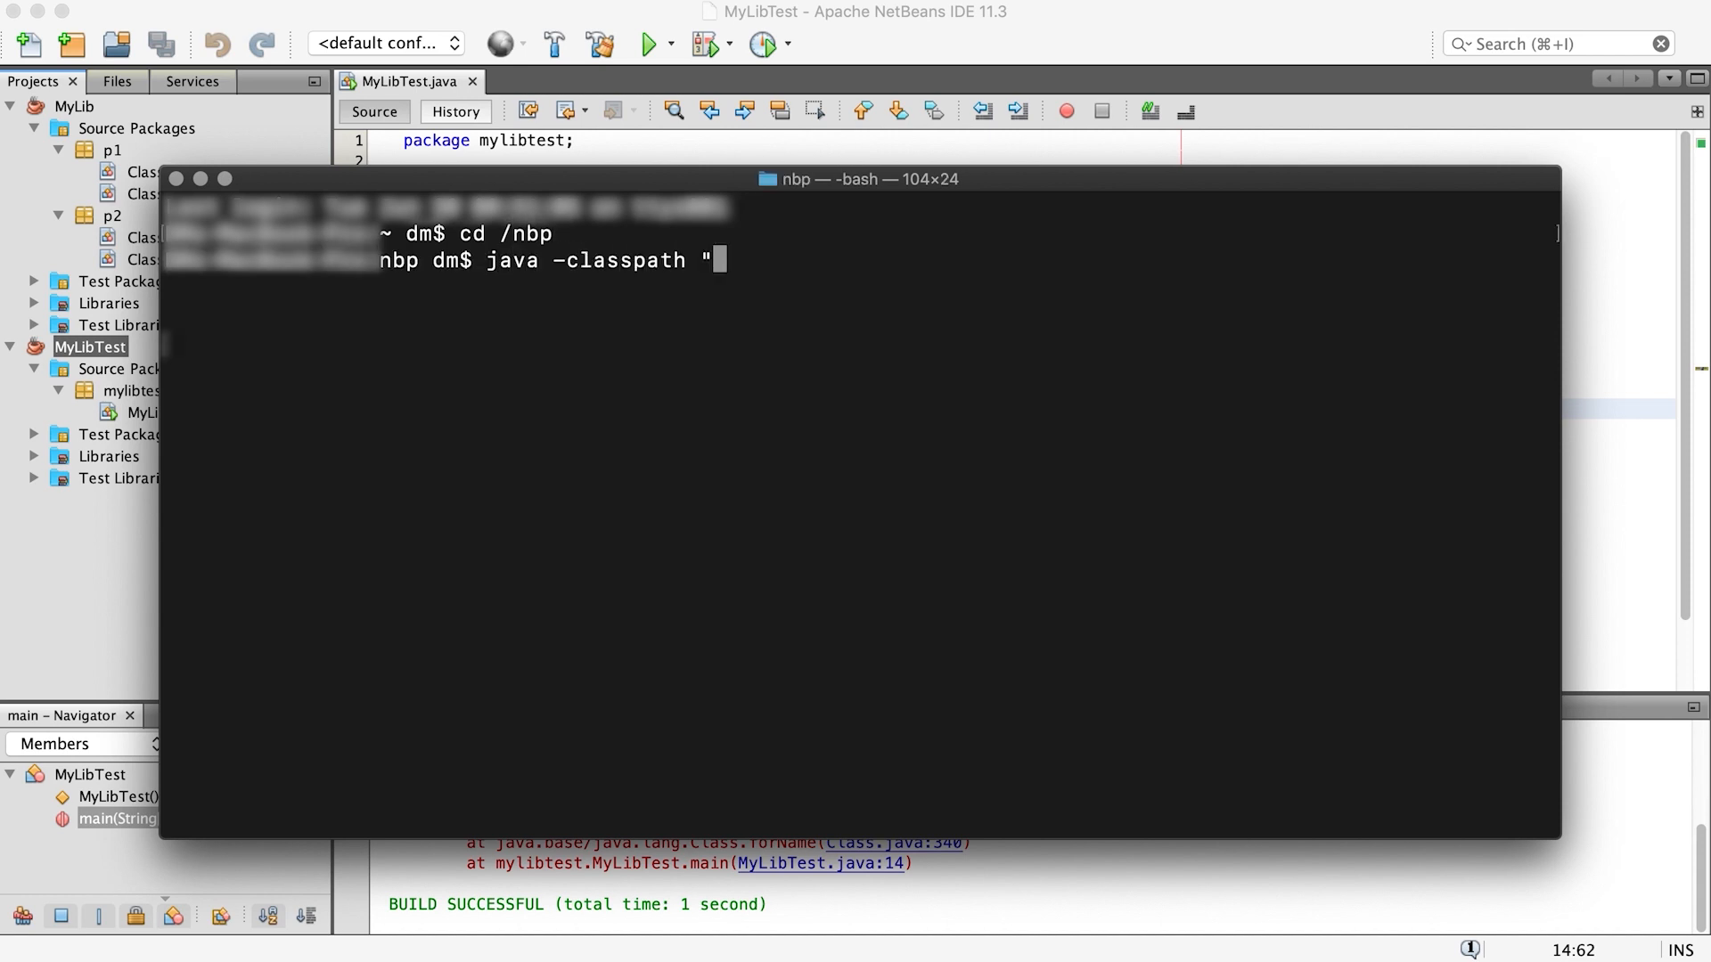
Step: Compose java -classpath "mylibtest/build/classes:mylib/dist/mylib.jar" in the nbp folder
{"action": "type", "text": "mylibtest/build\""}
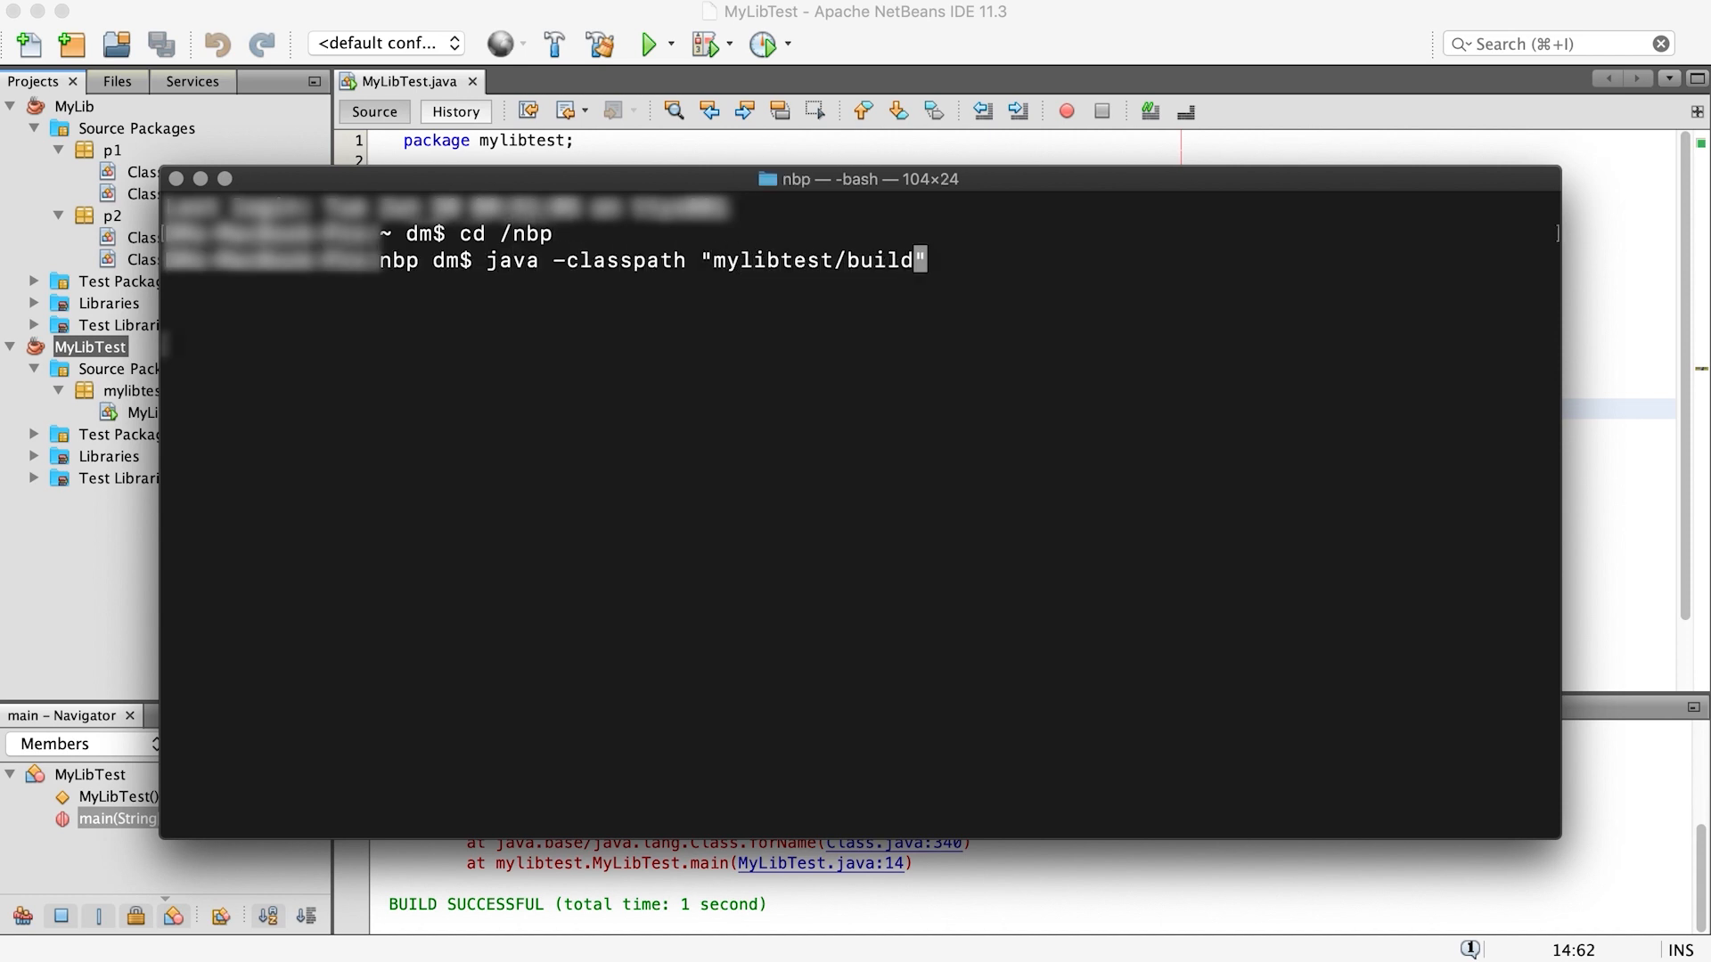
{"action": "type", "text": "/classes:mylib/d"}
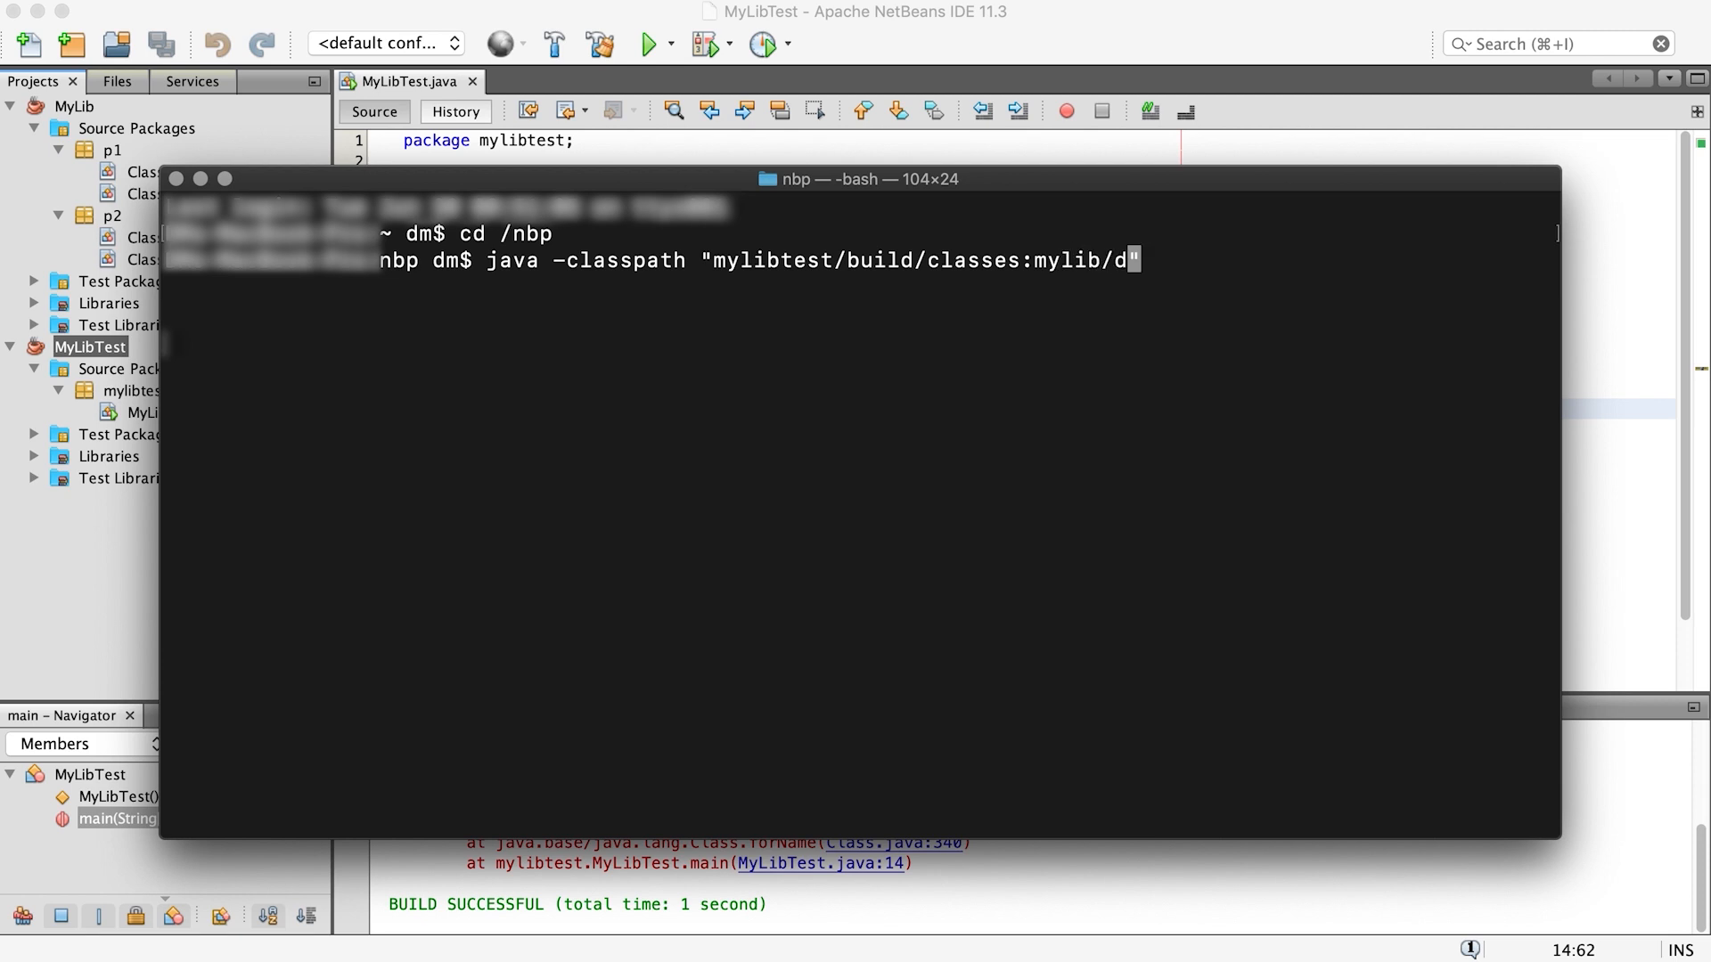
{"action": "type", "text": "ist/mylib.jar\""}
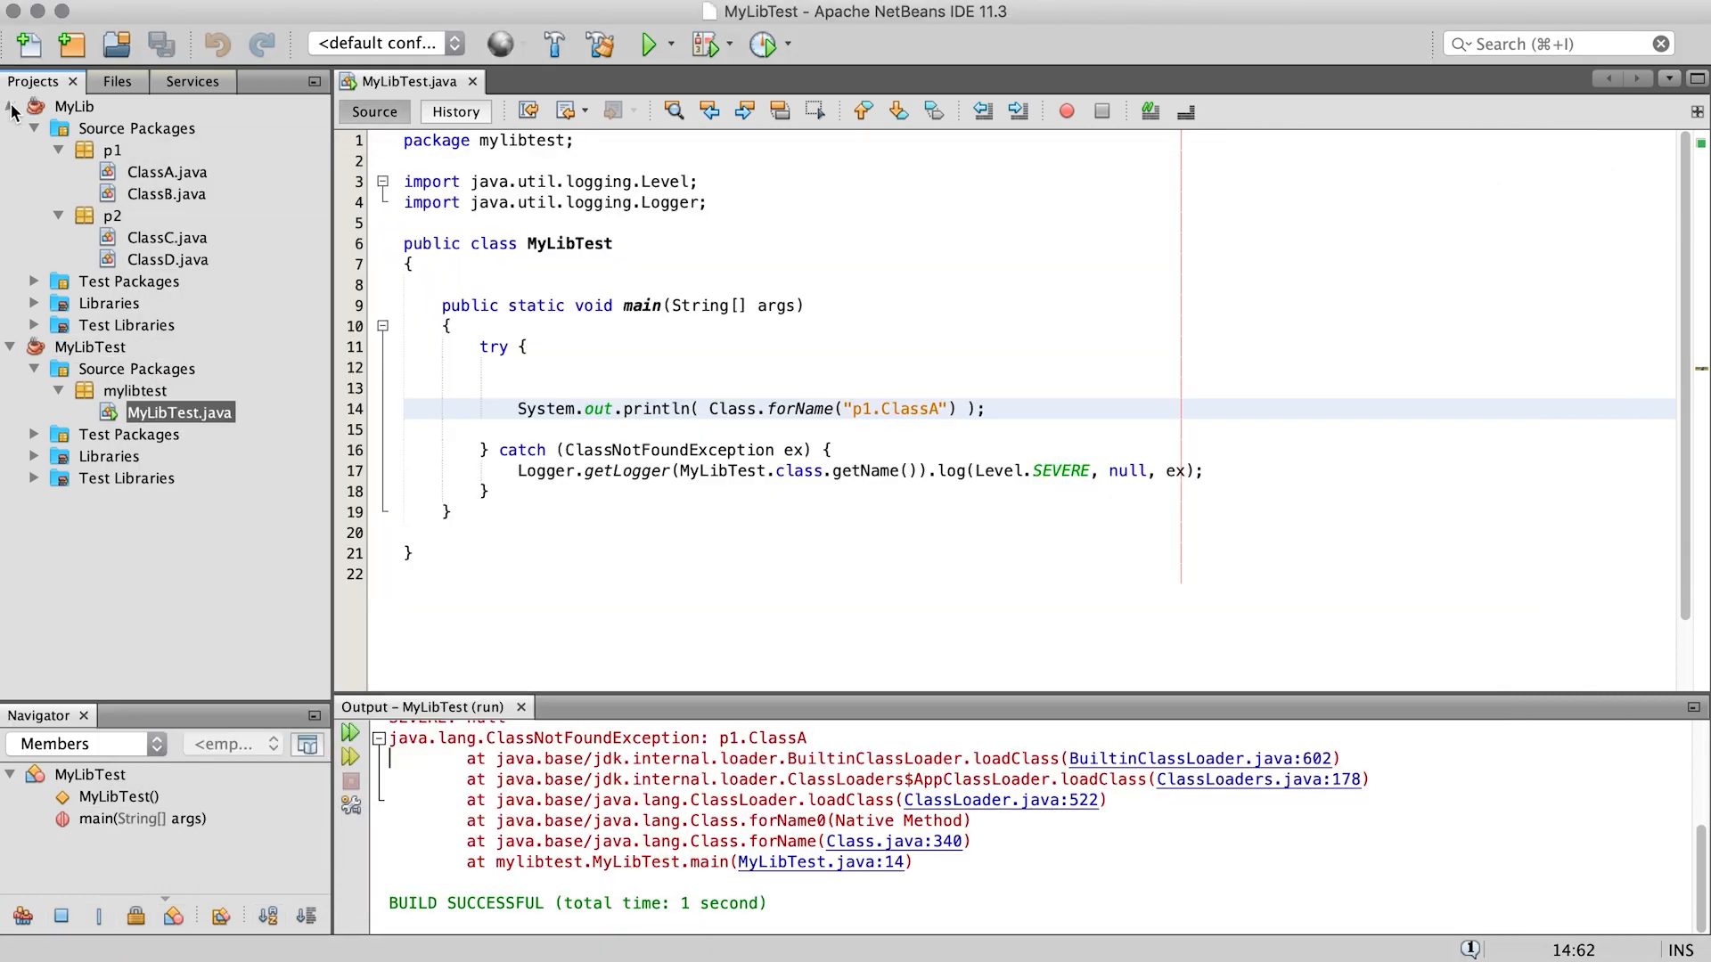
Step: Show the Libraries settings in the MyLibTest project properties
{"action": "left_click", "coordinate": [10, 107]}
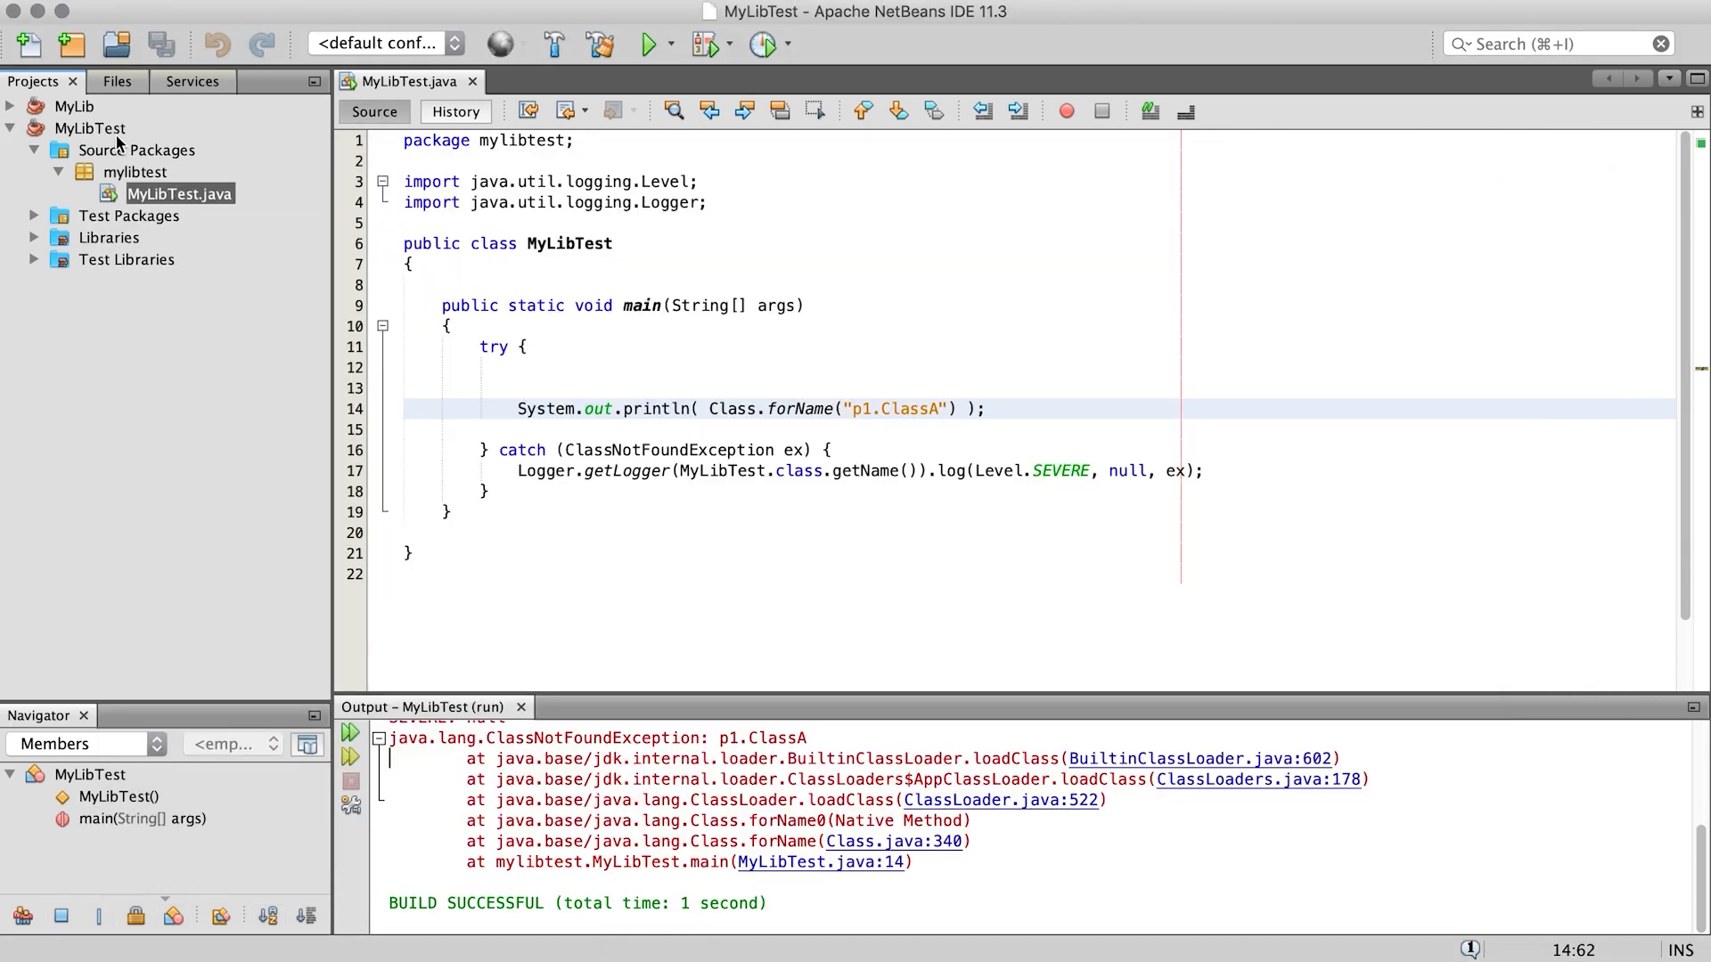
{"action": "right_click", "coordinate": [91, 128]}
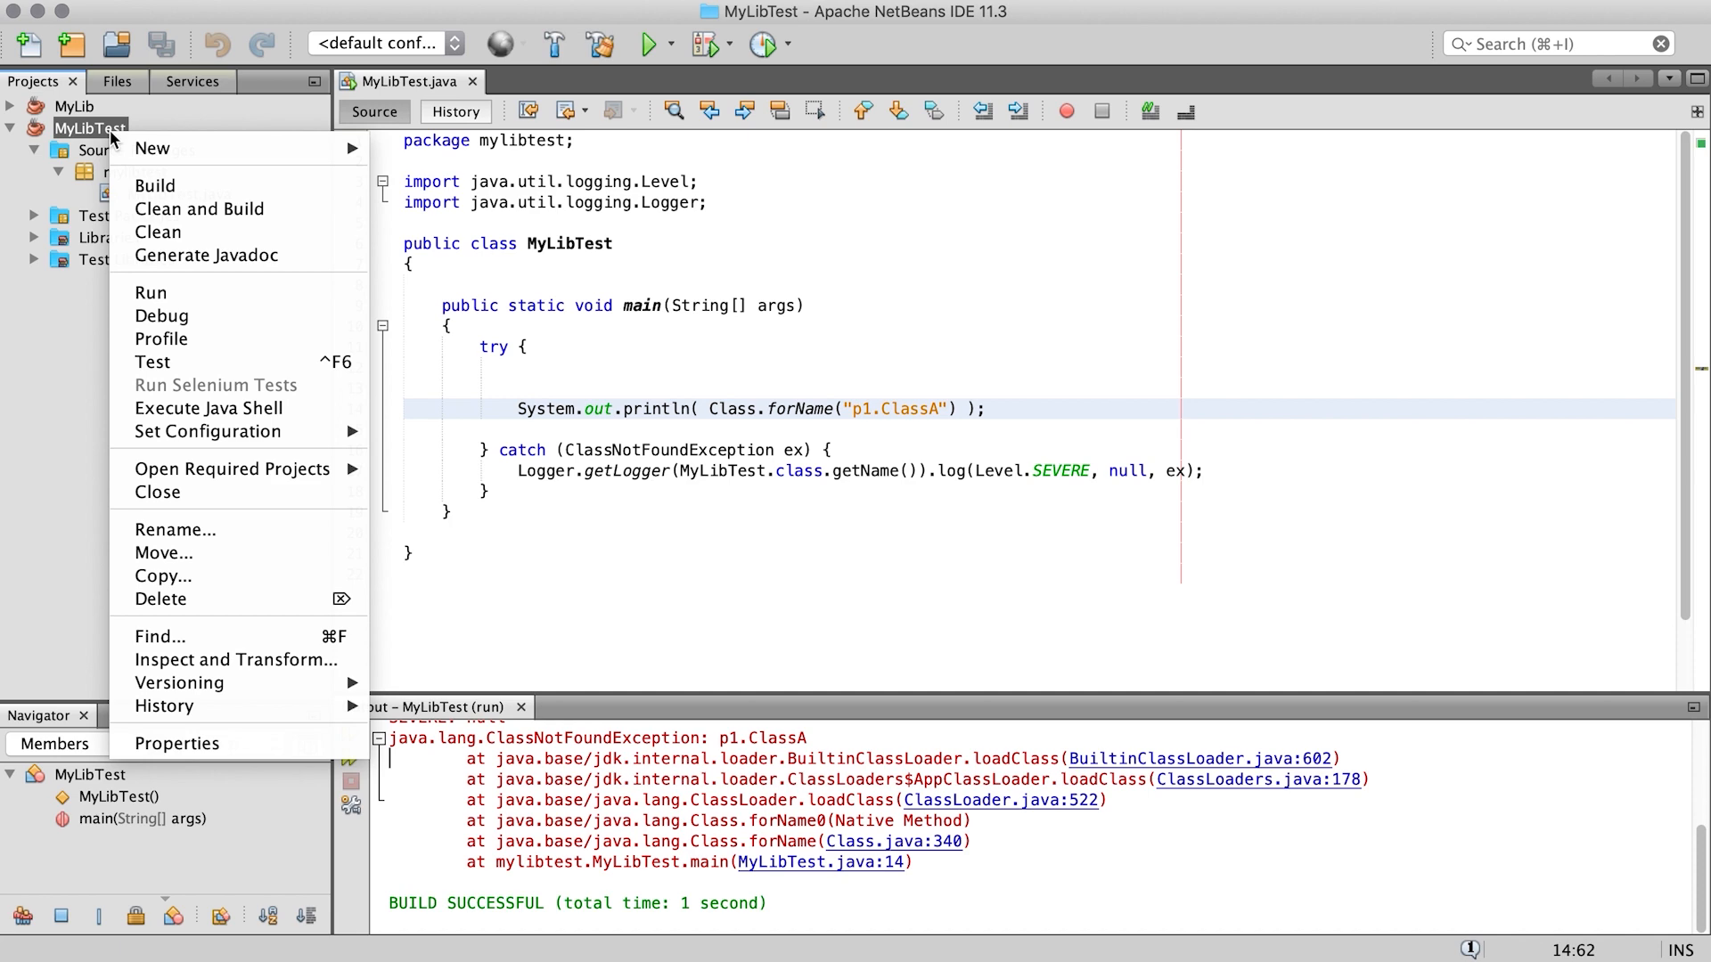
{"action": "left_click", "coordinate": [176, 743]}
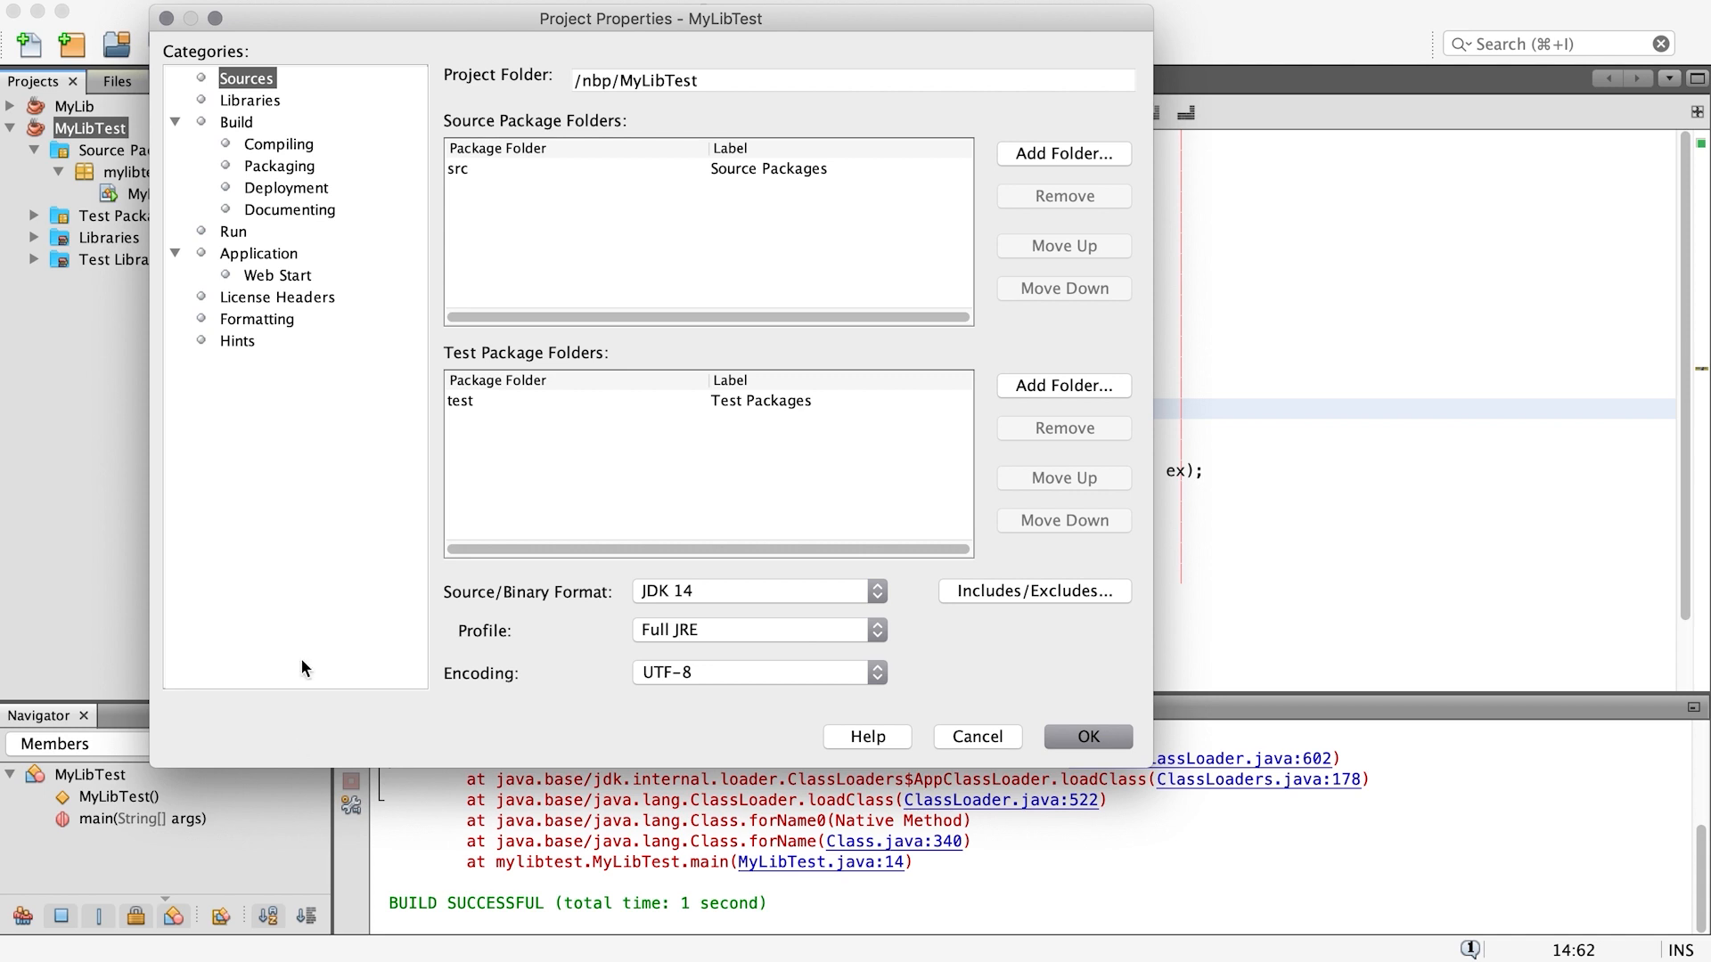
{"action": "left_click", "coordinate": [249, 100]}
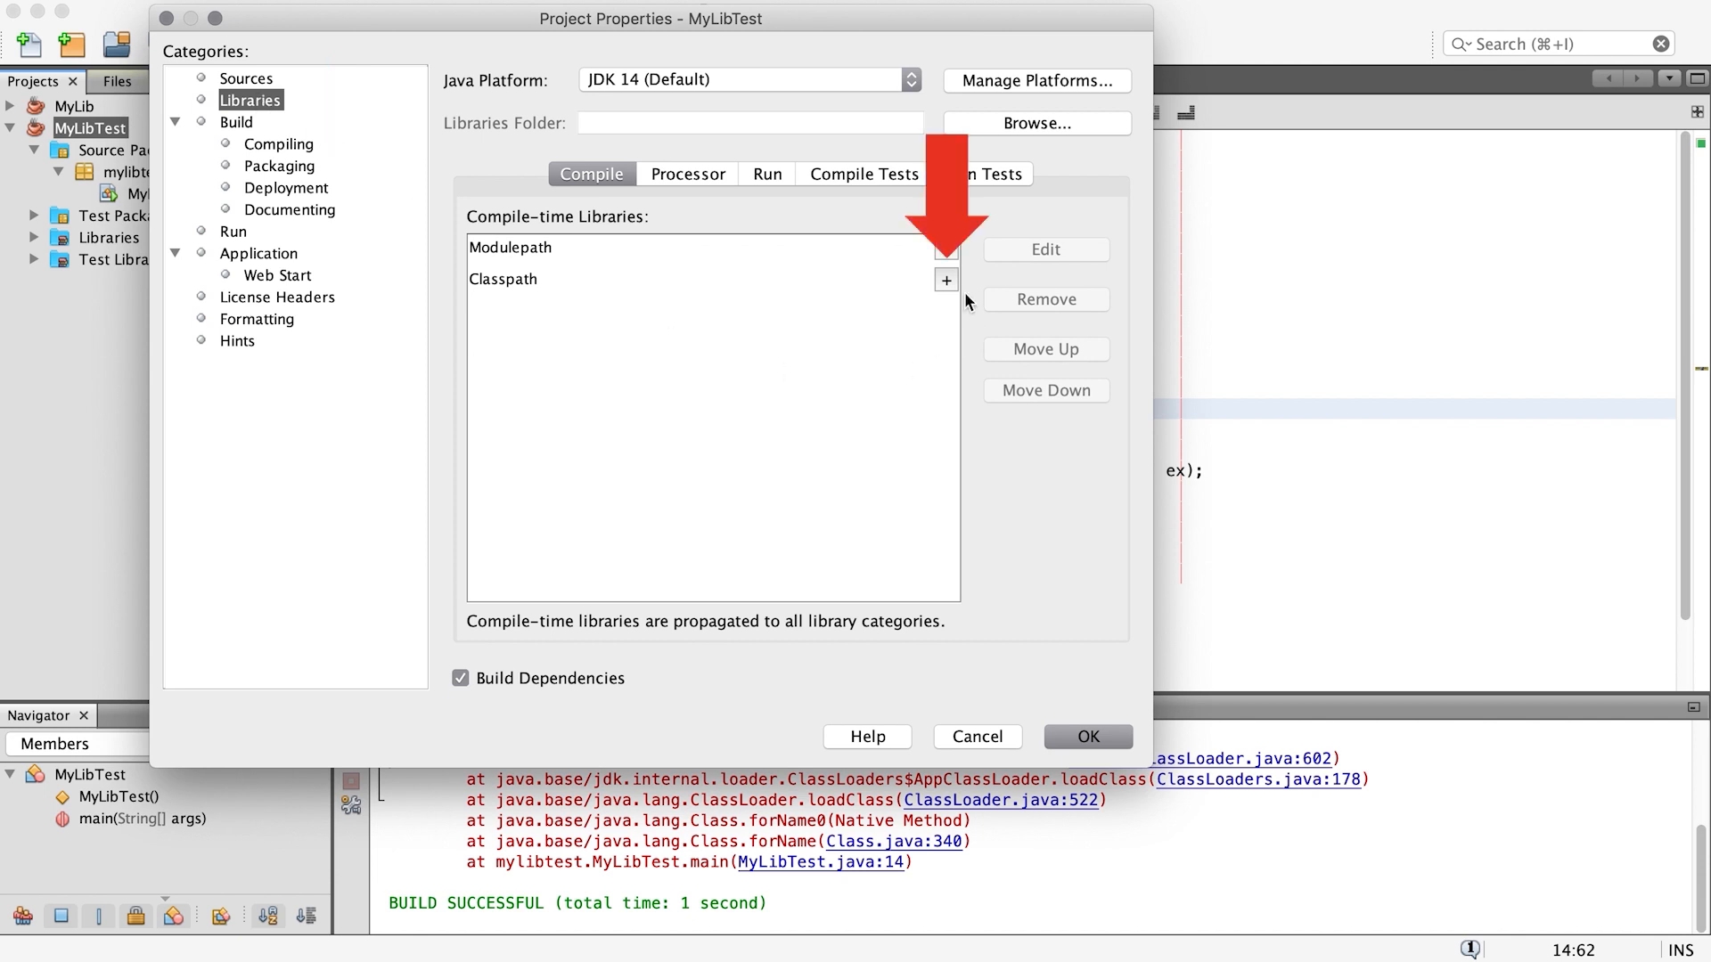
Step: Add /nbp/MyLib/dist/MyLib.jar to the compile classpath and confirm the properties
{"action": "left_click", "coordinate": [943, 280]}
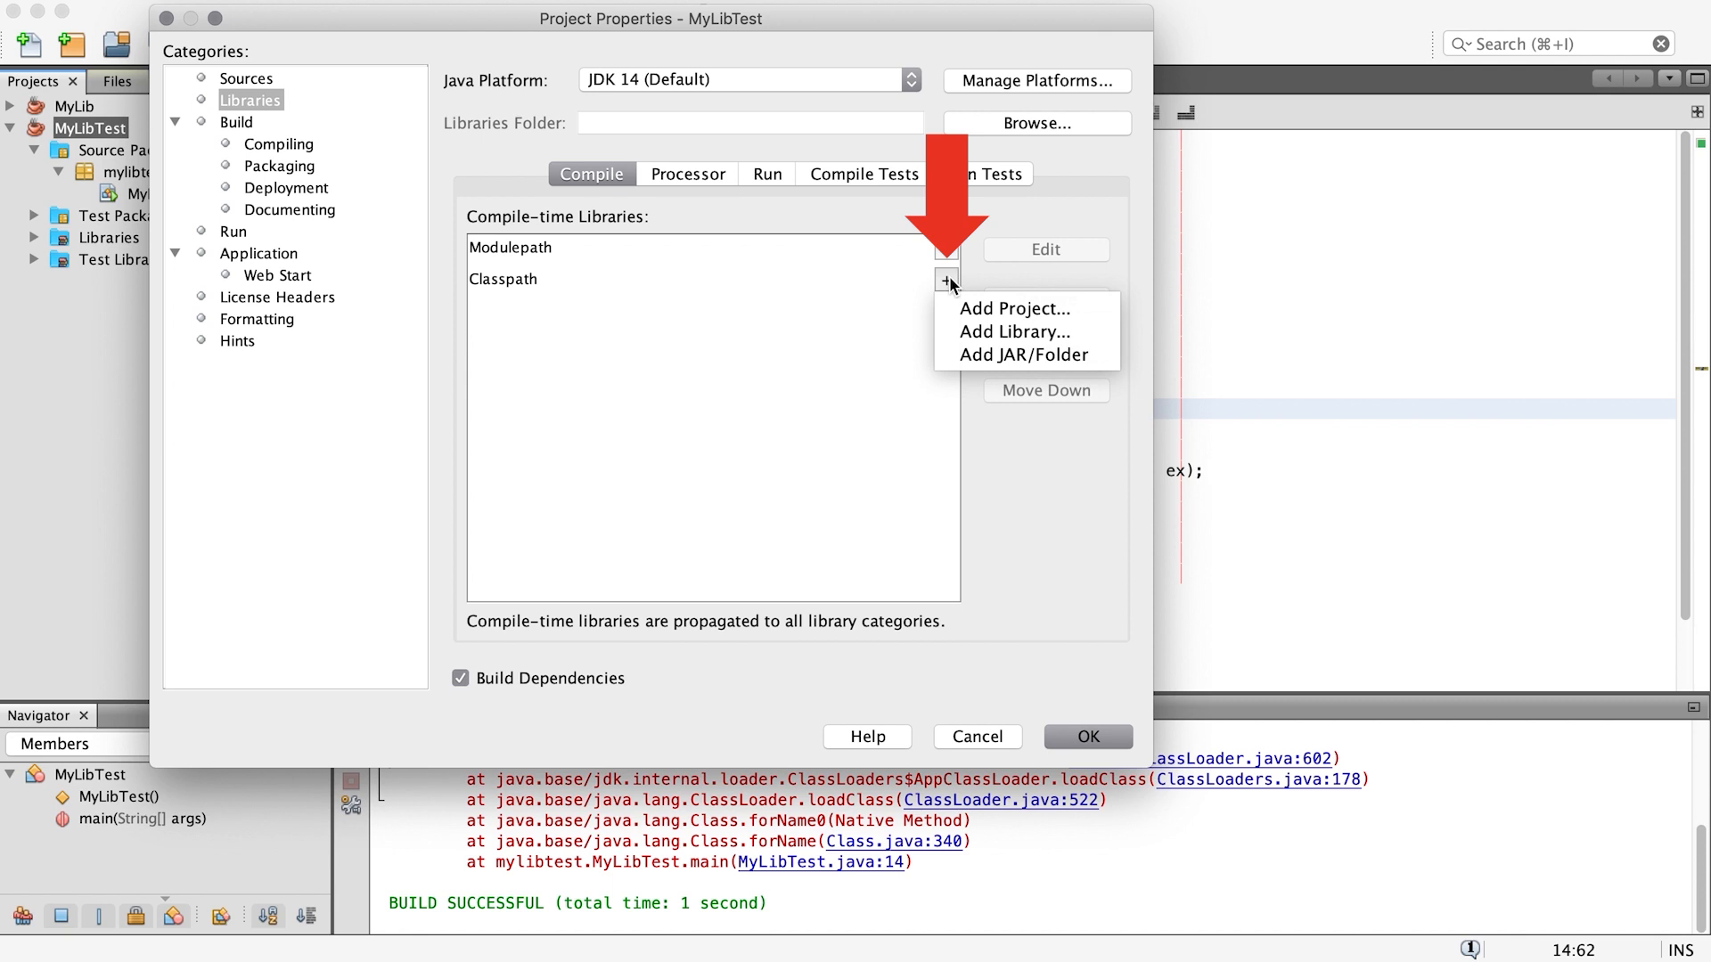
{"action": "left_click", "coordinate": [1022, 354]}
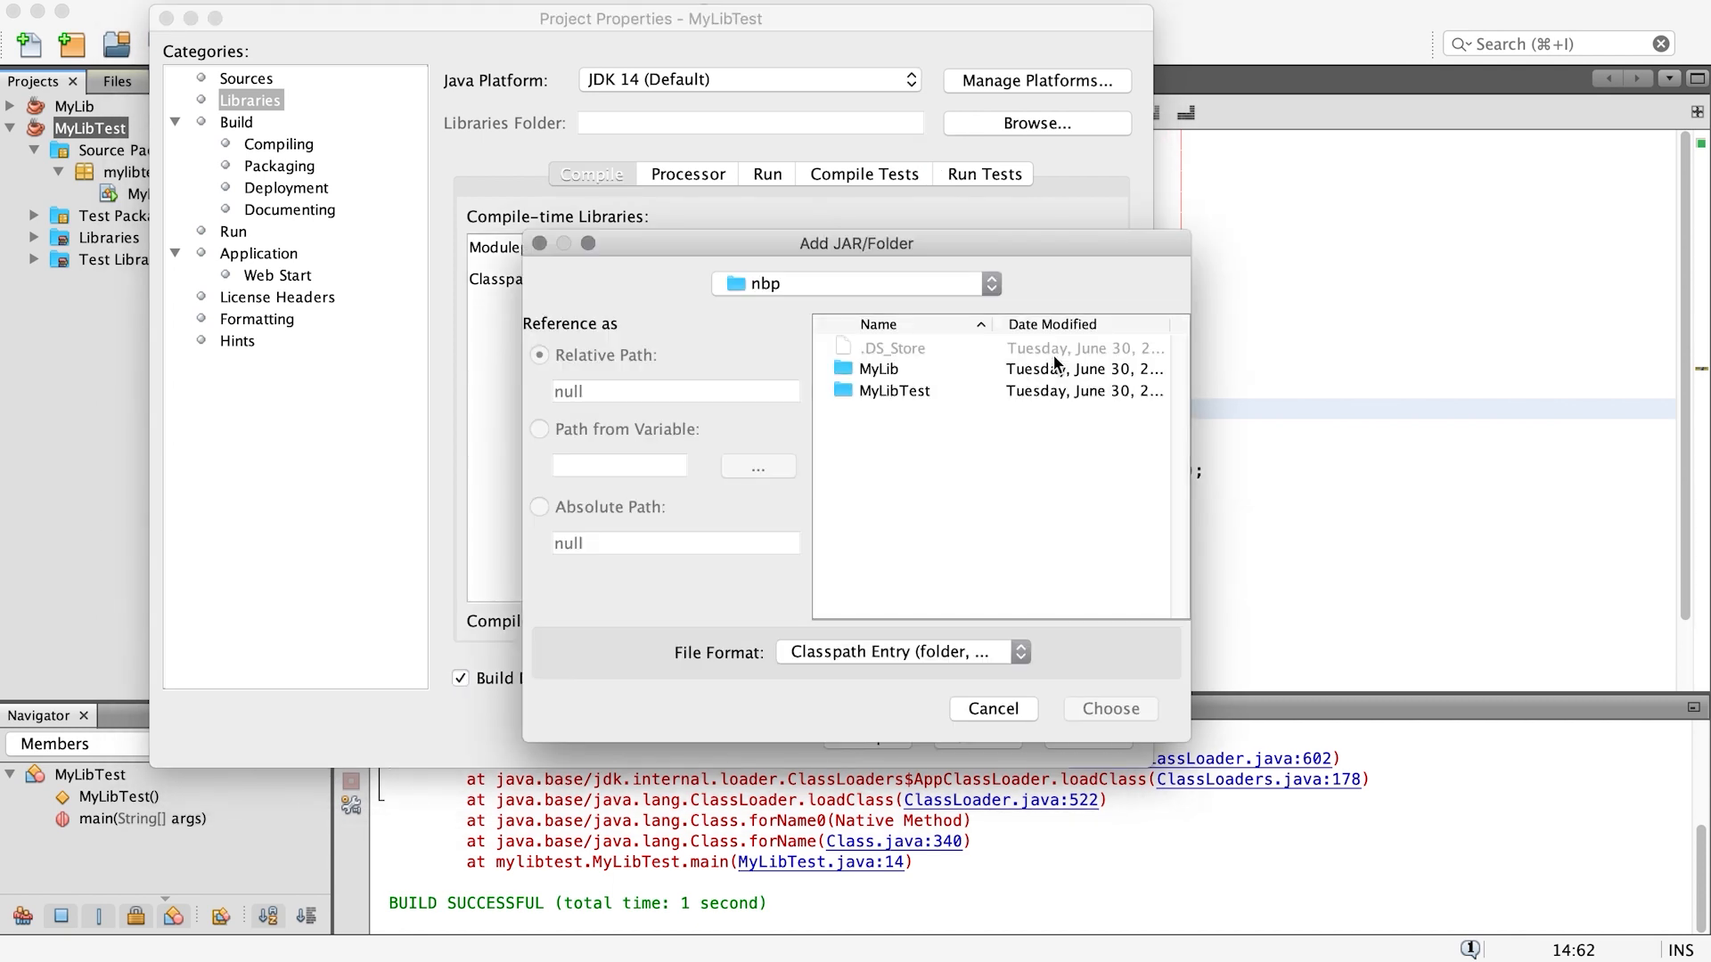
{"action": "double_click", "coordinate": [878, 368]}
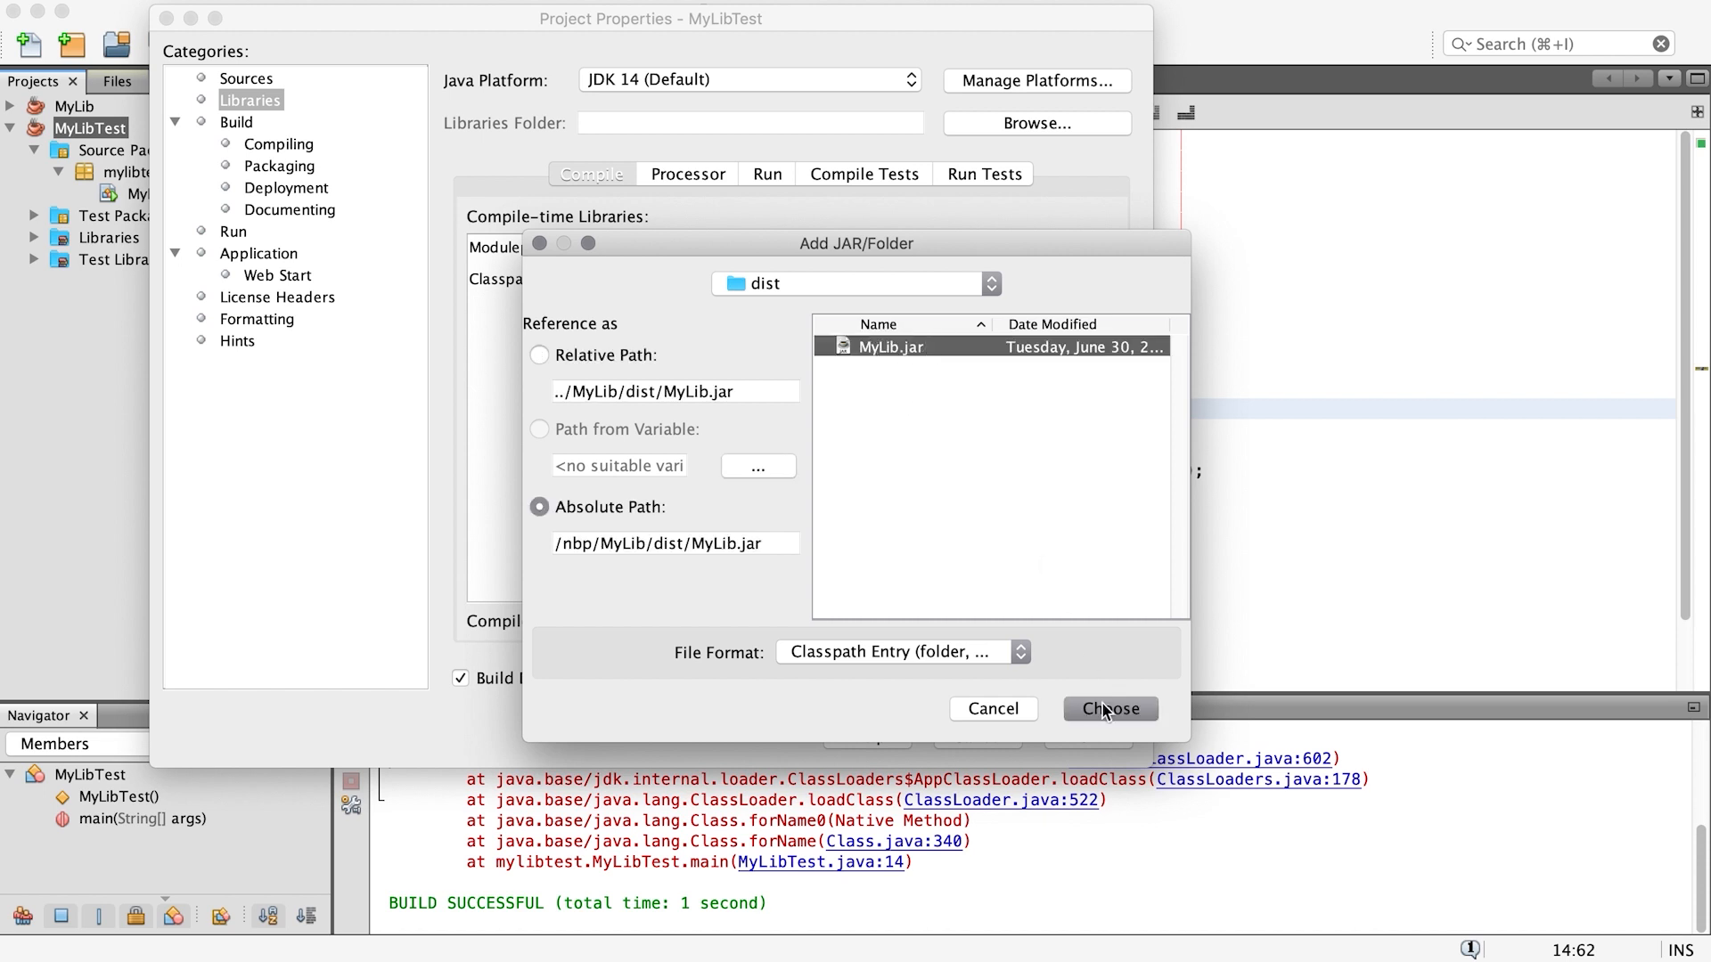
{"action": "left_click", "coordinate": [1109, 708]}
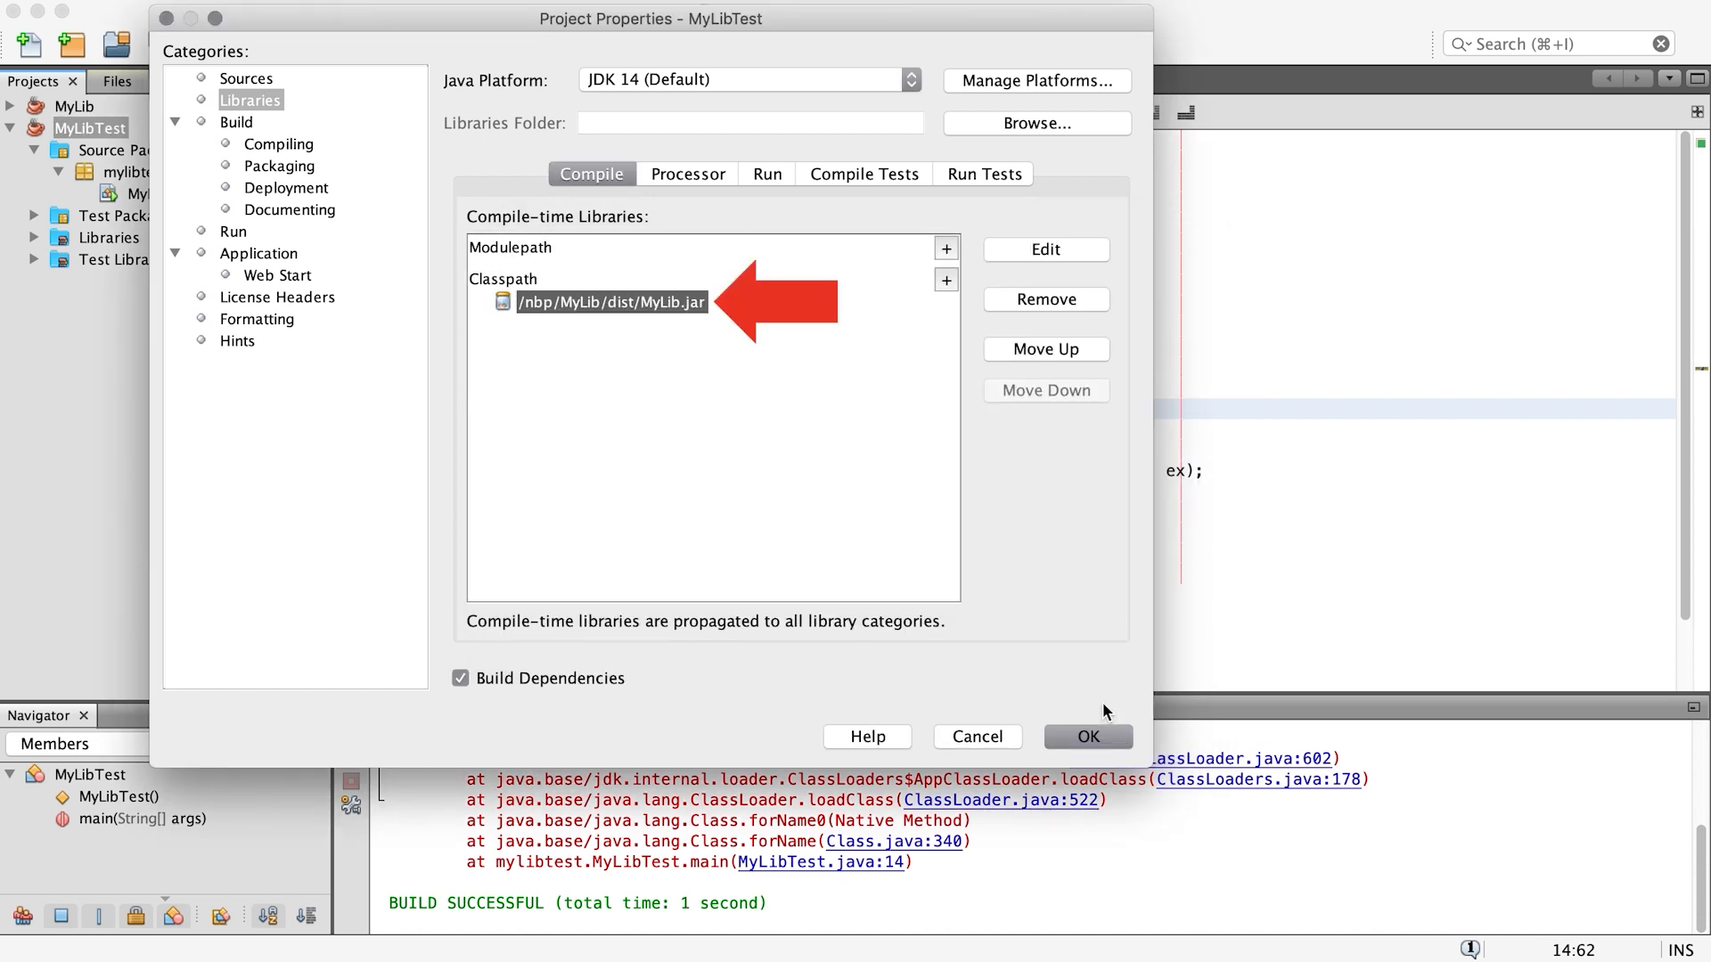
{"action": "left_click", "coordinate": [1087, 737]}
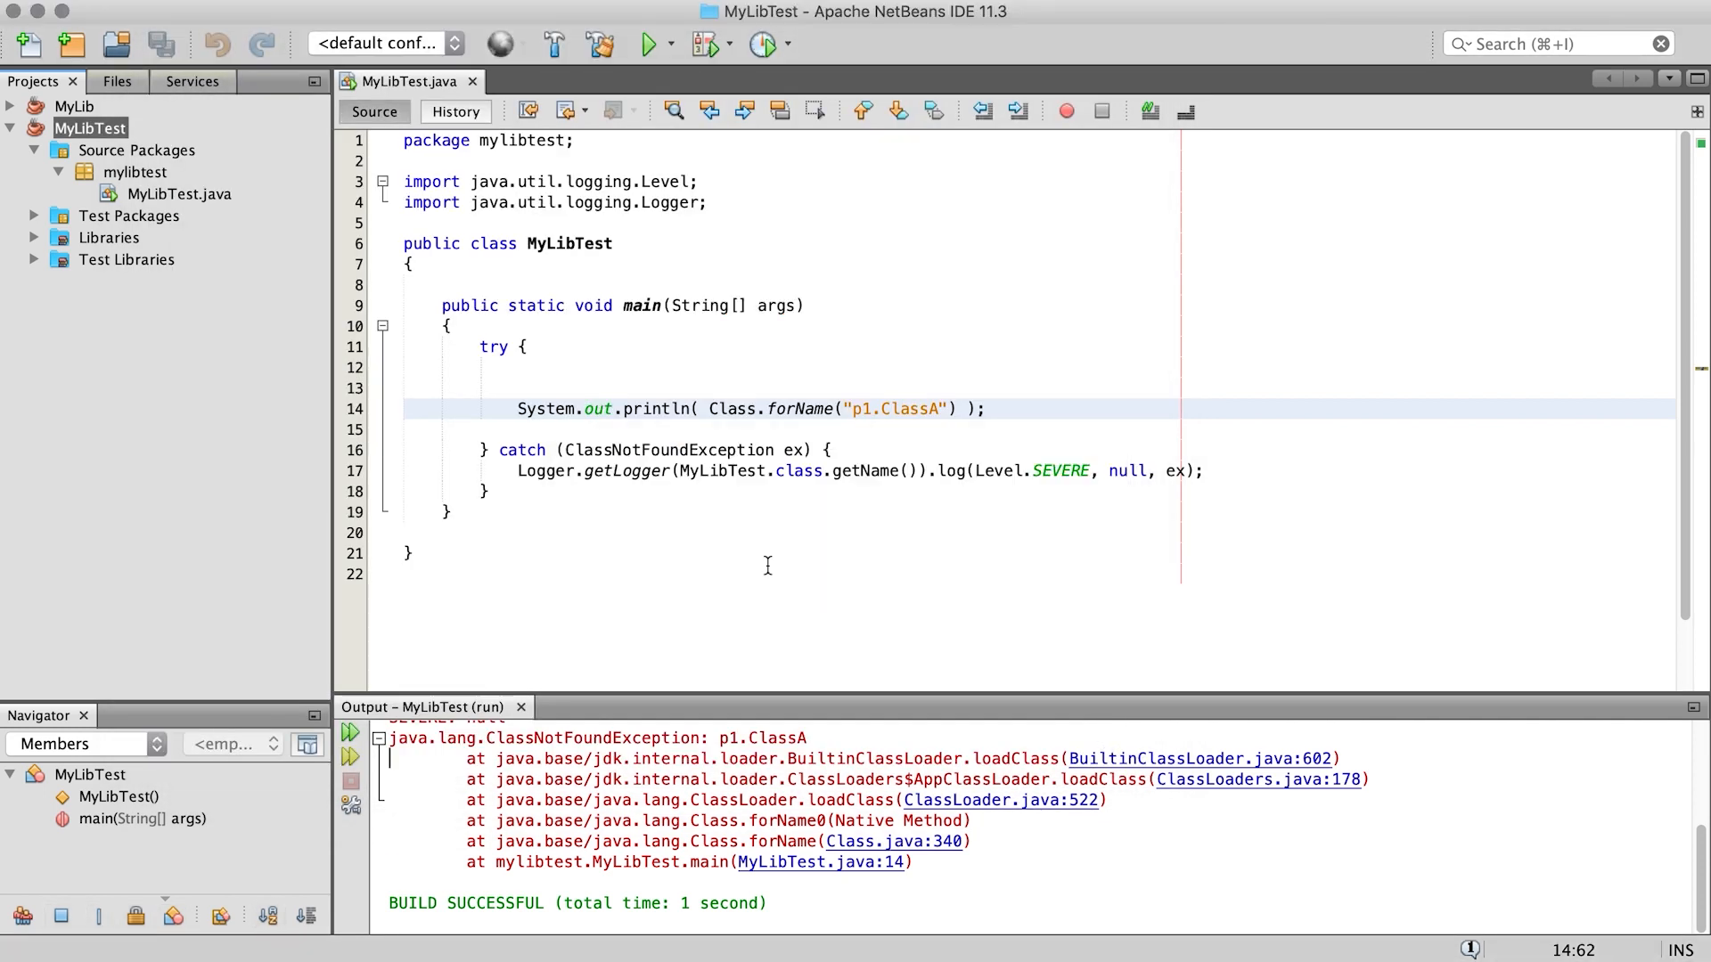
Step: Expand MyLib.jar's p1 and p2 packages under Libraries and rerun, printing class p1.ClassA
{"action": "left_click", "coordinate": [34, 238]}
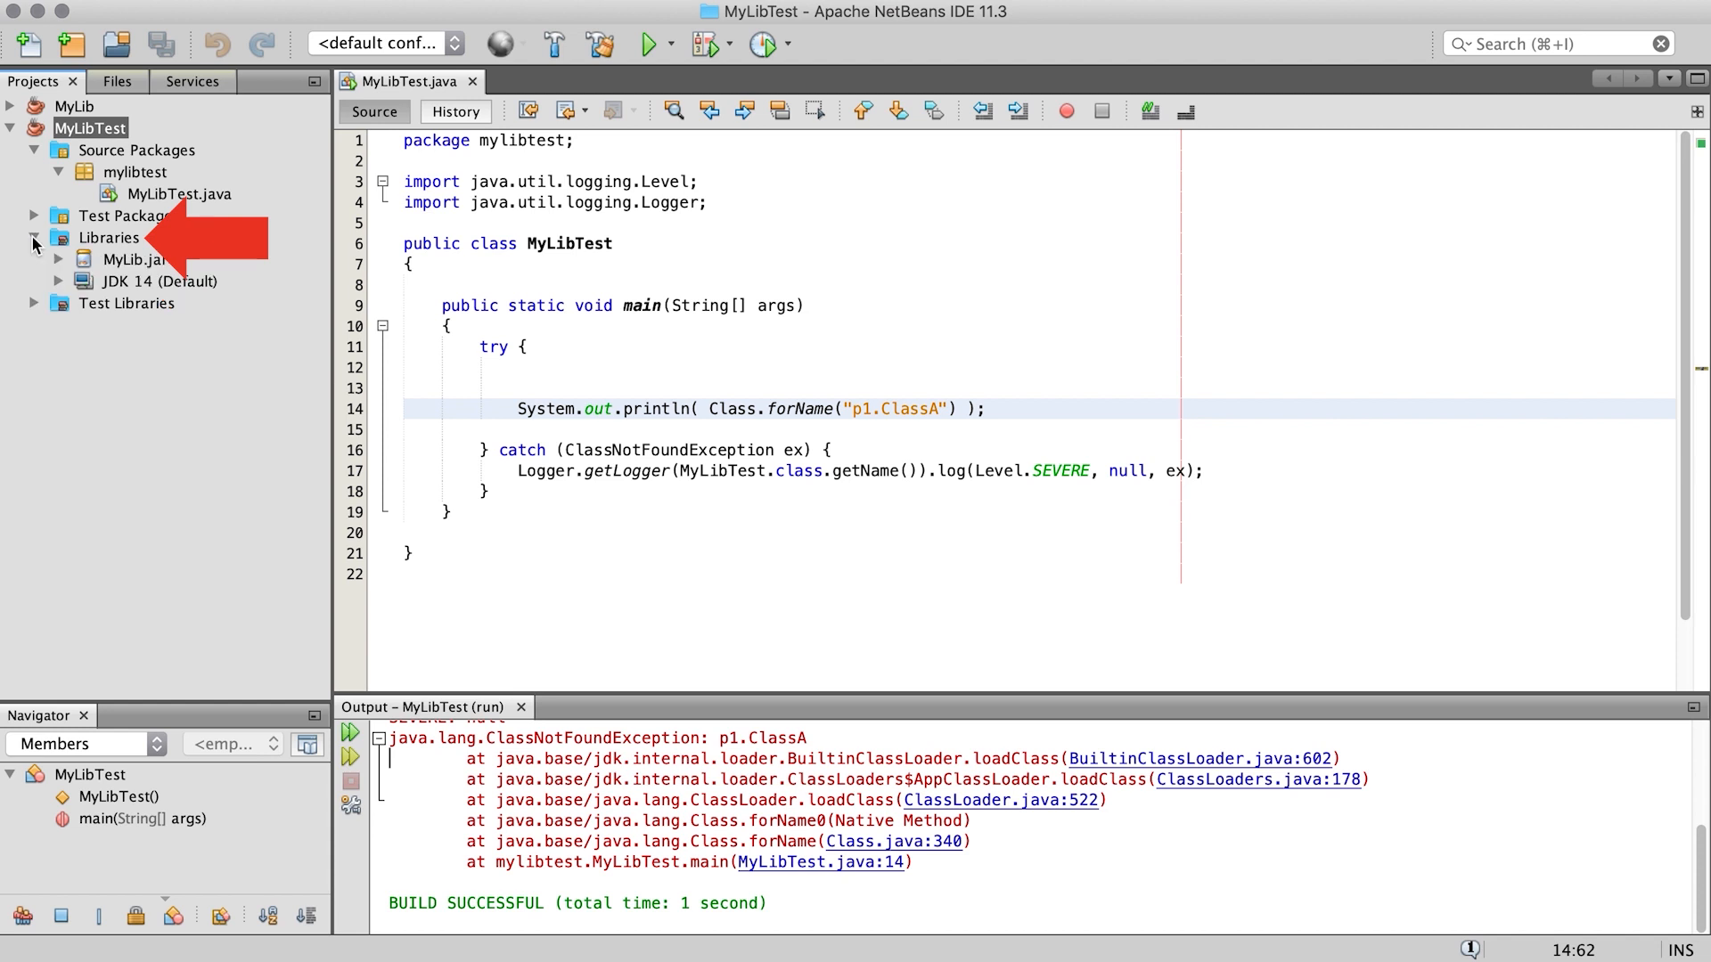
{"action": "left_click", "coordinate": [59, 259]}
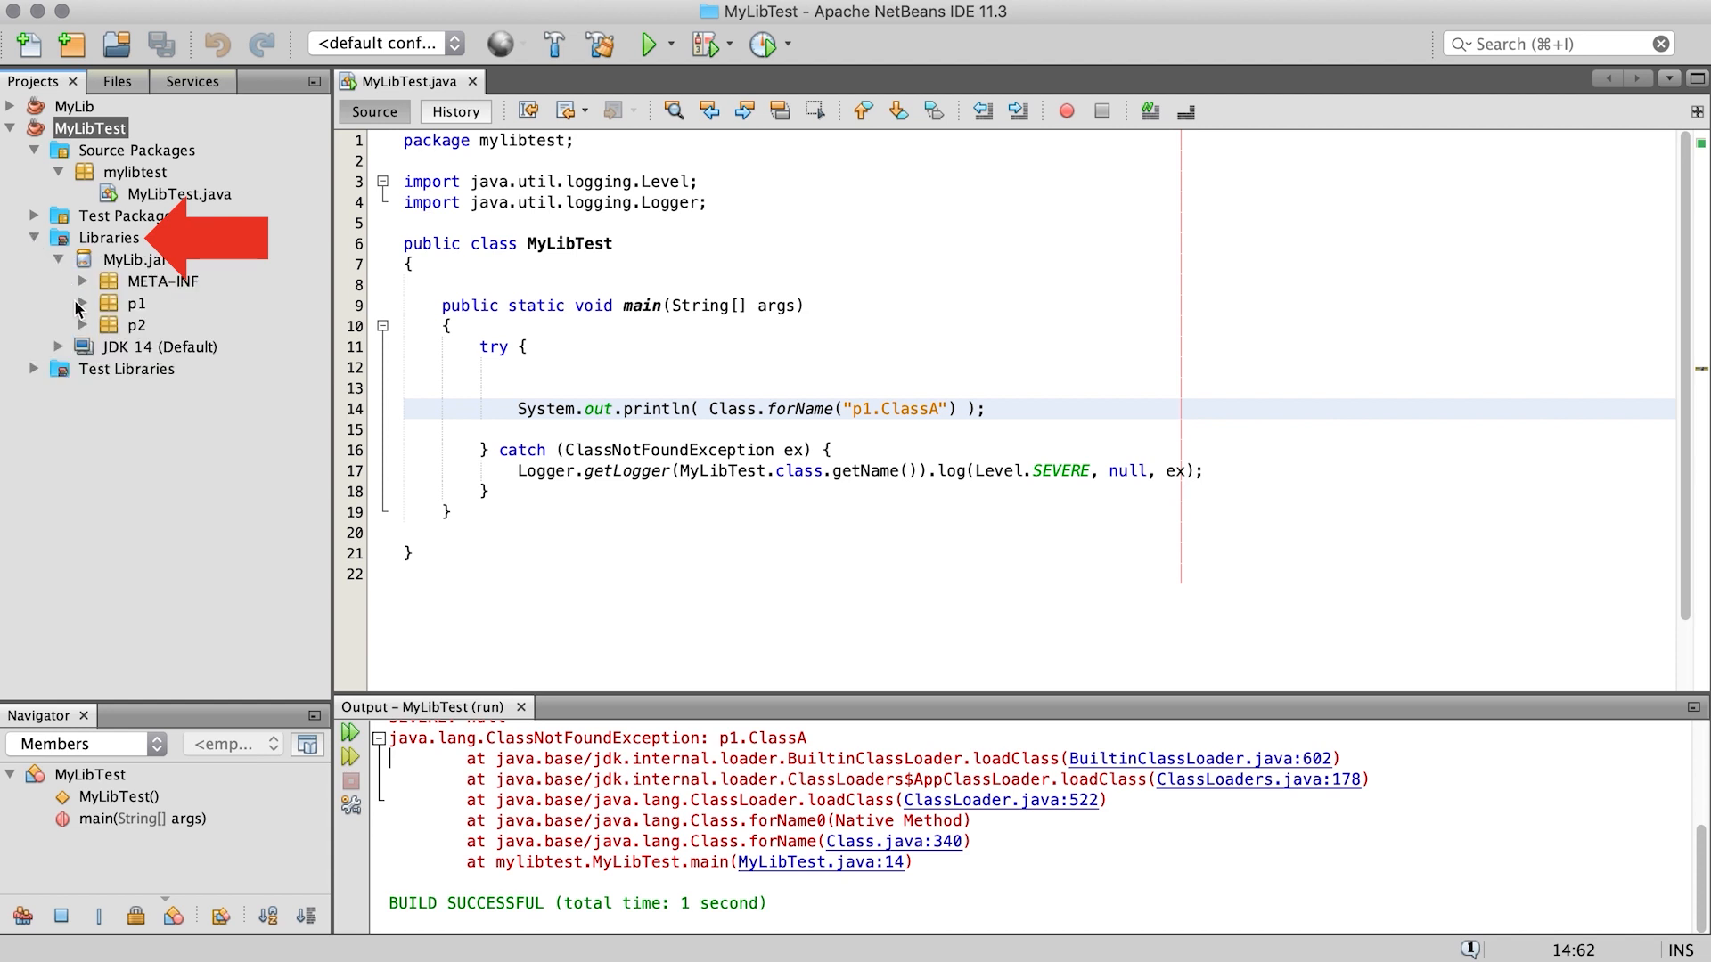
{"action": "left_click", "coordinate": [81, 303]}
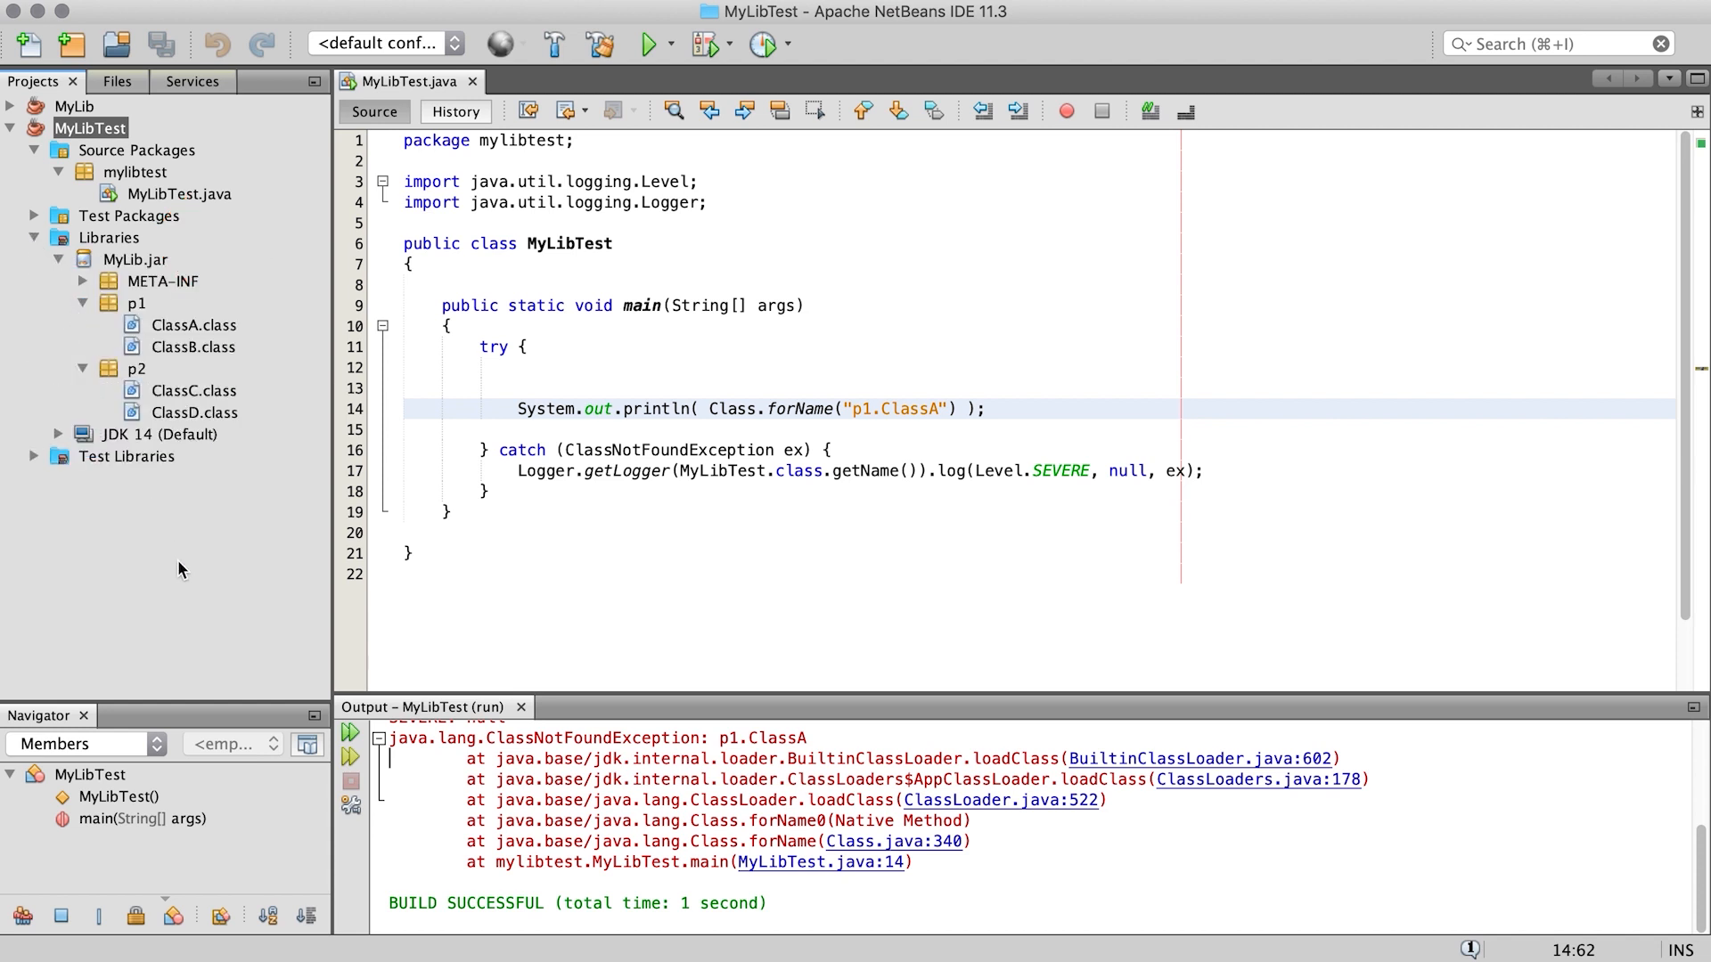
{"action": "left_click", "coordinate": [646, 43]}
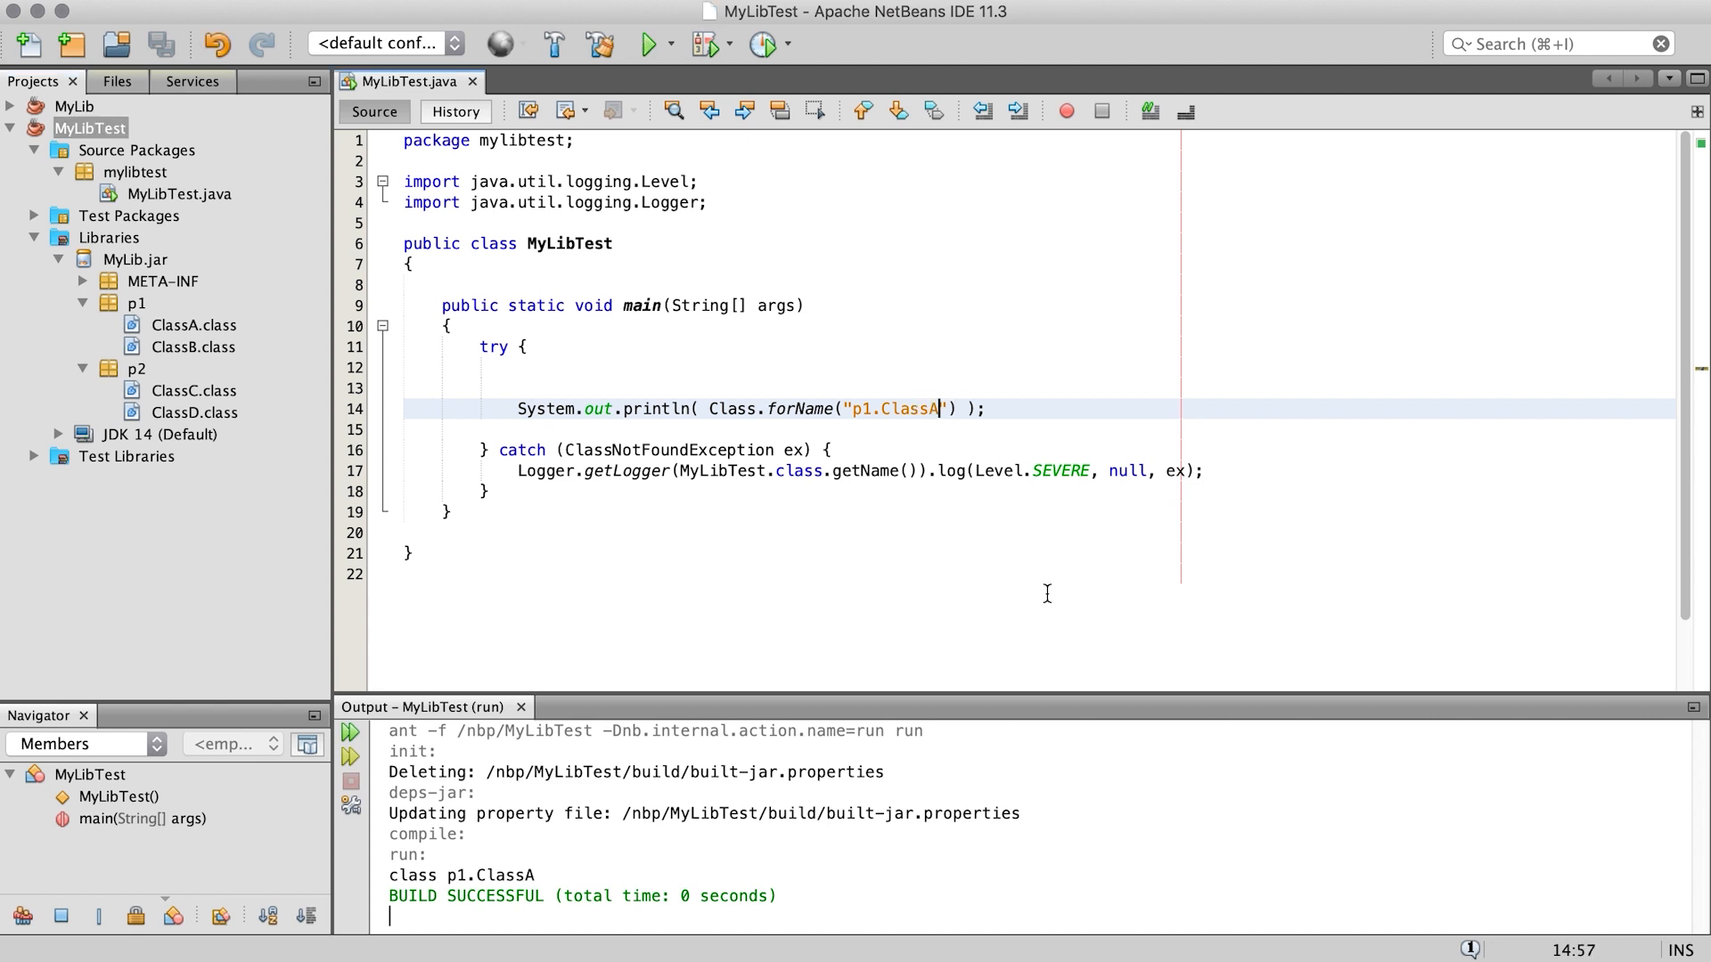
{"action": "type", "text": "a"}
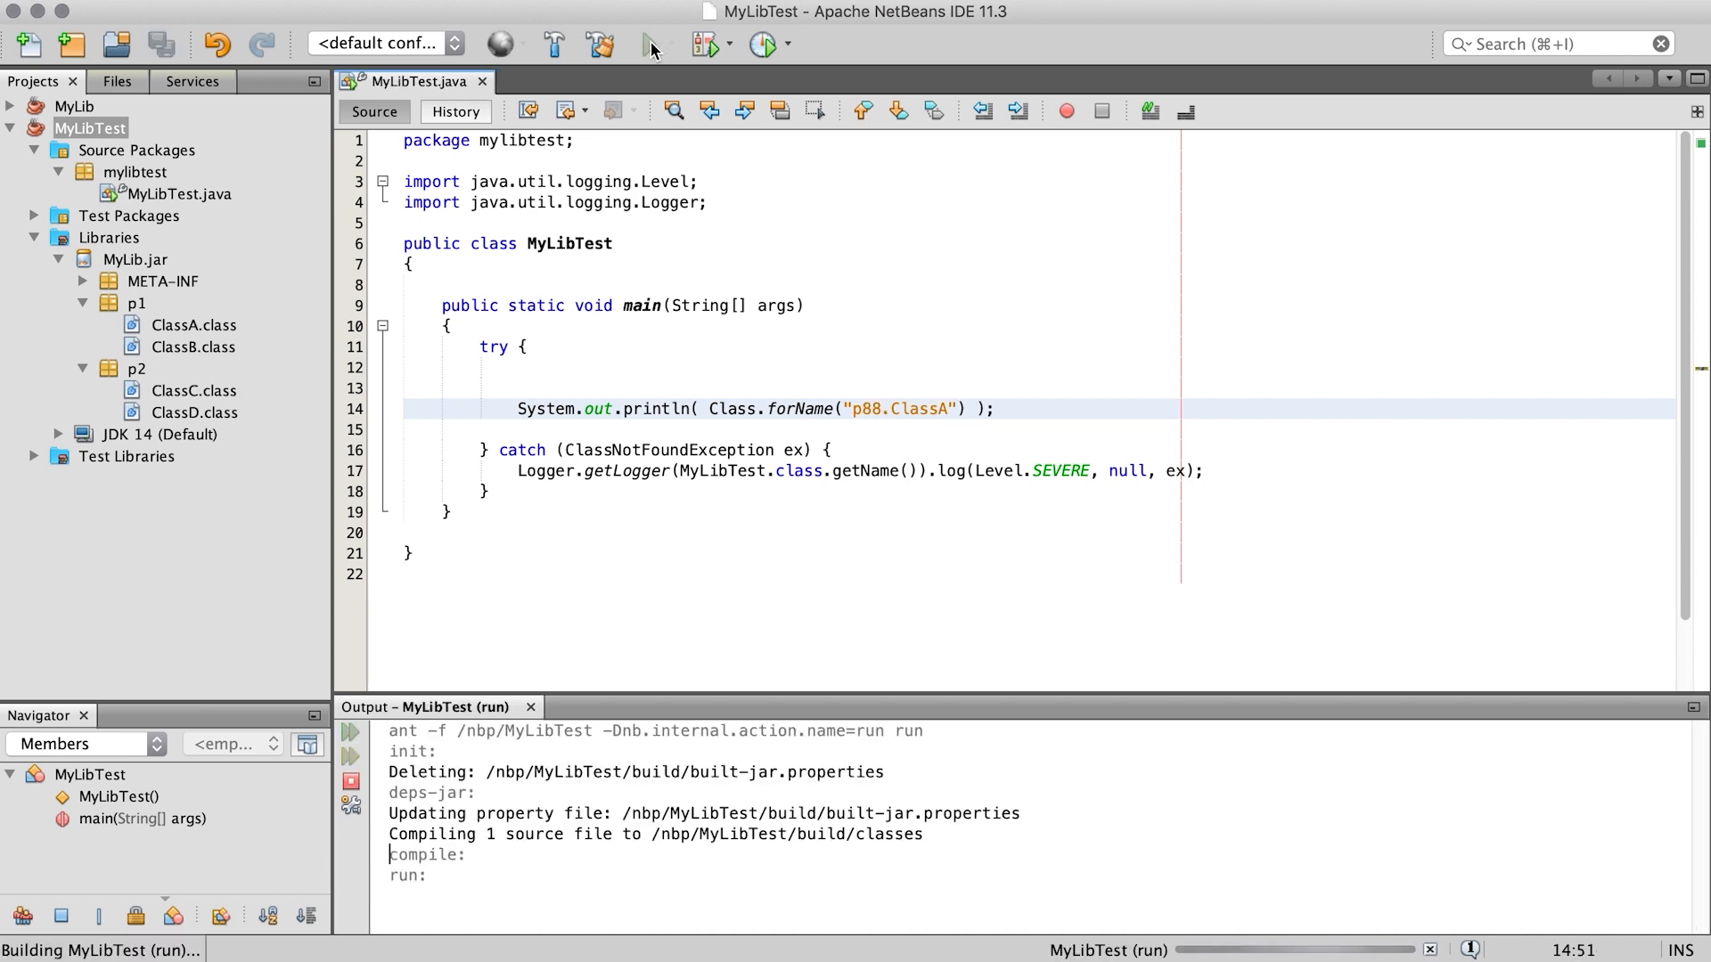
Step: Run the p88.ClassA request to get ClassNotFoundException, then restore "p1.ClassA" and run again
{"action": "left_click", "coordinate": [649, 43]}
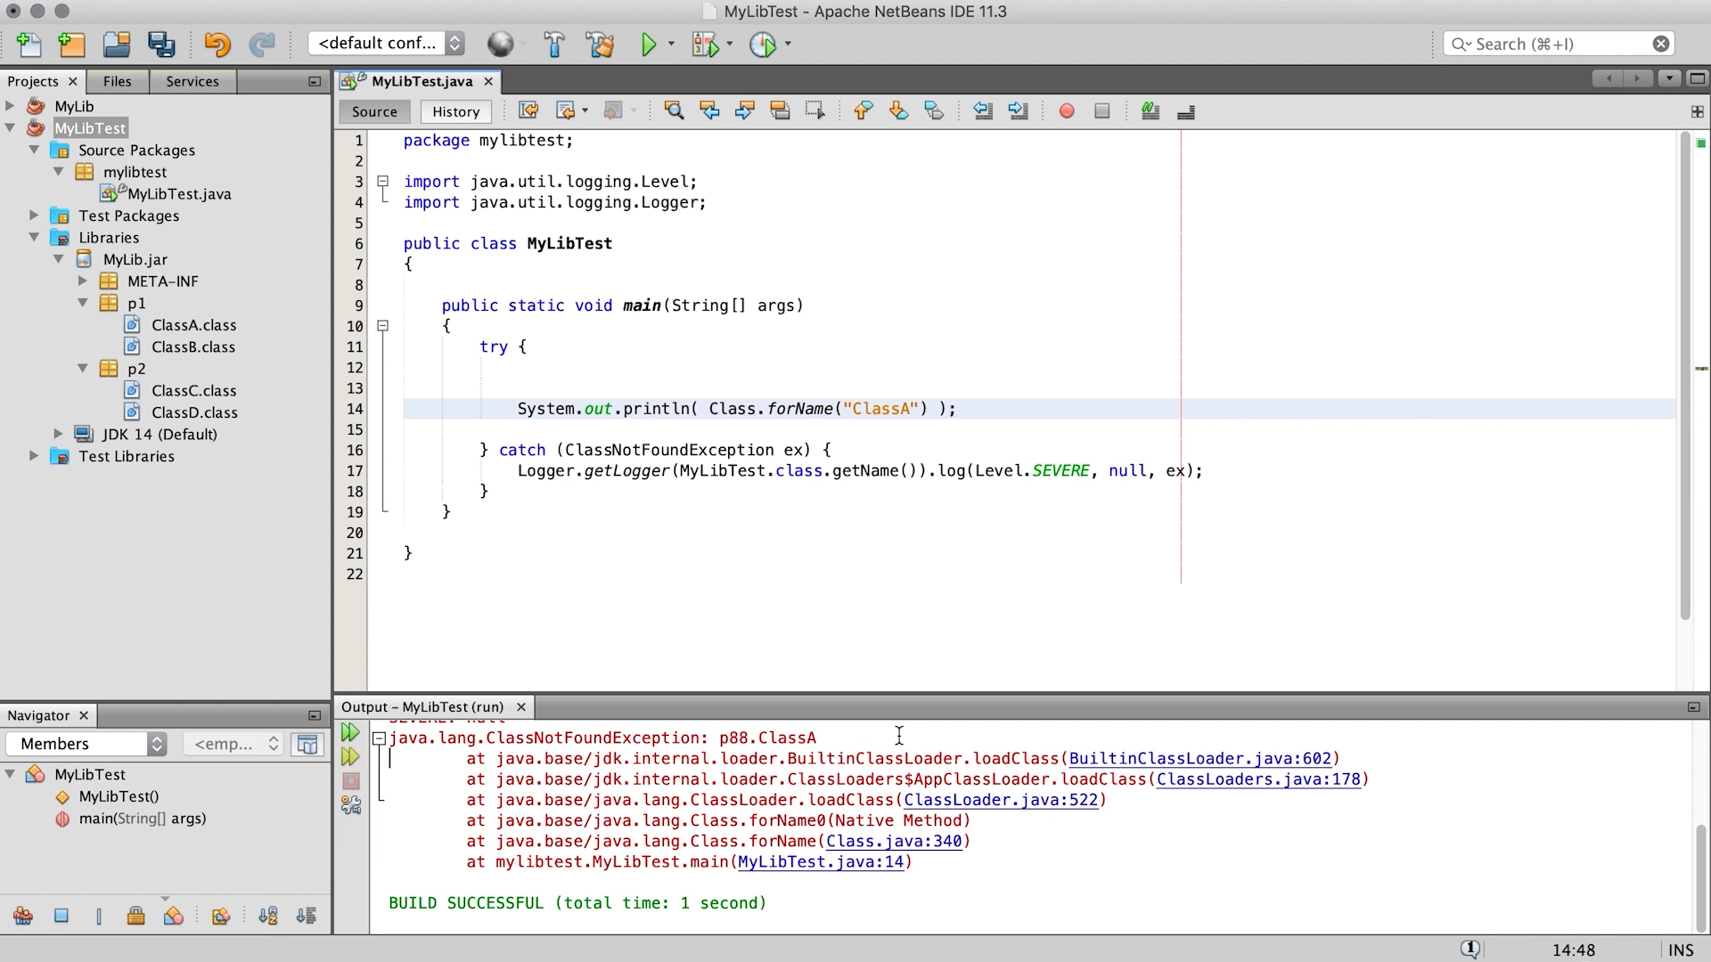
{"action": "left_click", "coordinate": [647, 44]}
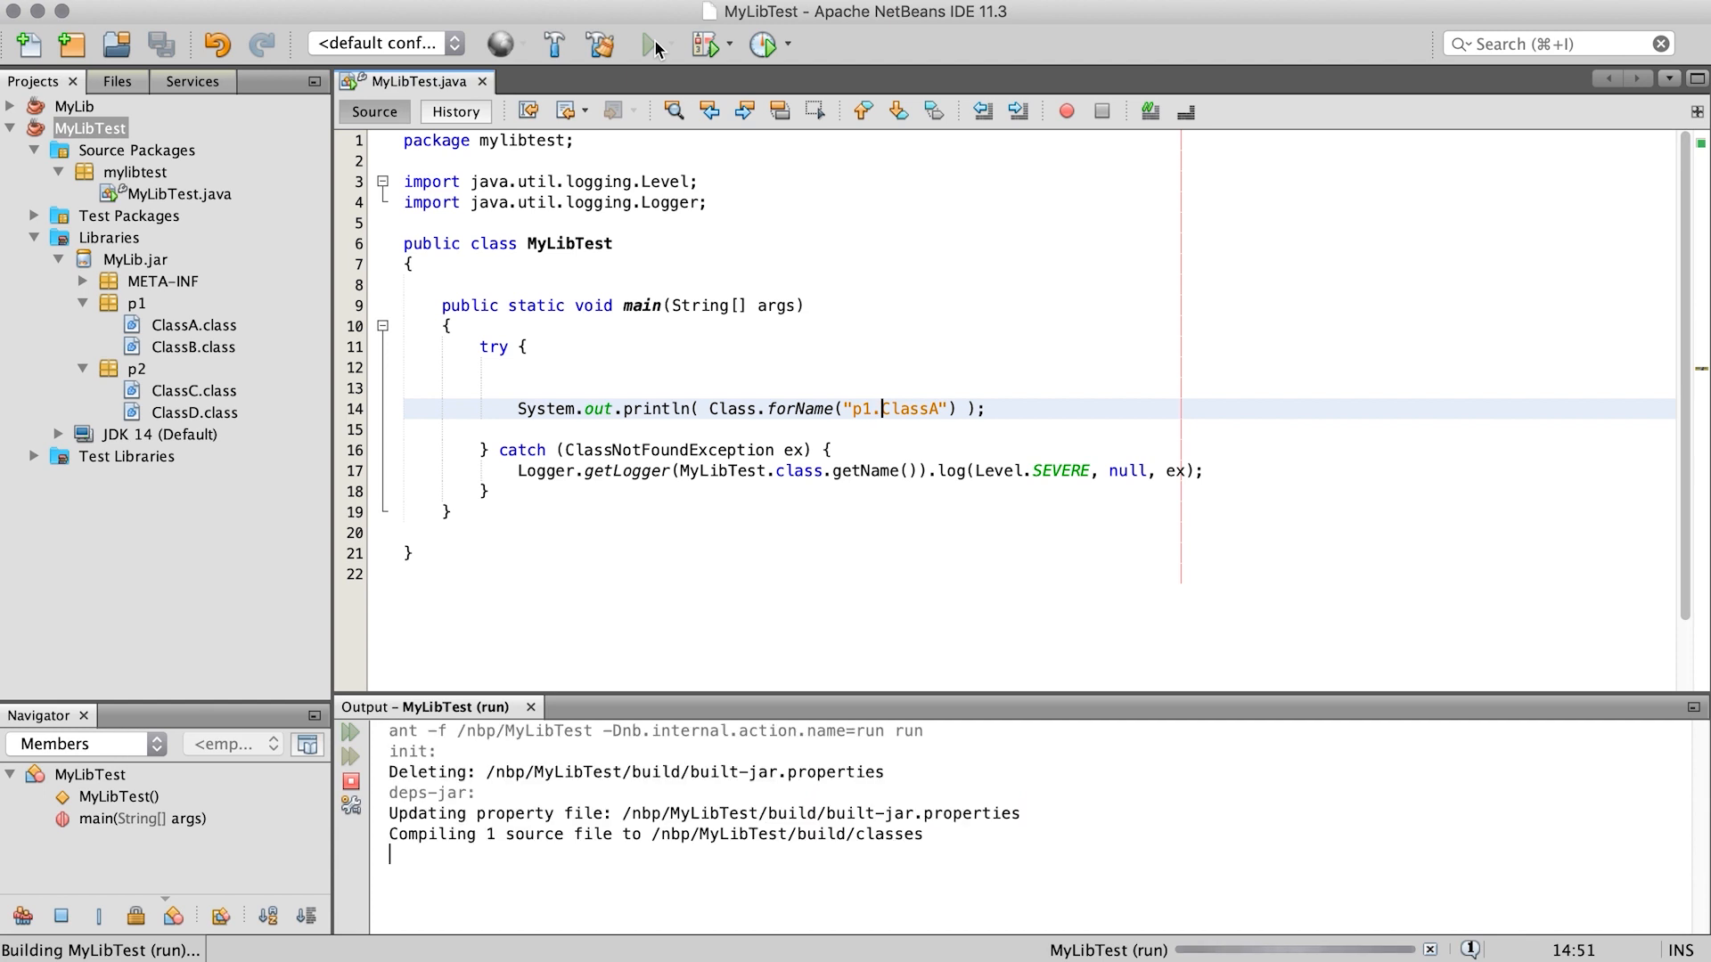
Step: Start adding a jar or folder to MyLibTest's compile classpath in project Libraries
{"action": "right_click", "coordinate": [91, 127]}
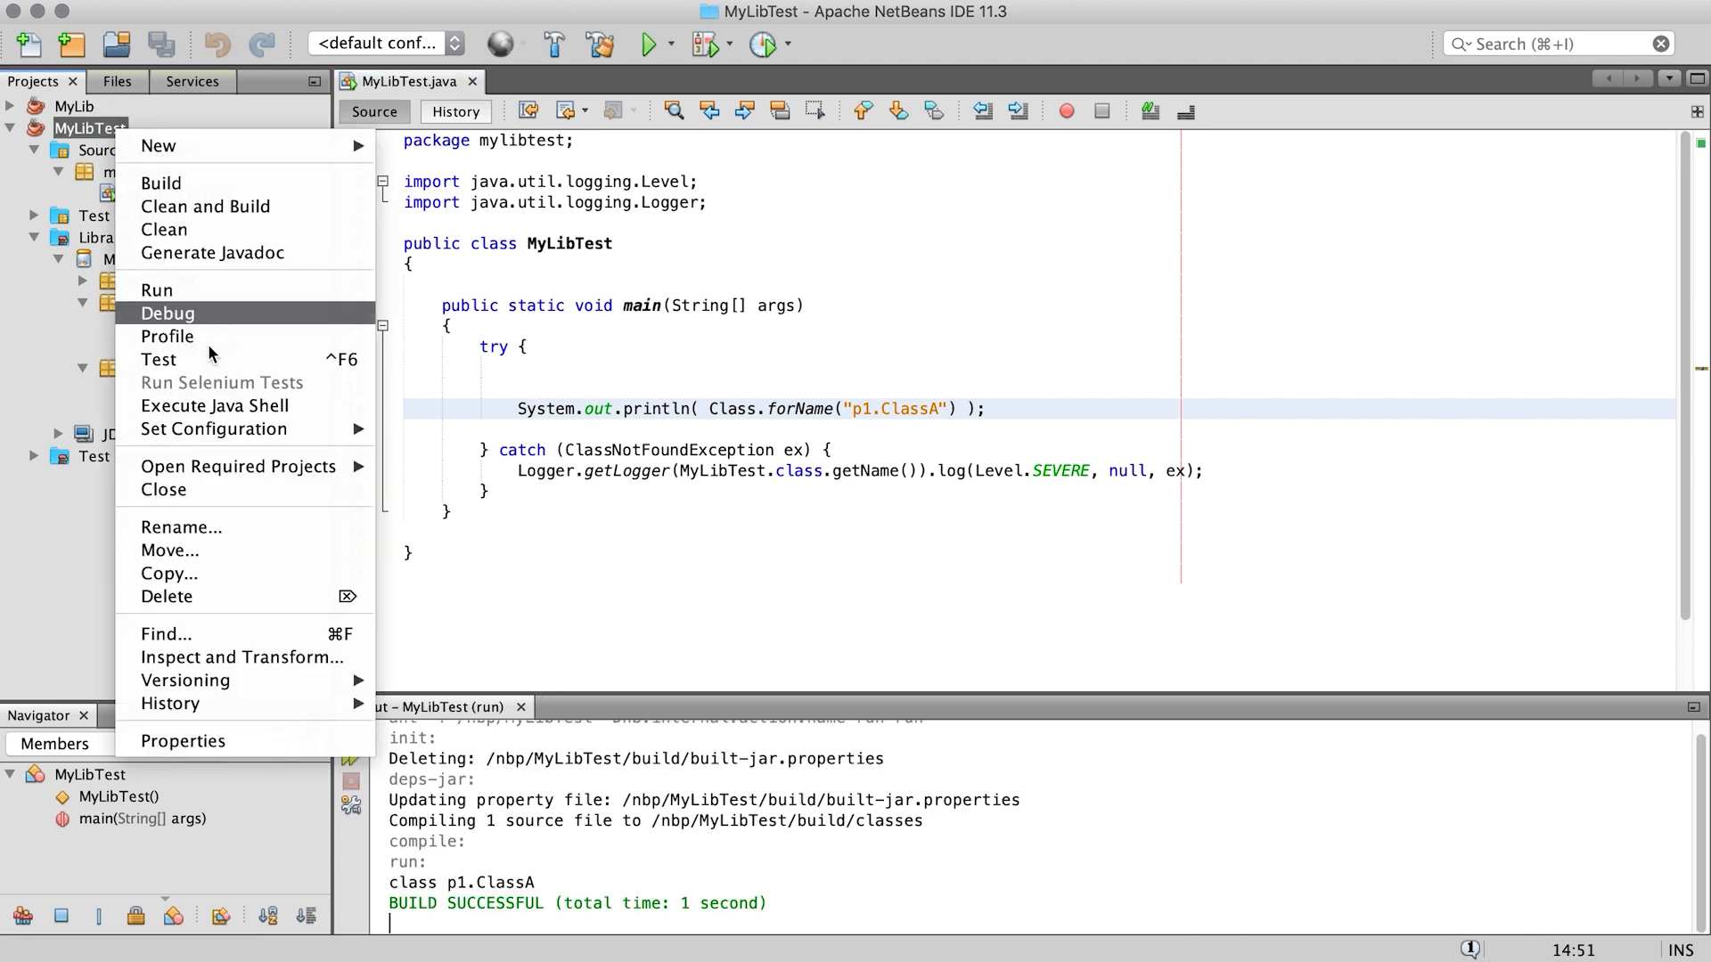
{"action": "left_click", "coordinate": [182, 741]}
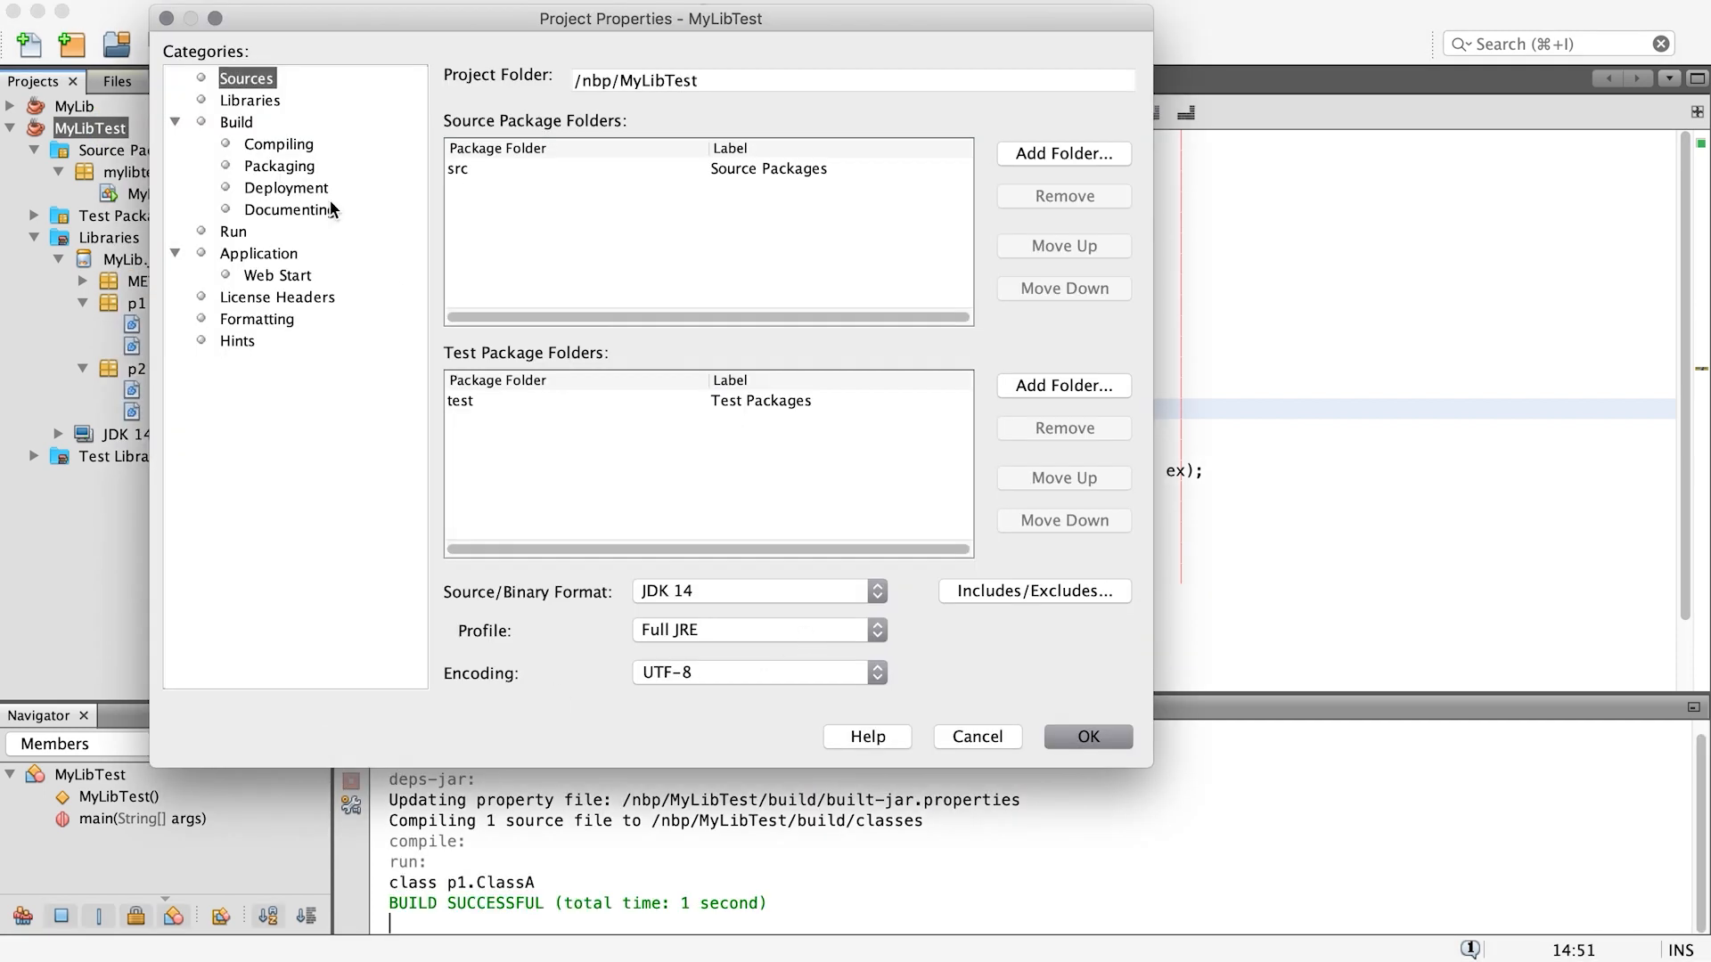
{"action": "left_click", "coordinate": [249, 99]}
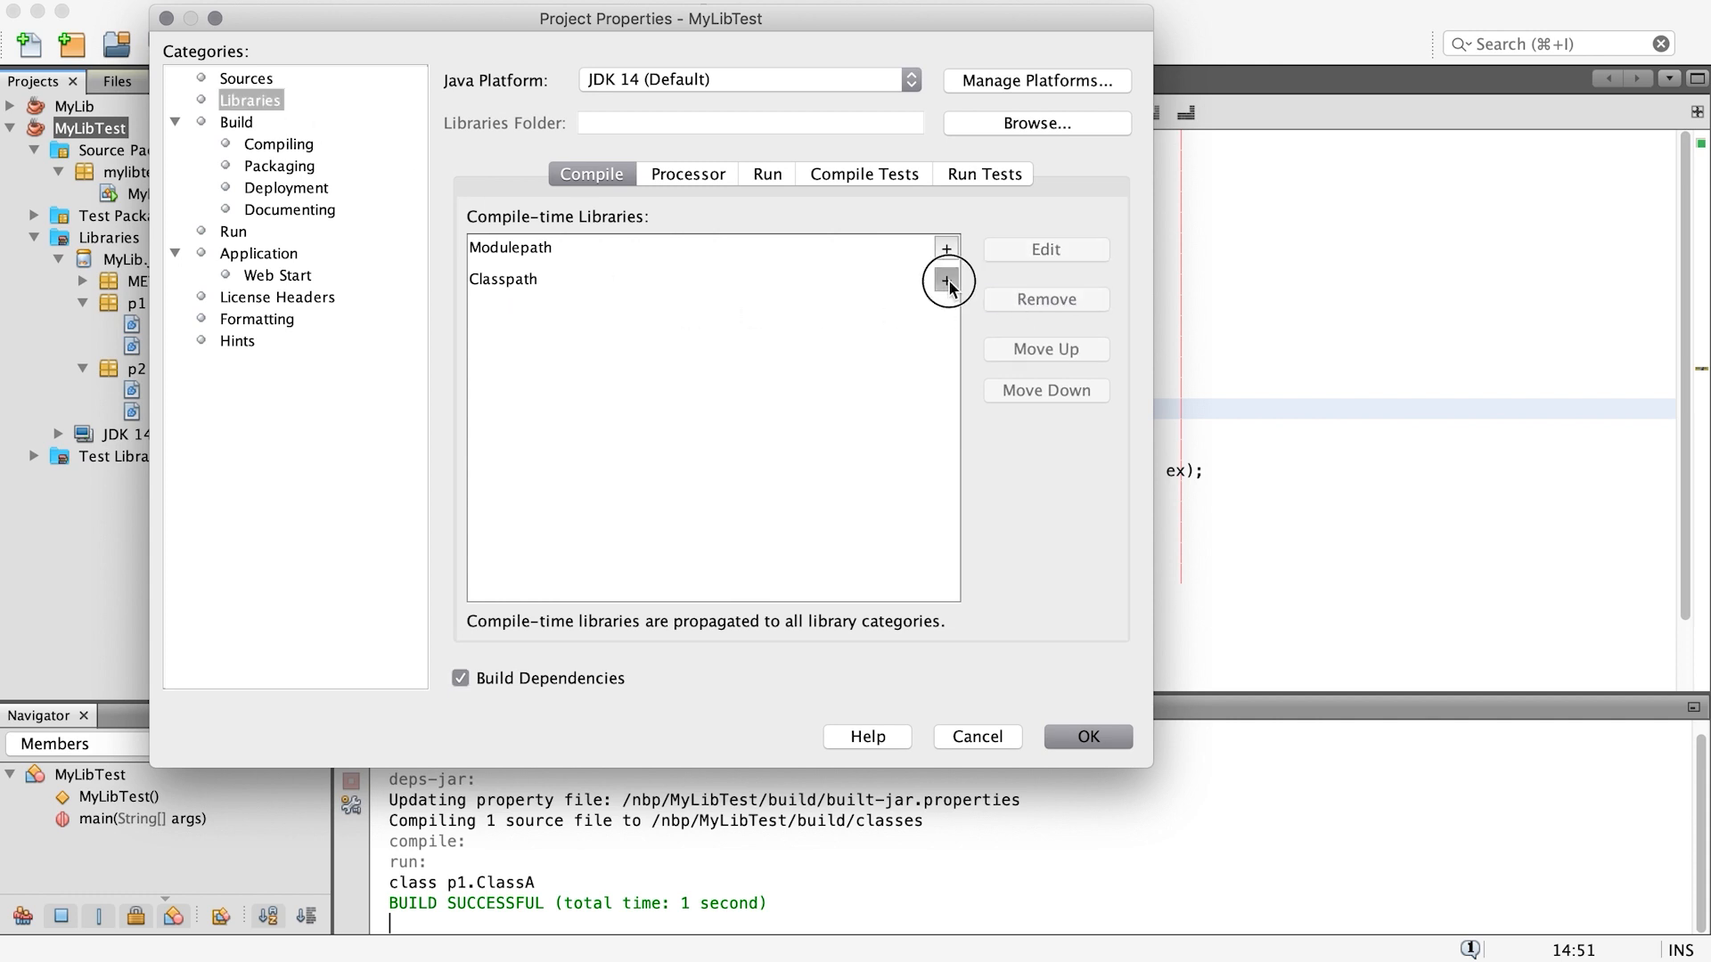
{"action": "left_click", "coordinate": [944, 281]}
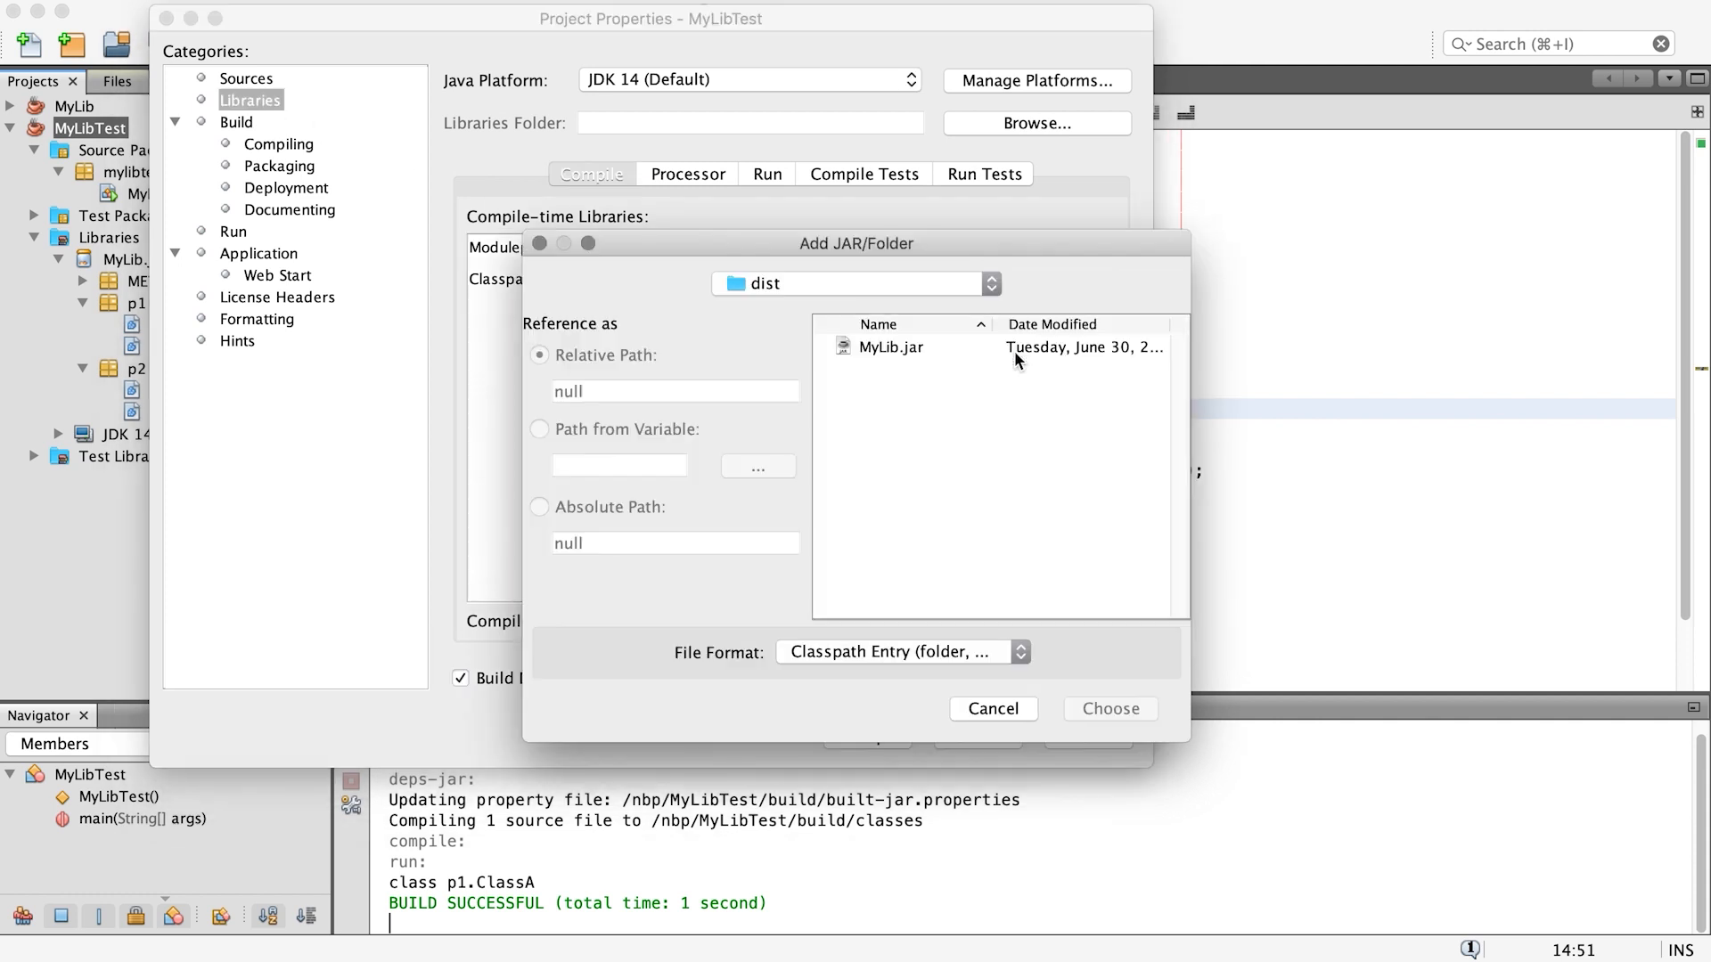
{"action": "left_click", "coordinate": [855, 282]}
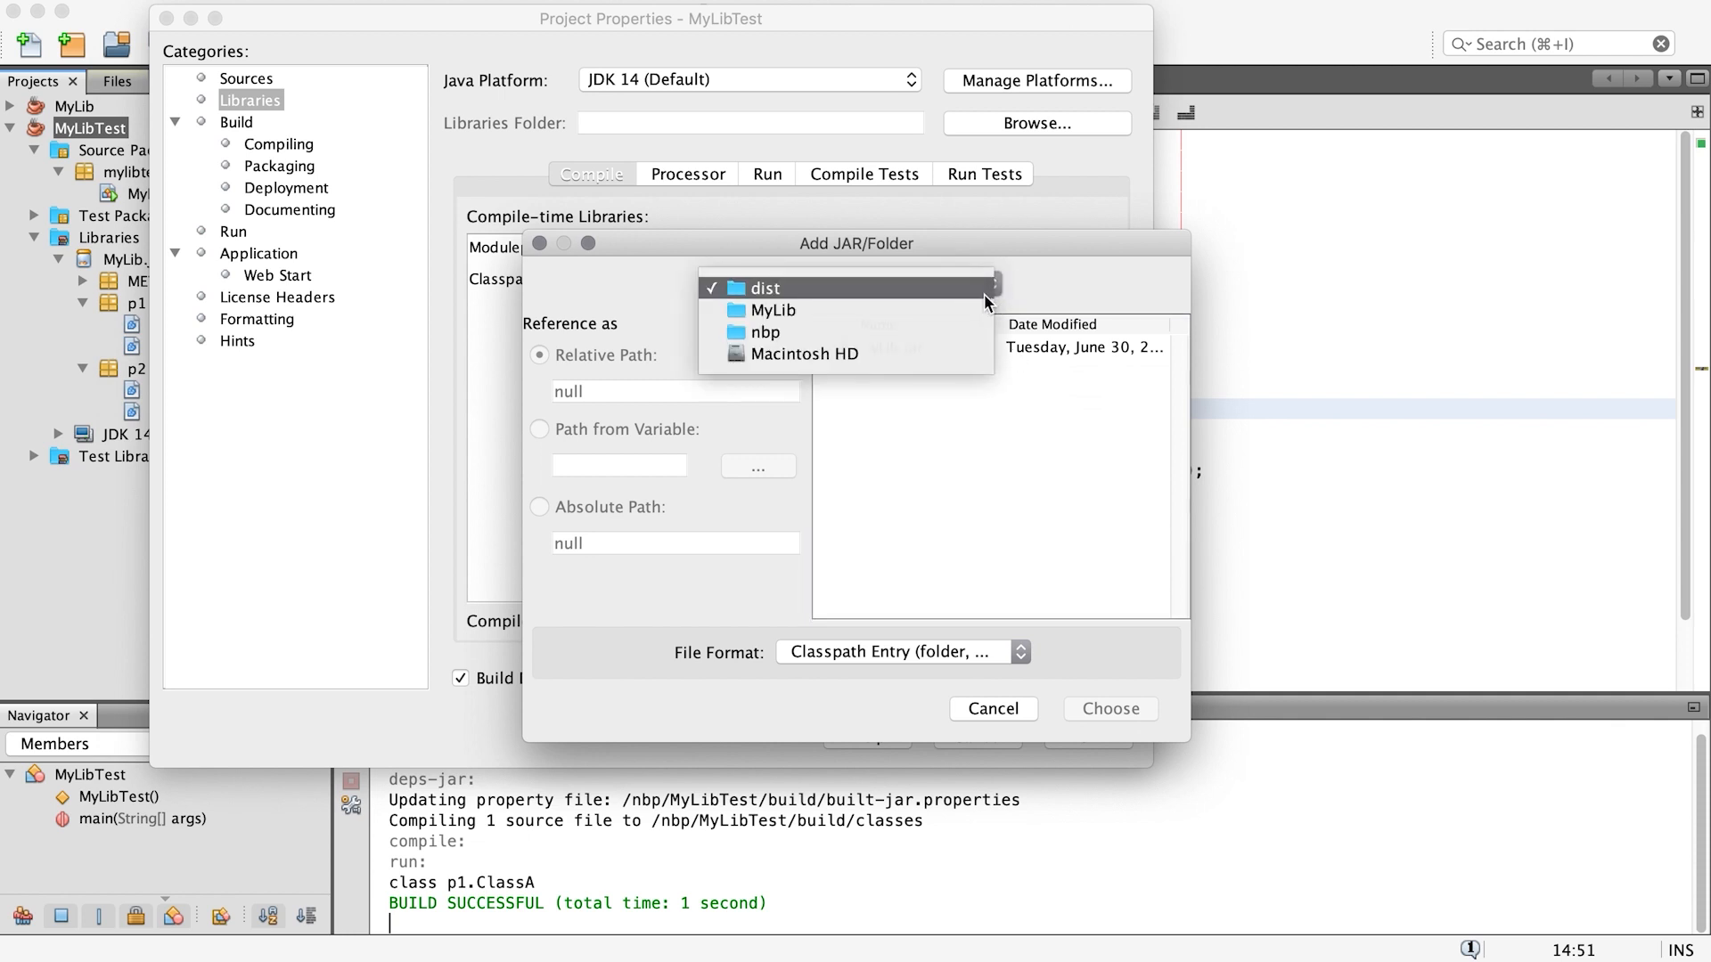
Step: Choose the /nbp/MyLib/build/classes folder as the classpath entry in place of MyLib.jar
{"action": "left_click", "coordinate": [769, 310]}
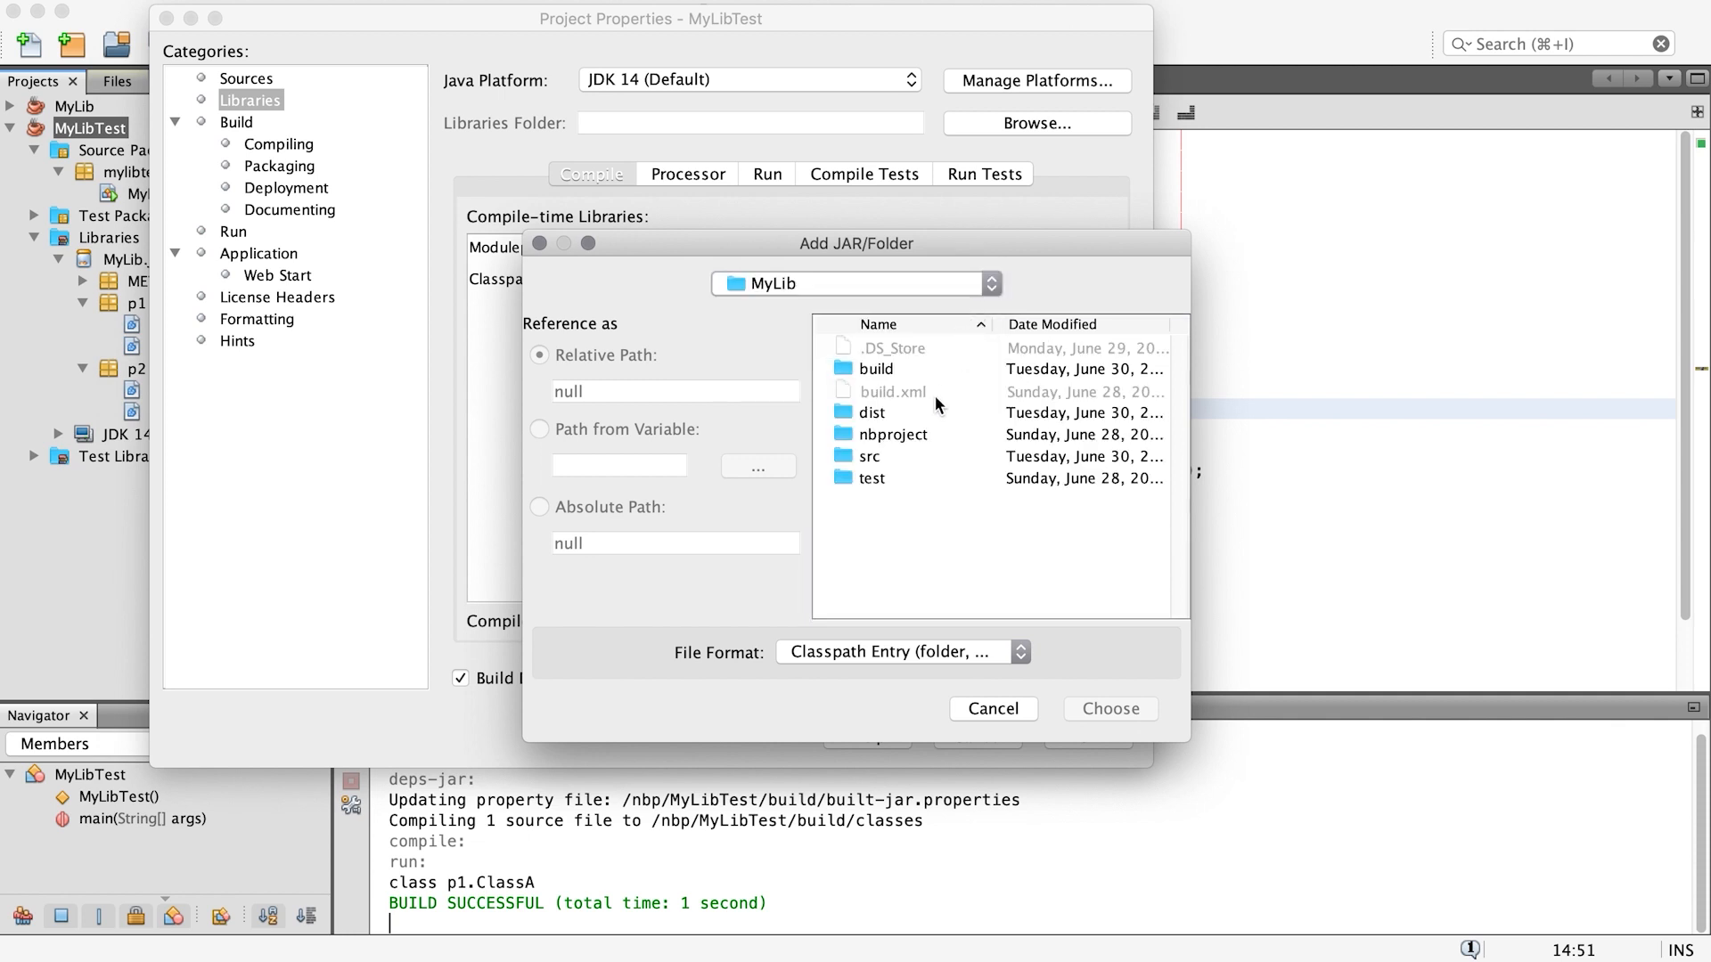
{"action": "double_click", "coordinate": [875, 368]}
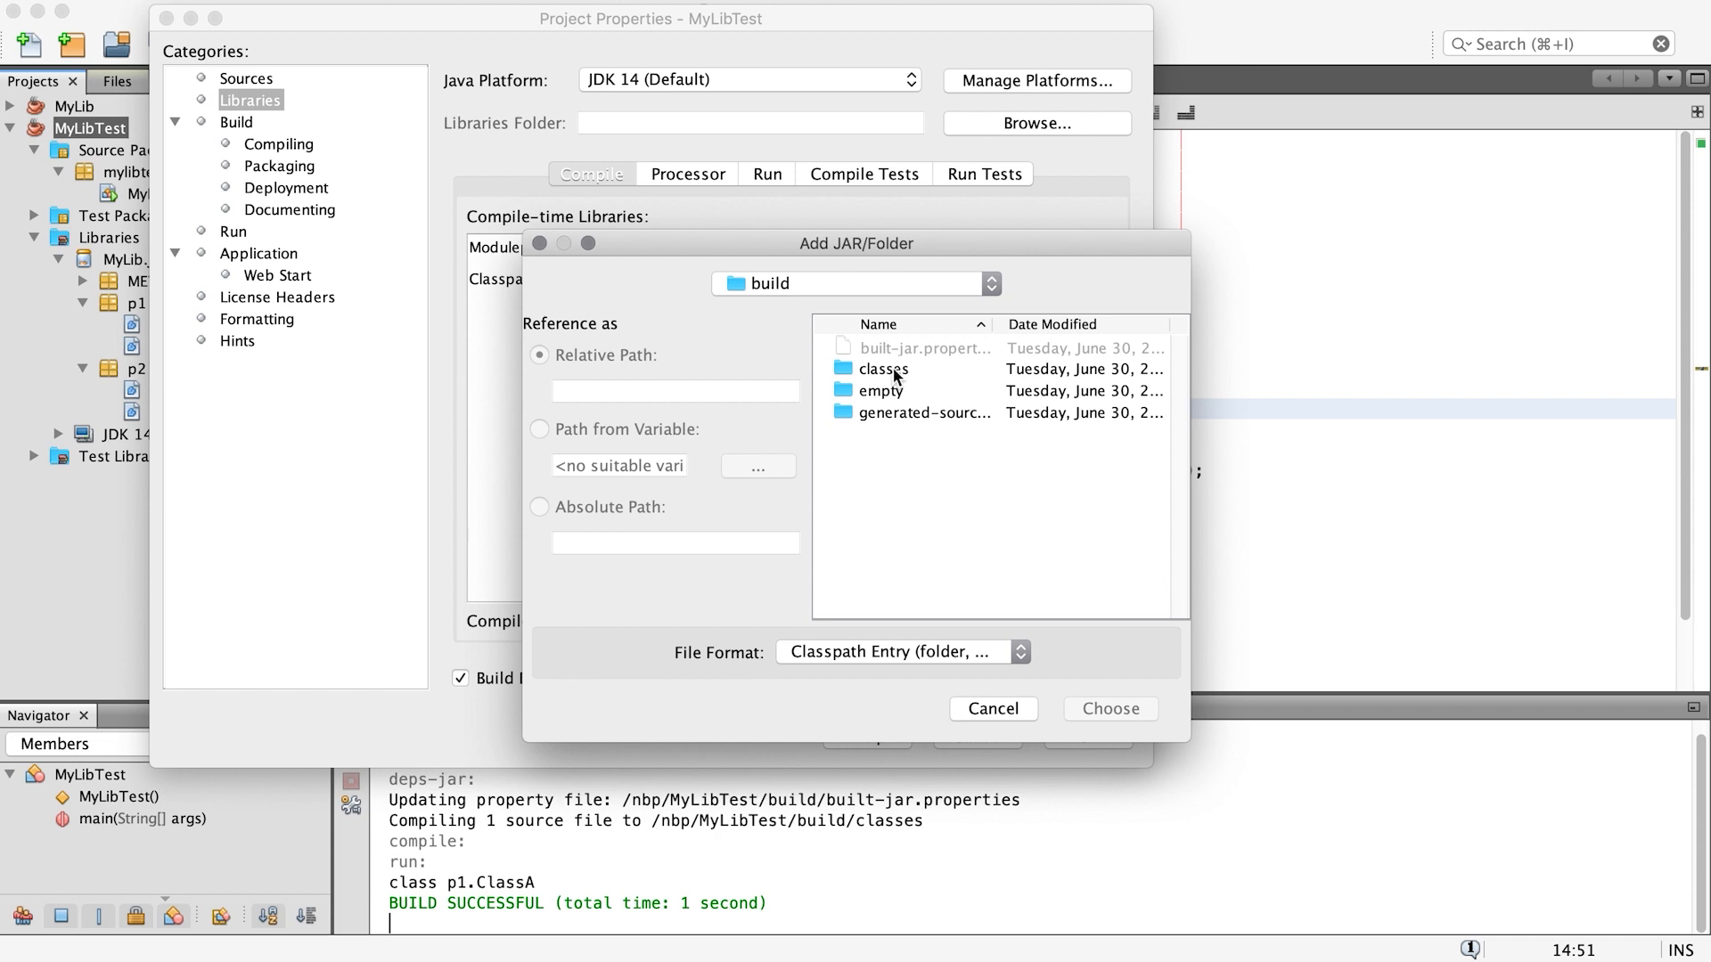
{"action": "left_click", "coordinate": [883, 368]}
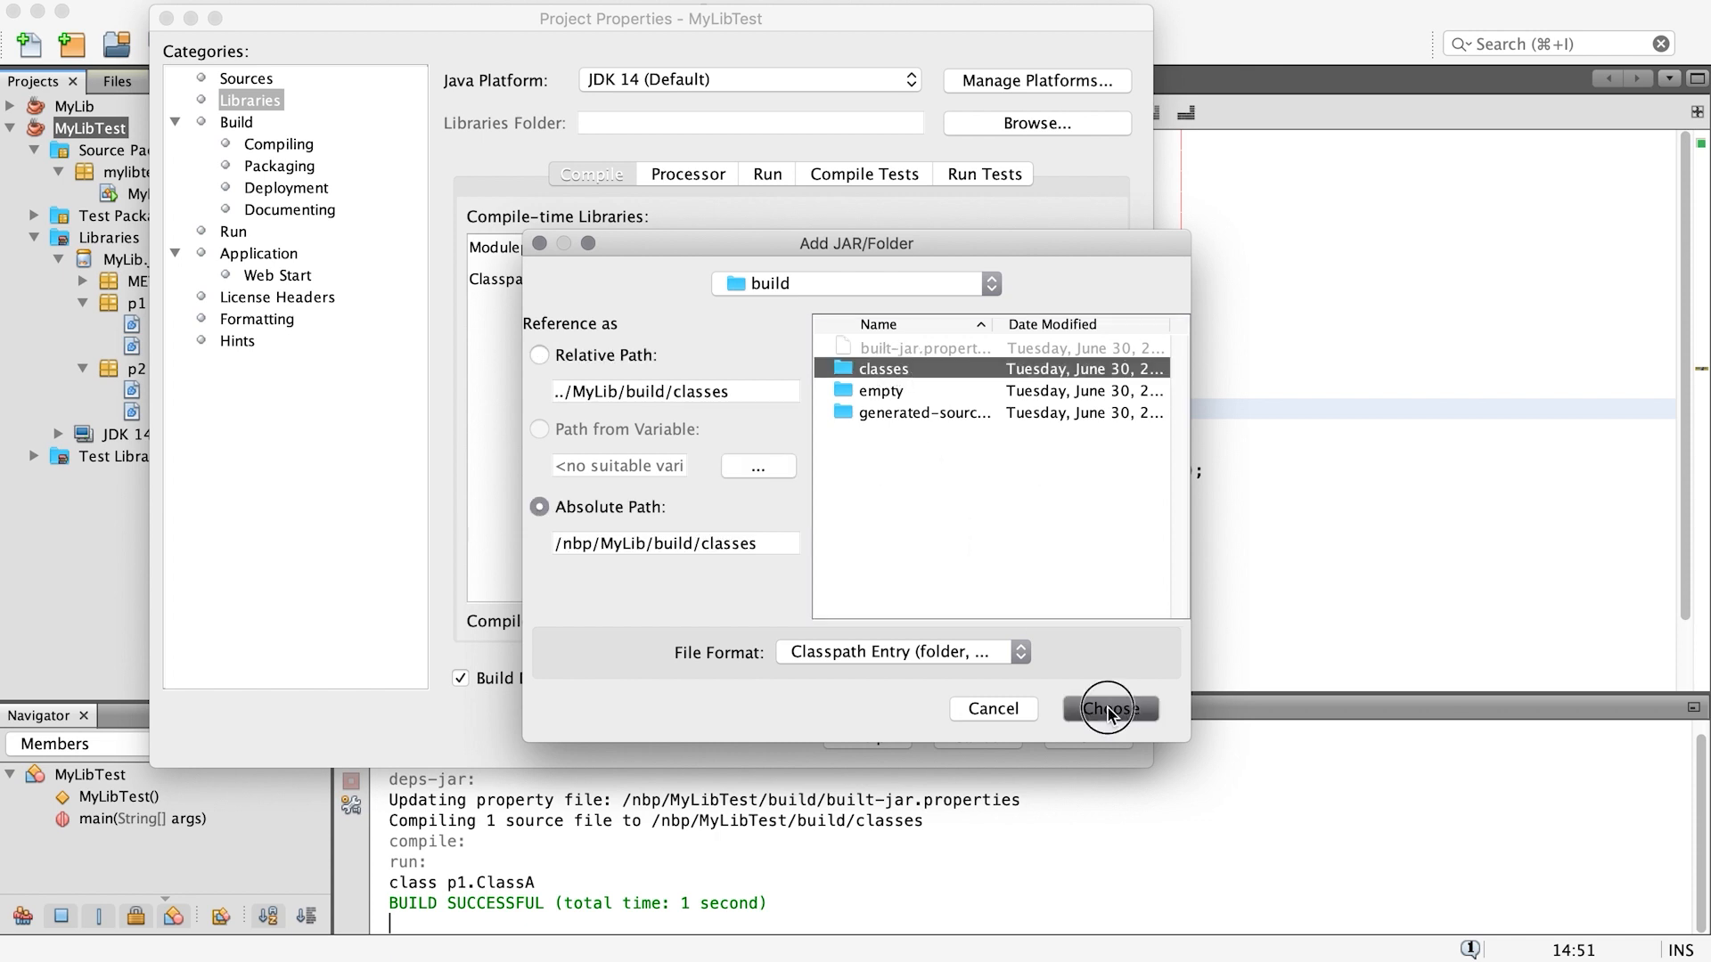
{"action": "left_click", "coordinate": [1106, 708]}
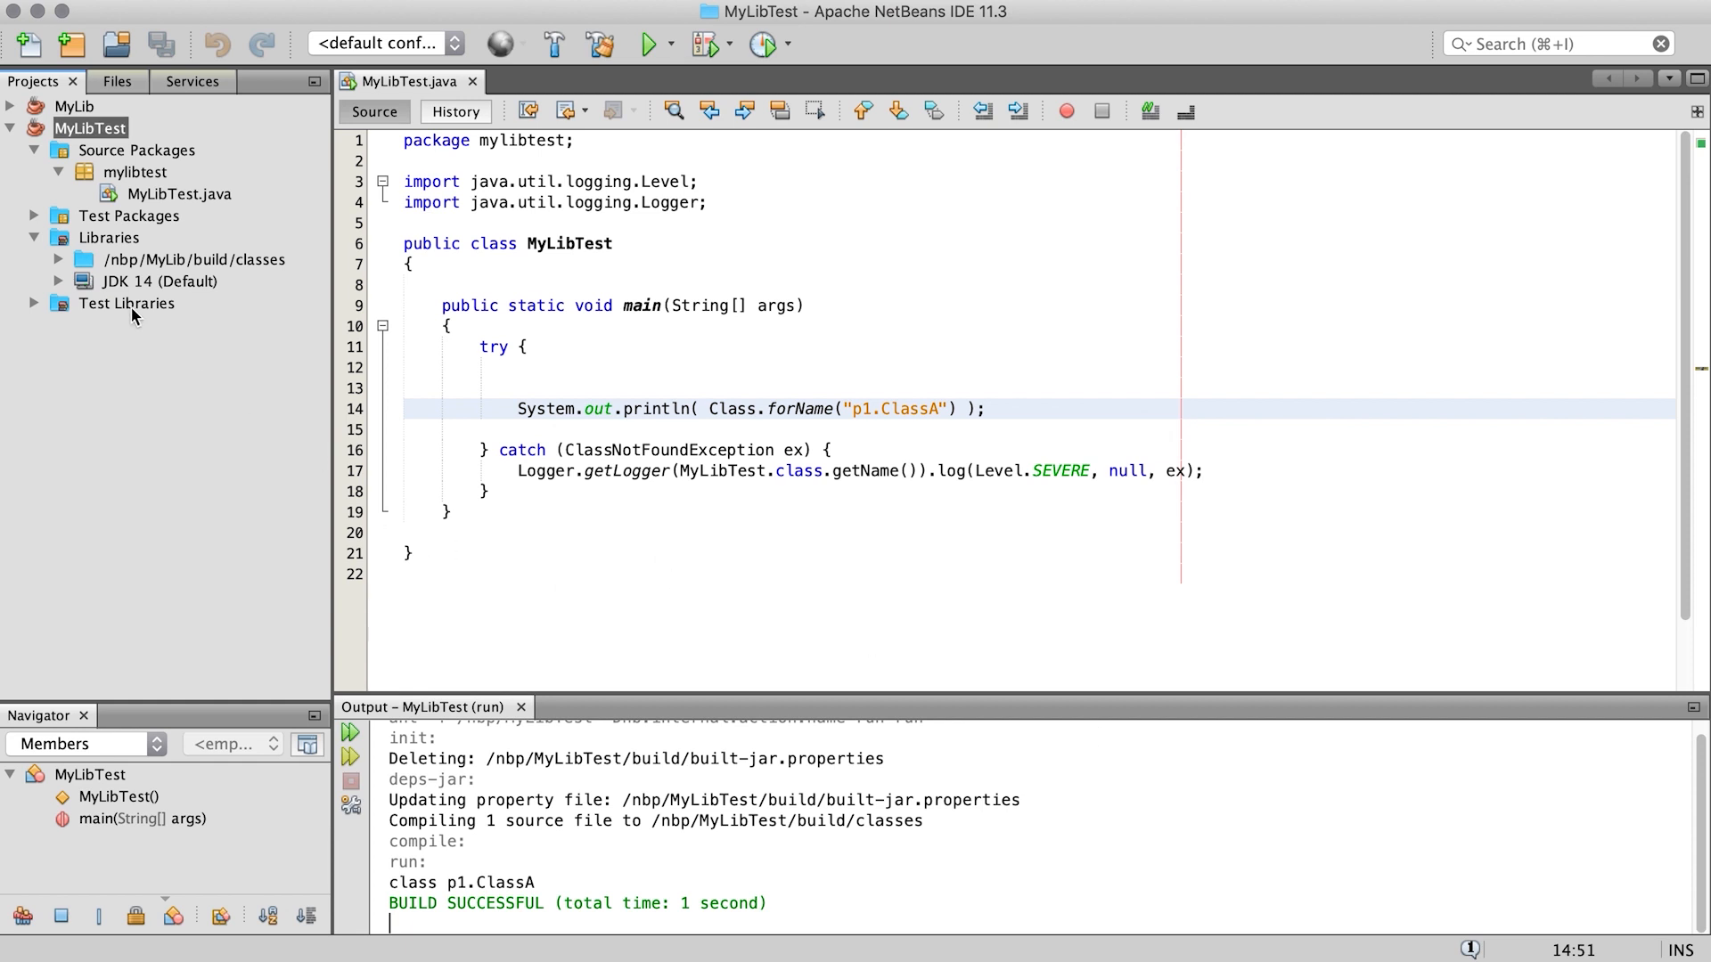
Step: Expand the classes-folder library's p2 package and close the Finder window after inspecting folders
{"action": "left_click", "coordinate": [35, 259]}
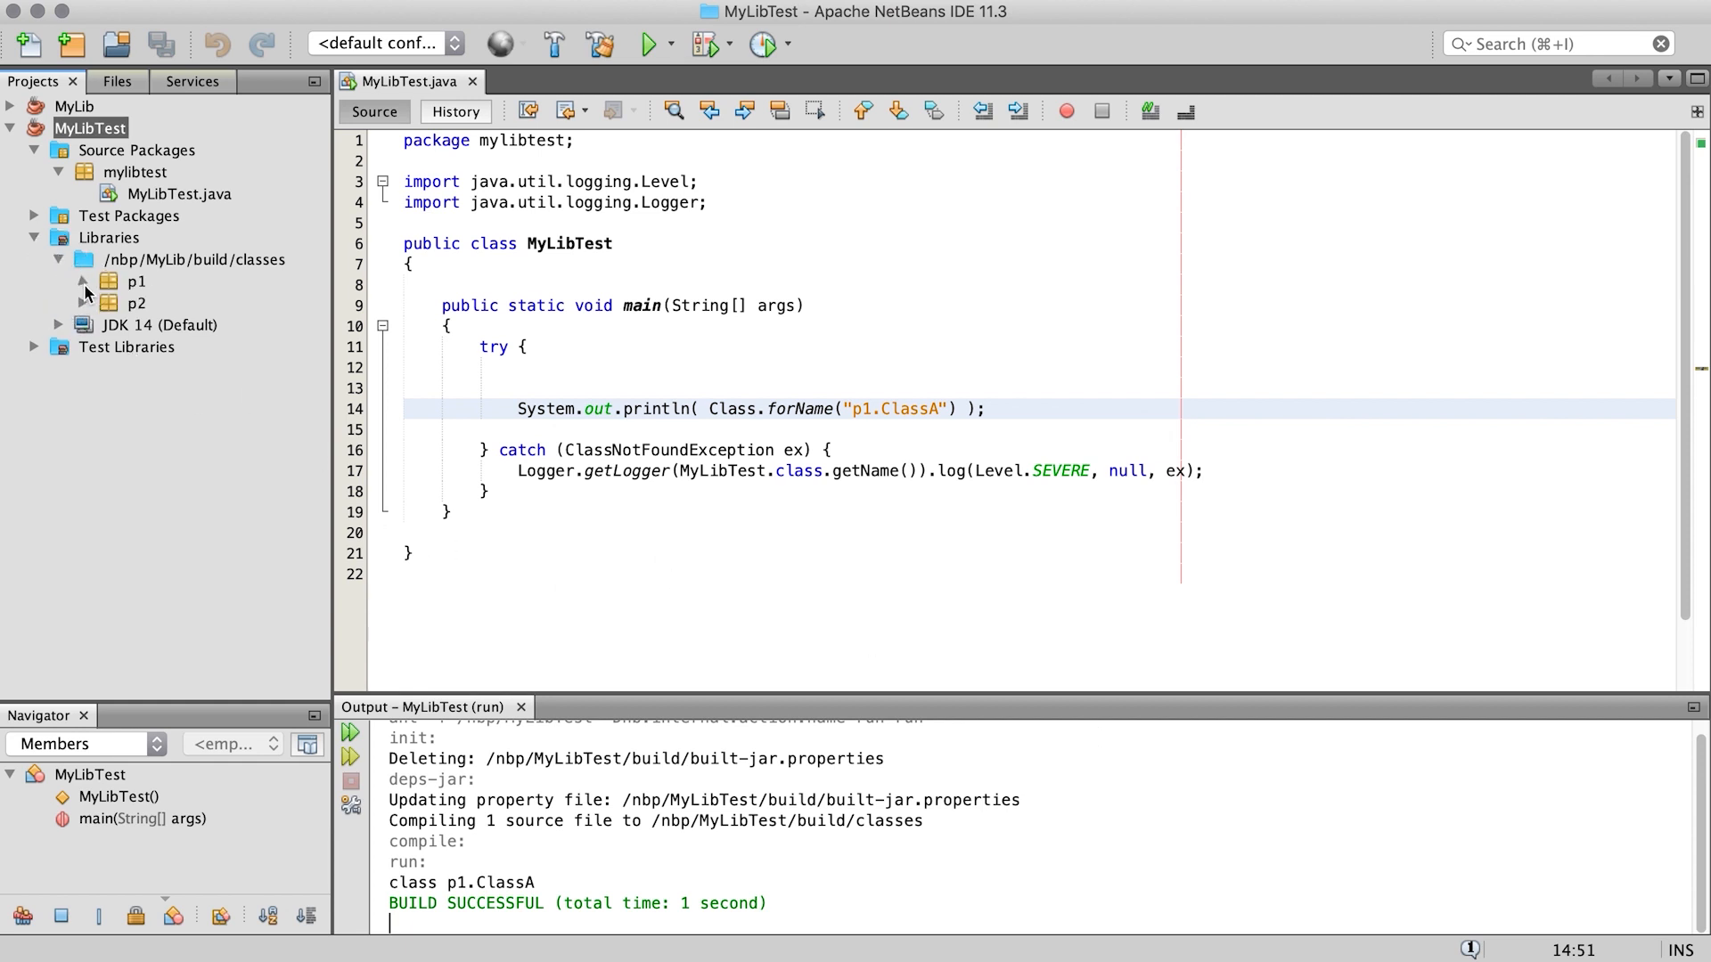
{"action": "left_click", "coordinate": [82, 282]}
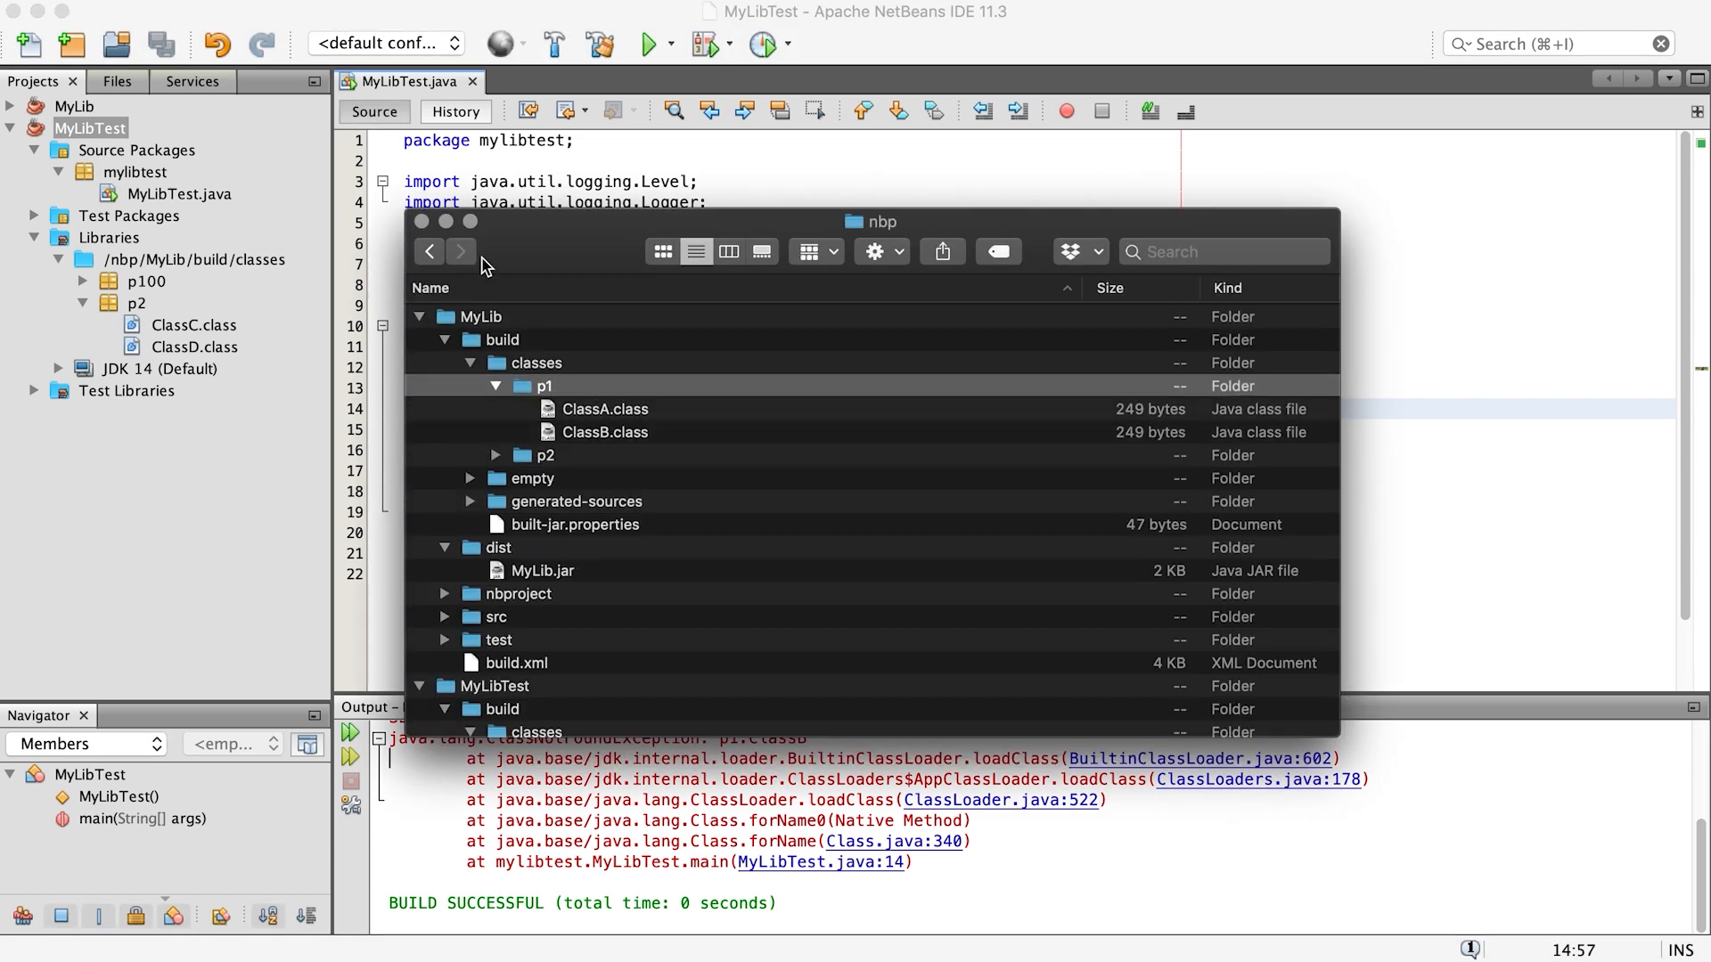
{"action": "left_click", "coordinate": [448, 222]}
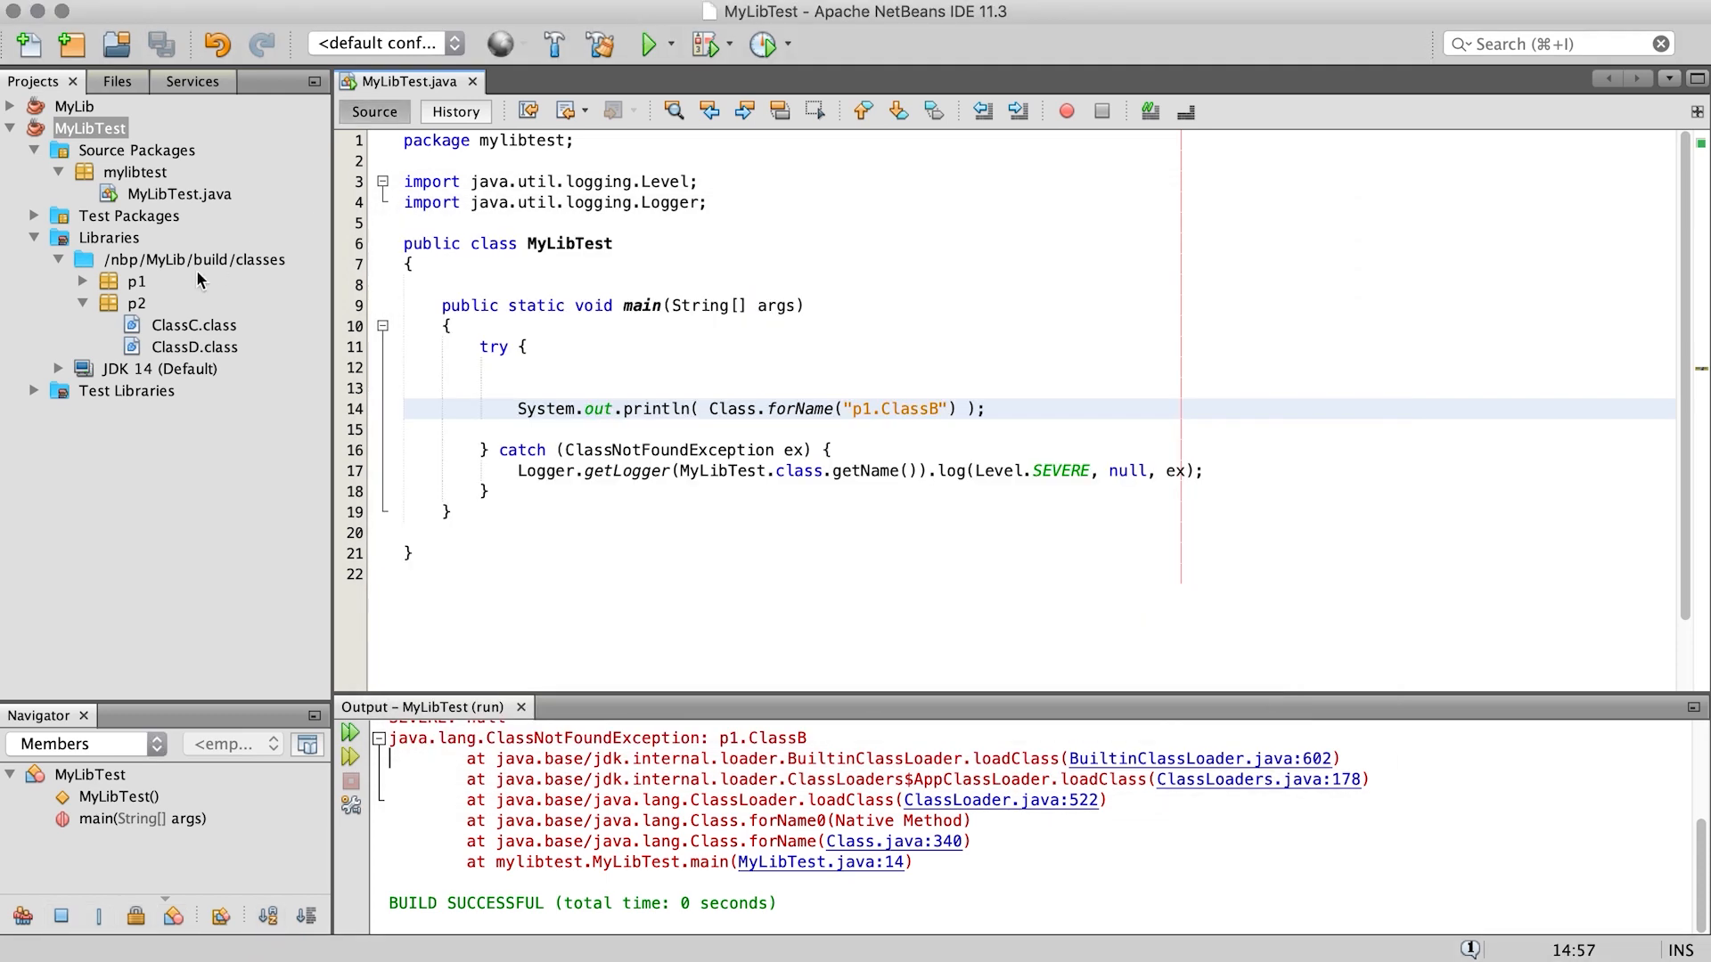
Step: Add /nbp/MyLib/build/classes/p1 as the classpath entry in place of the classes folder and apply
{"action": "right_click", "coordinate": [92, 128]}
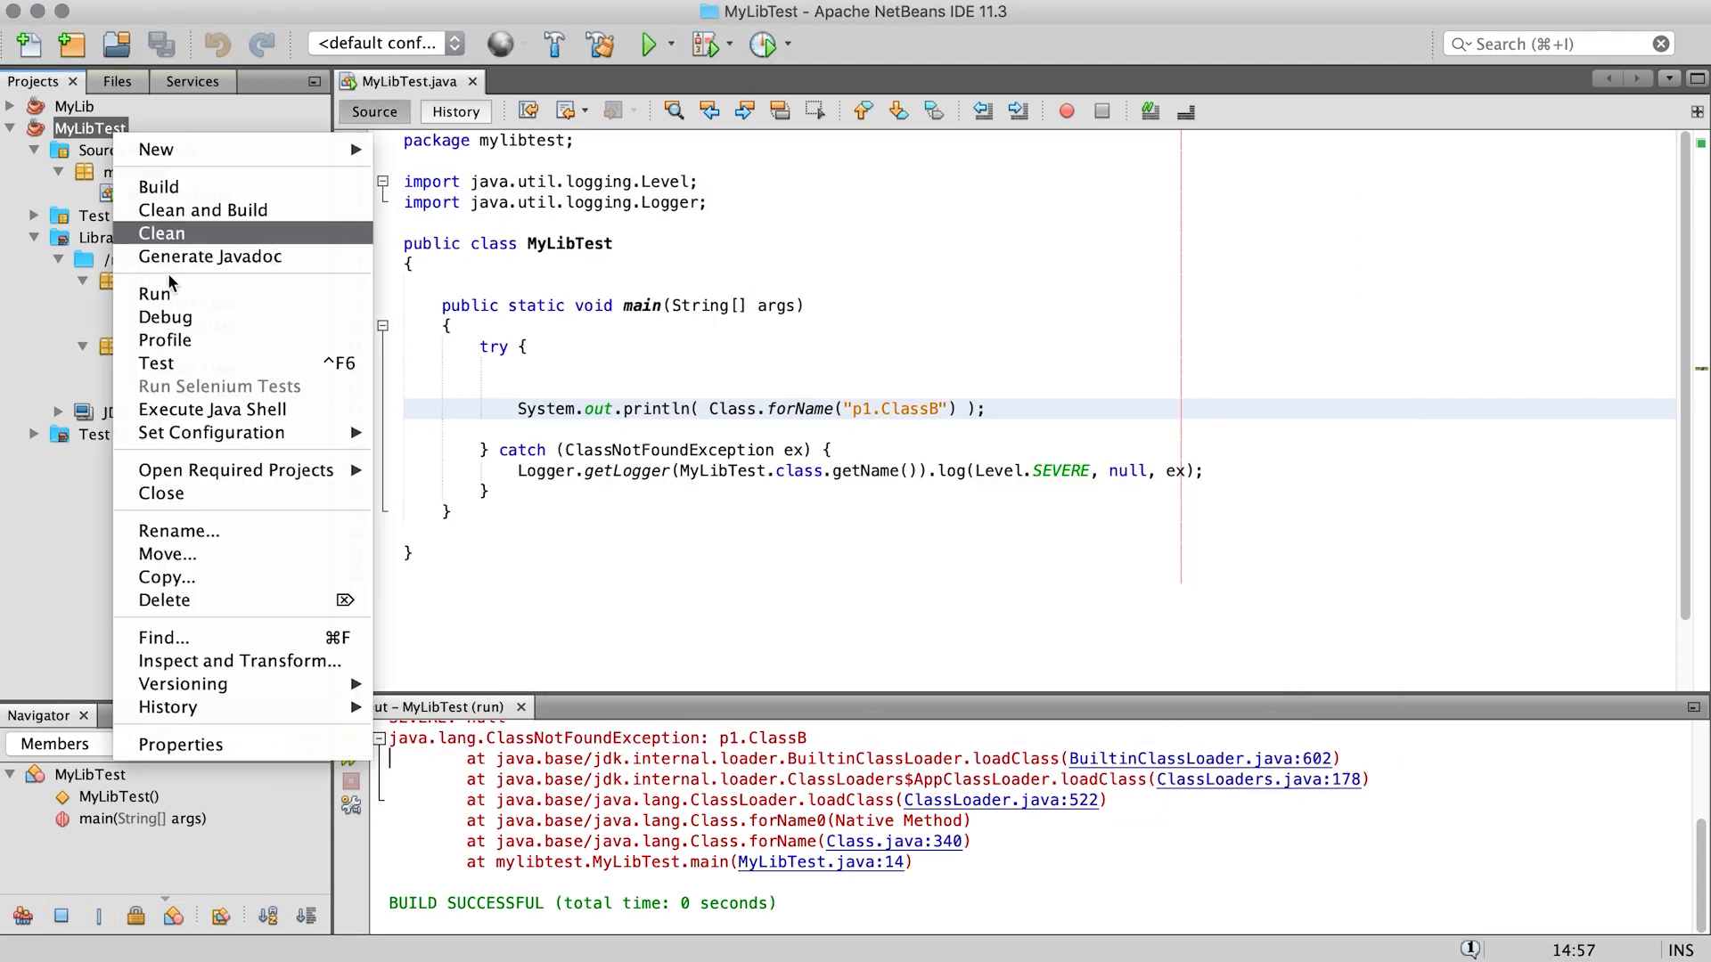
{"action": "left_click", "coordinate": [180, 744]}
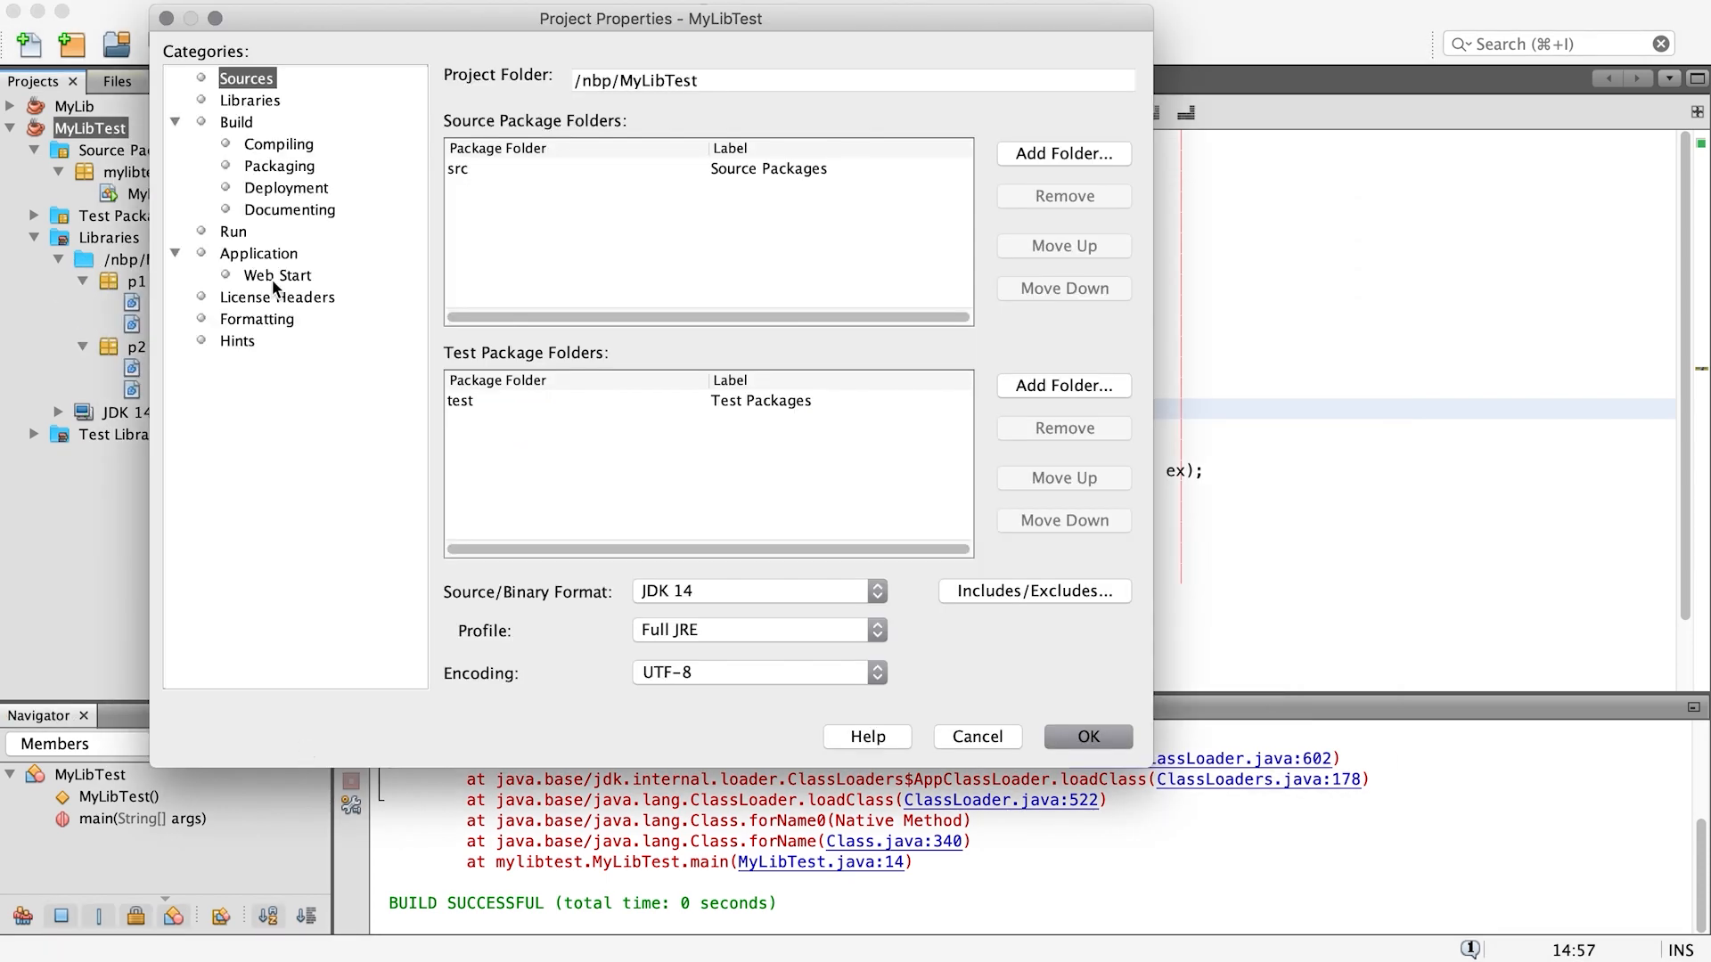
{"action": "left_click", "coordinate": [249, 98]}
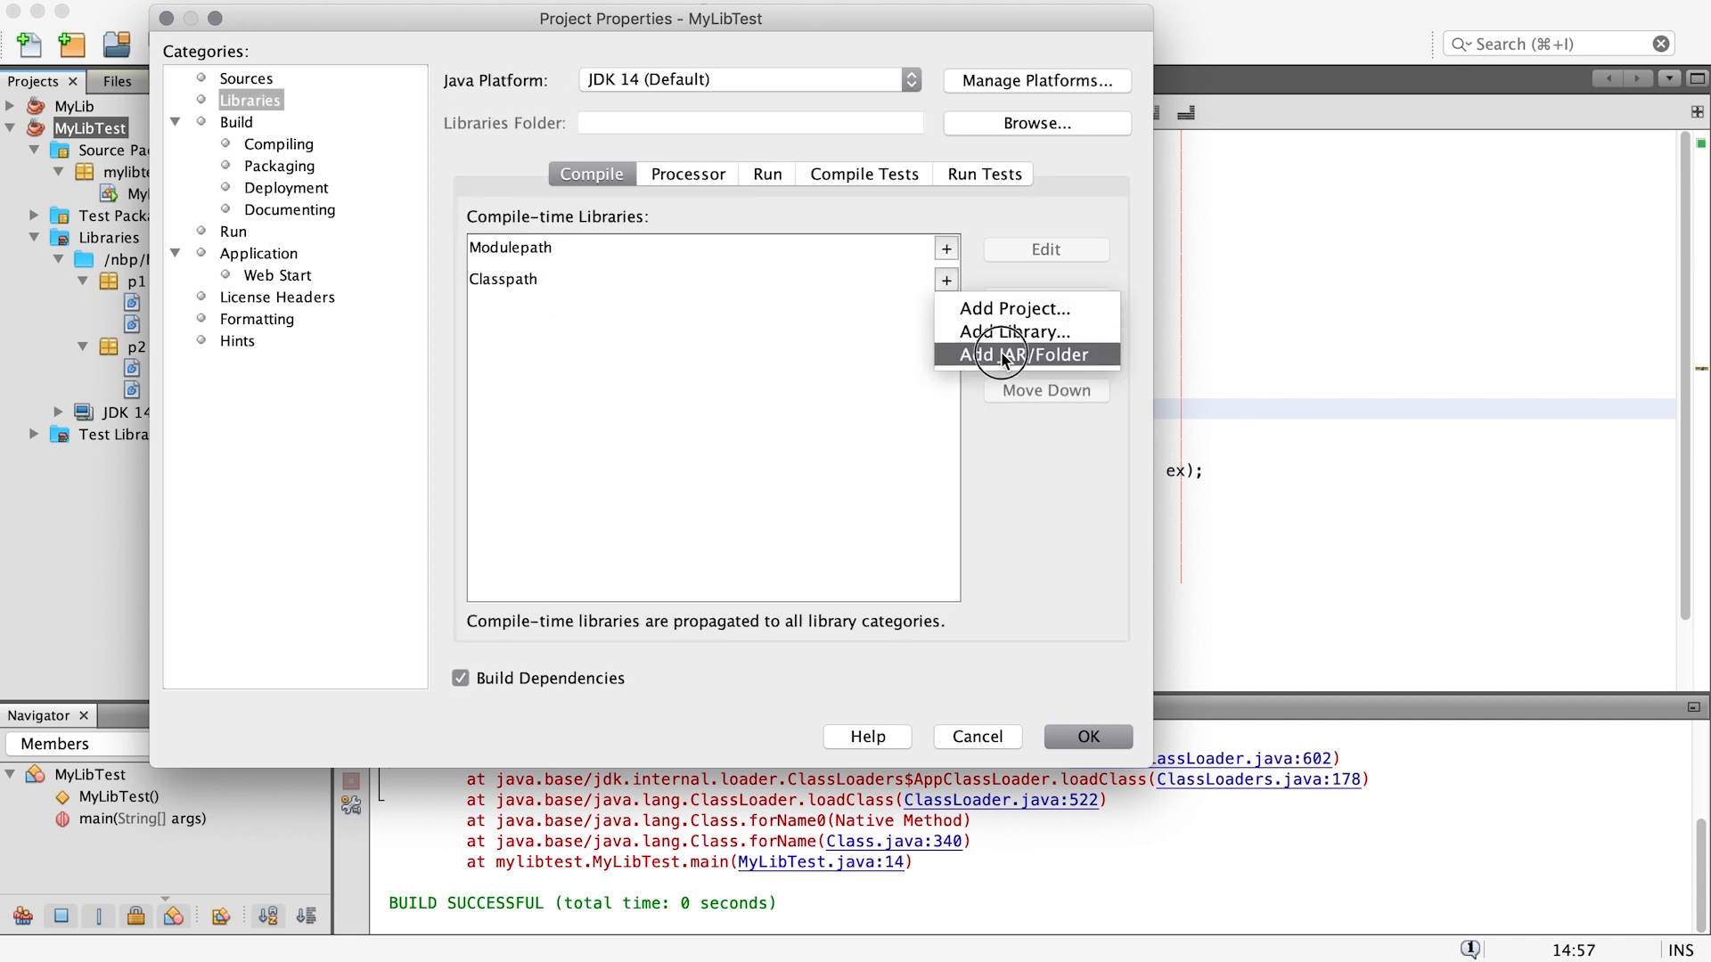
{"action": "left_click", "coordinate": [1025, 354]}
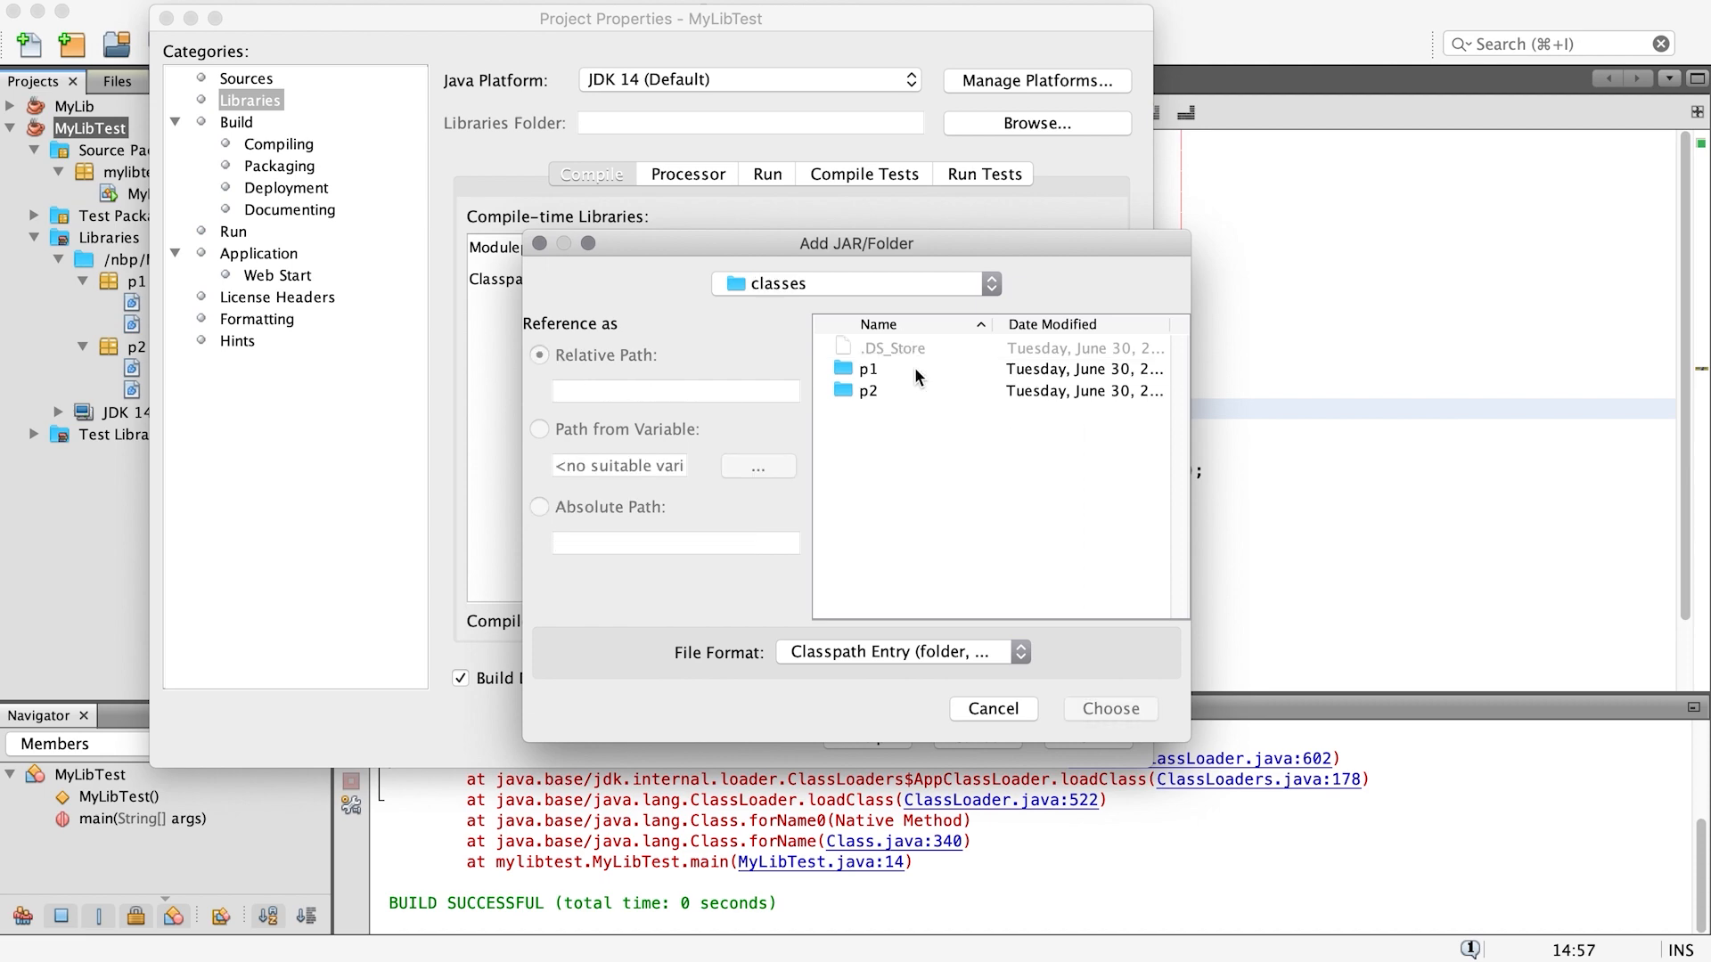
{"action": "left_click", "coordinate": [865, 369]}
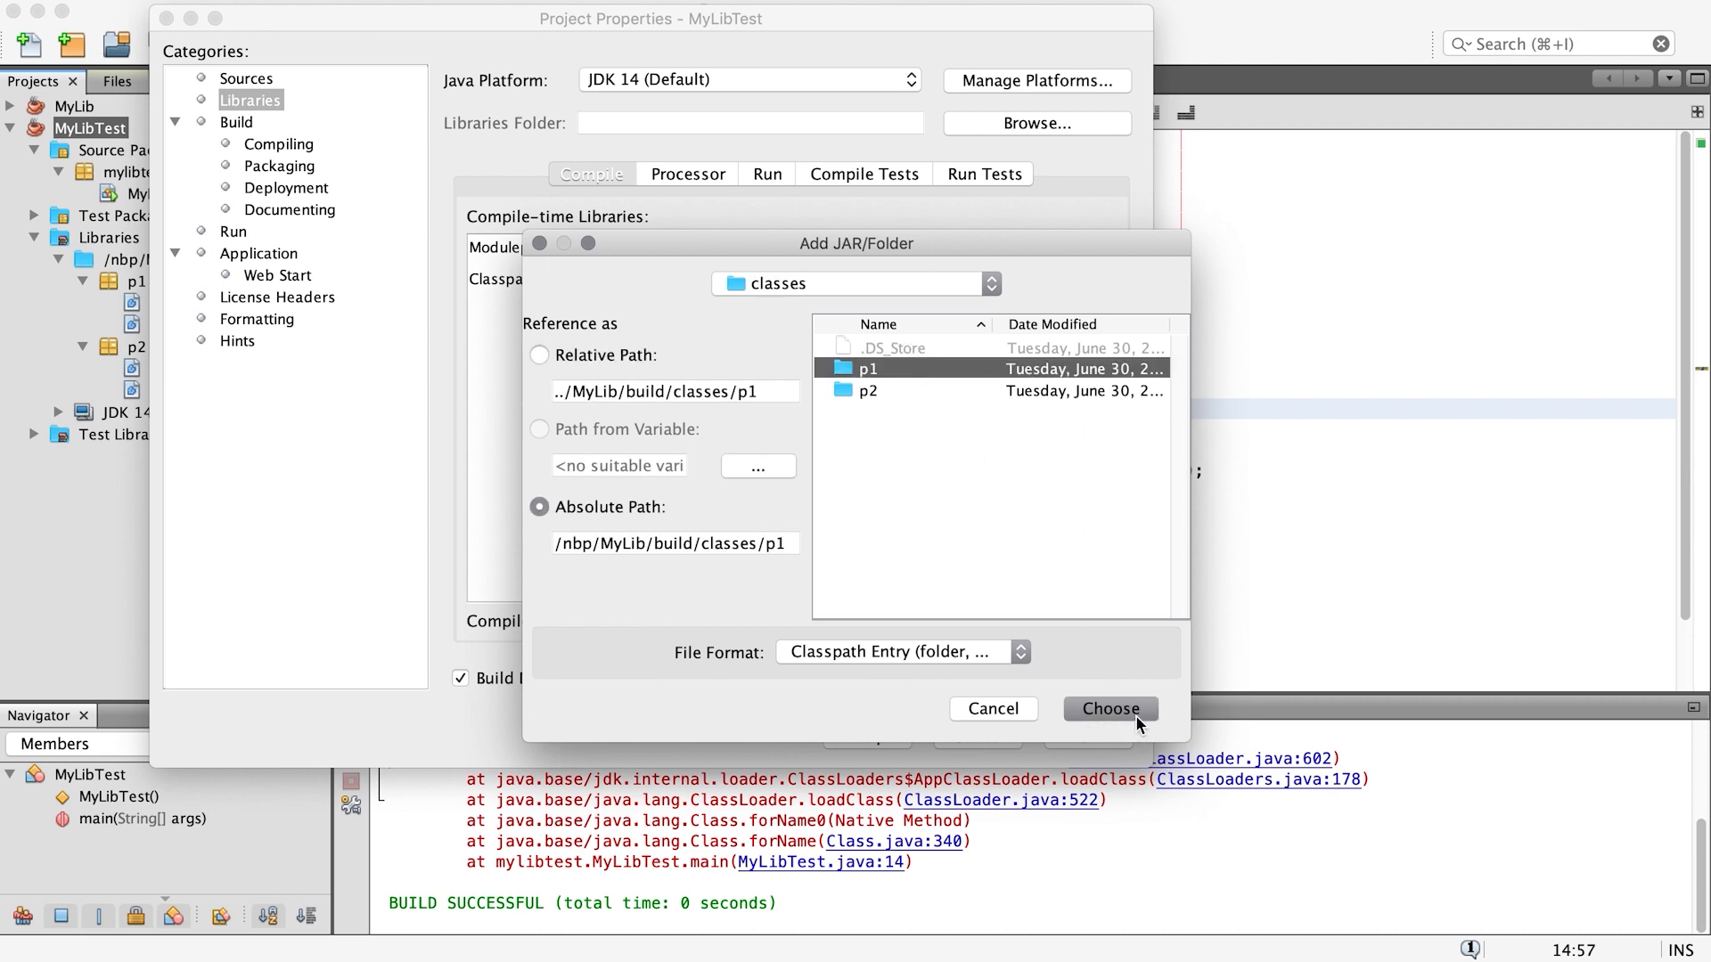
{"action": "left_click", "coordinate": [1109, 710]}
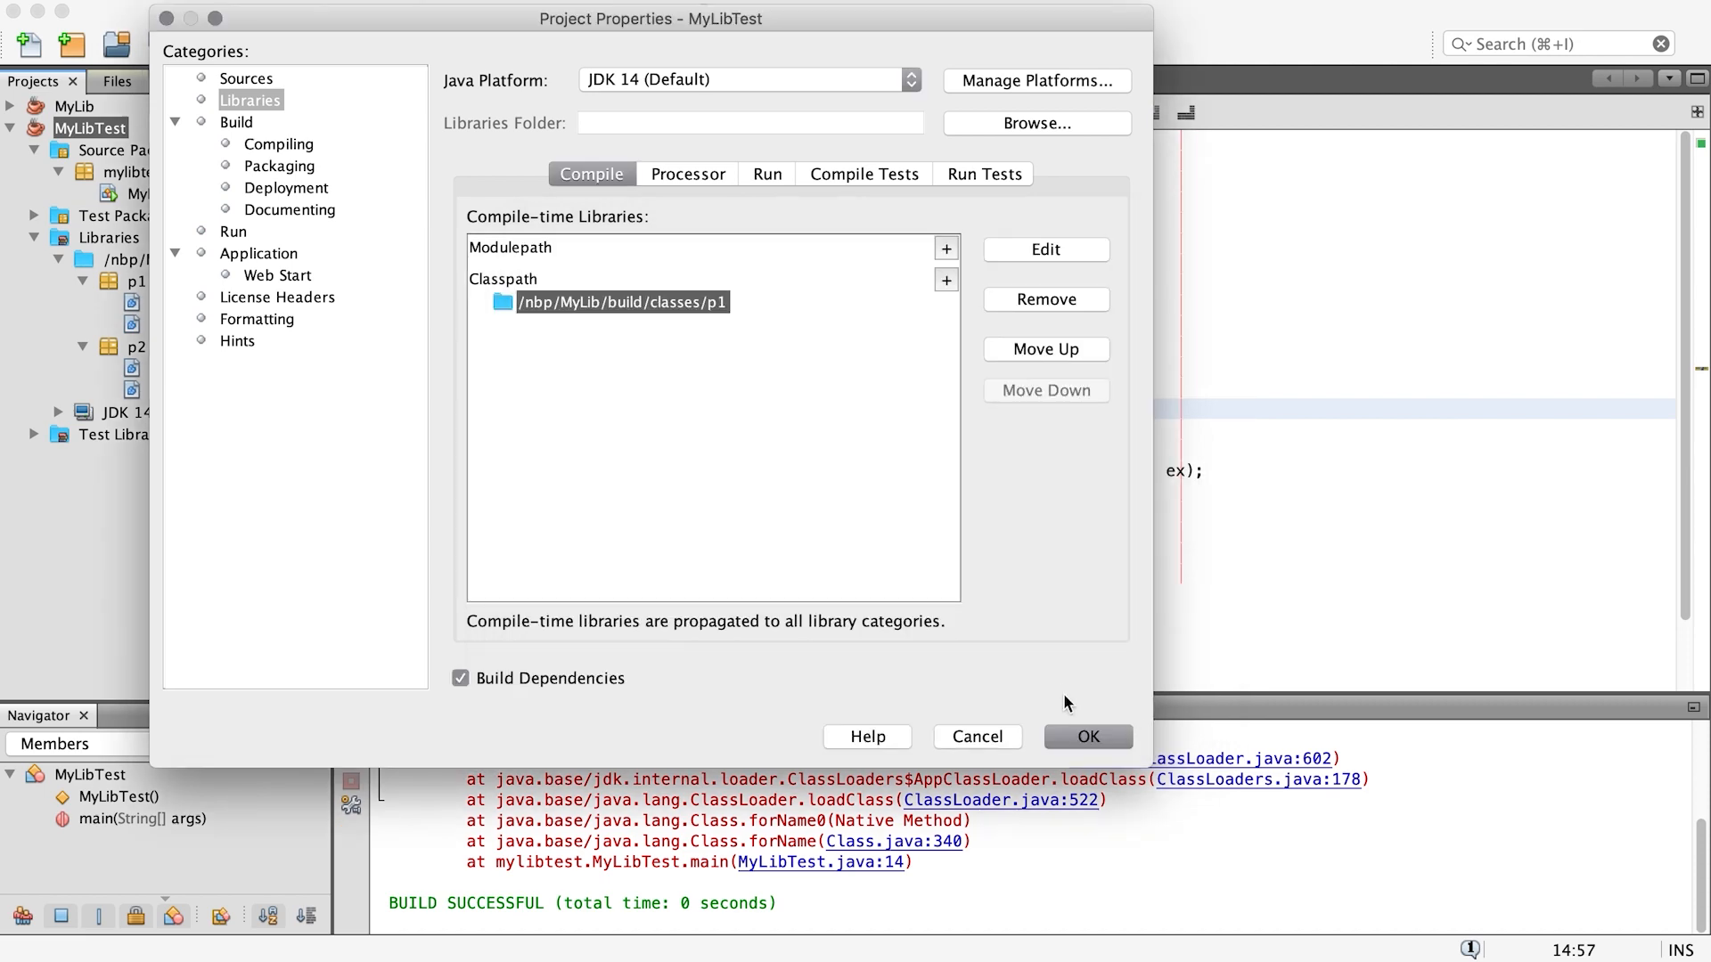
{"action": "left_click", "coordinate": [1085, 737]}
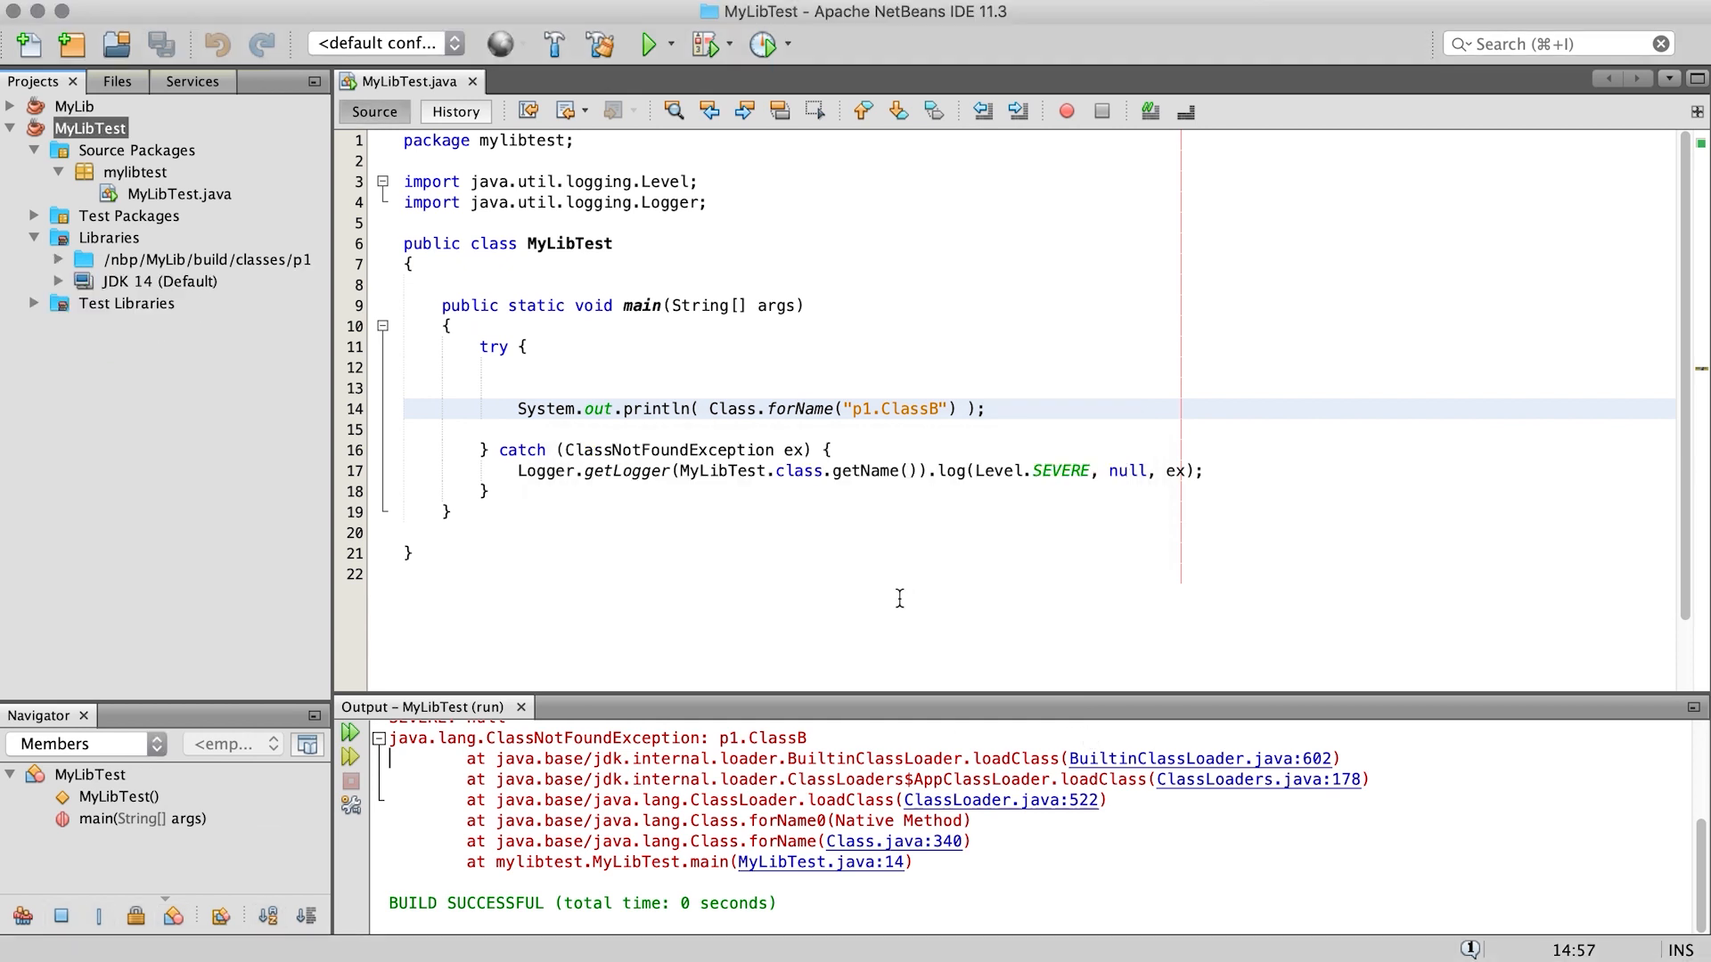
Step: Reveal ClassA and ClassB under the p1 library's default package, request "ClassB" without prefix, and rerun
{"action": "left_click", "coordinate": [58, 259]}
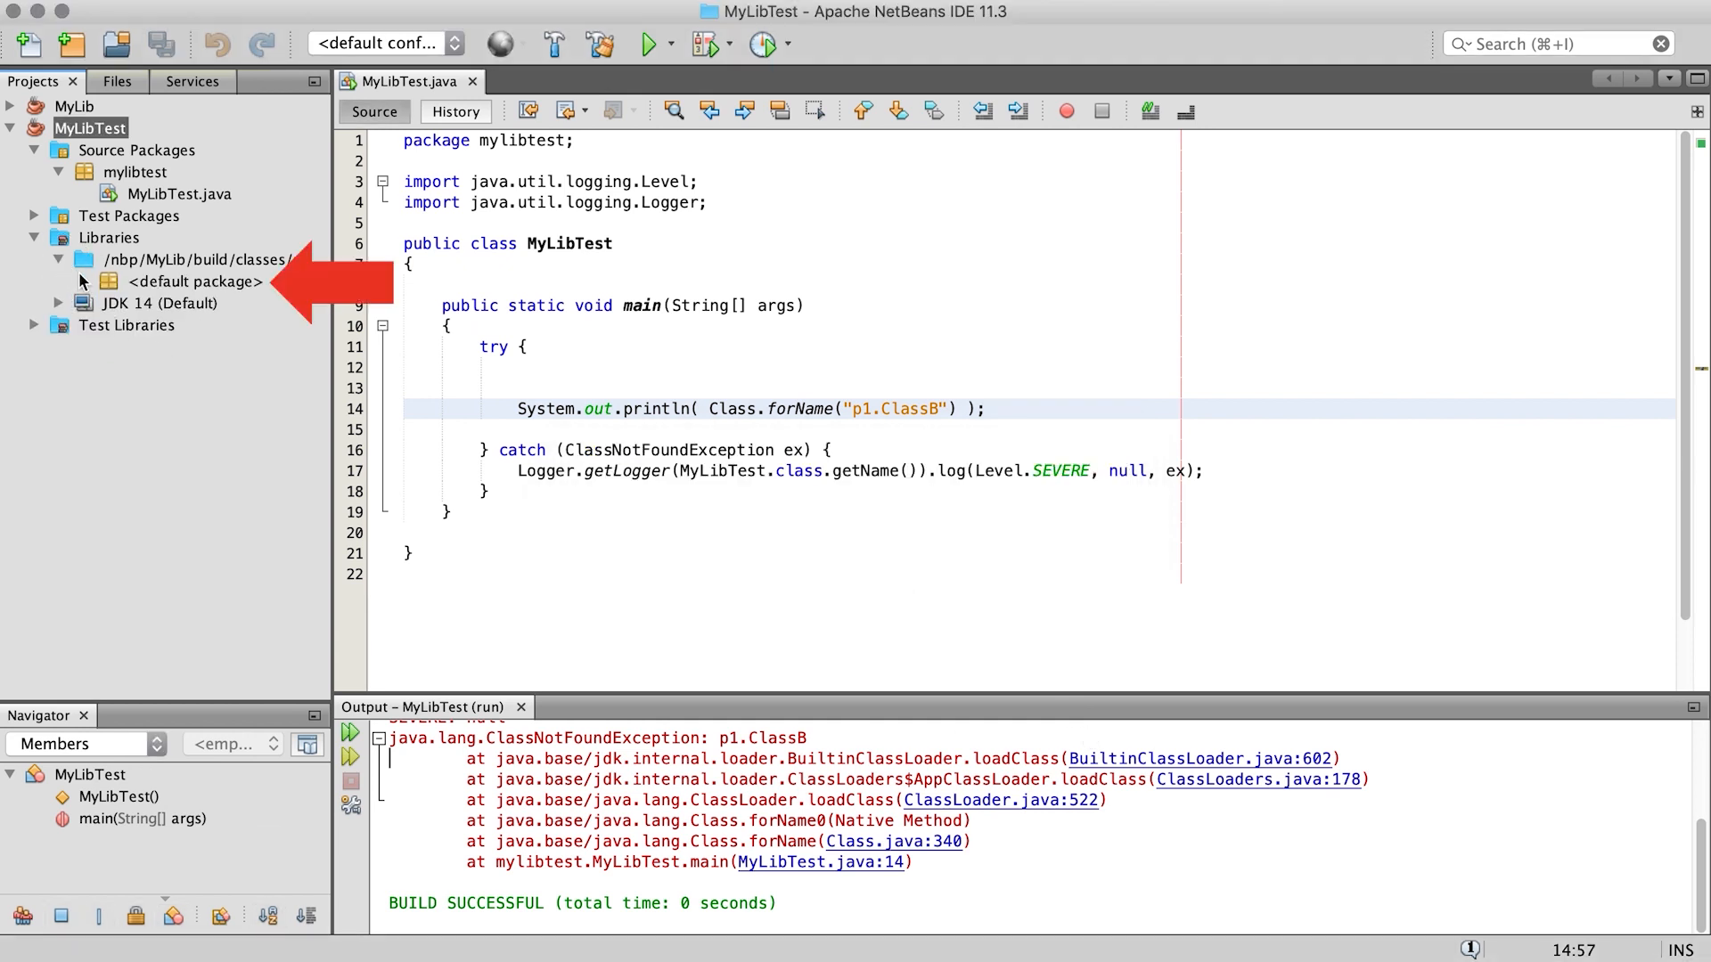
{"action": "left_click", "coordinate": [59, 282]}
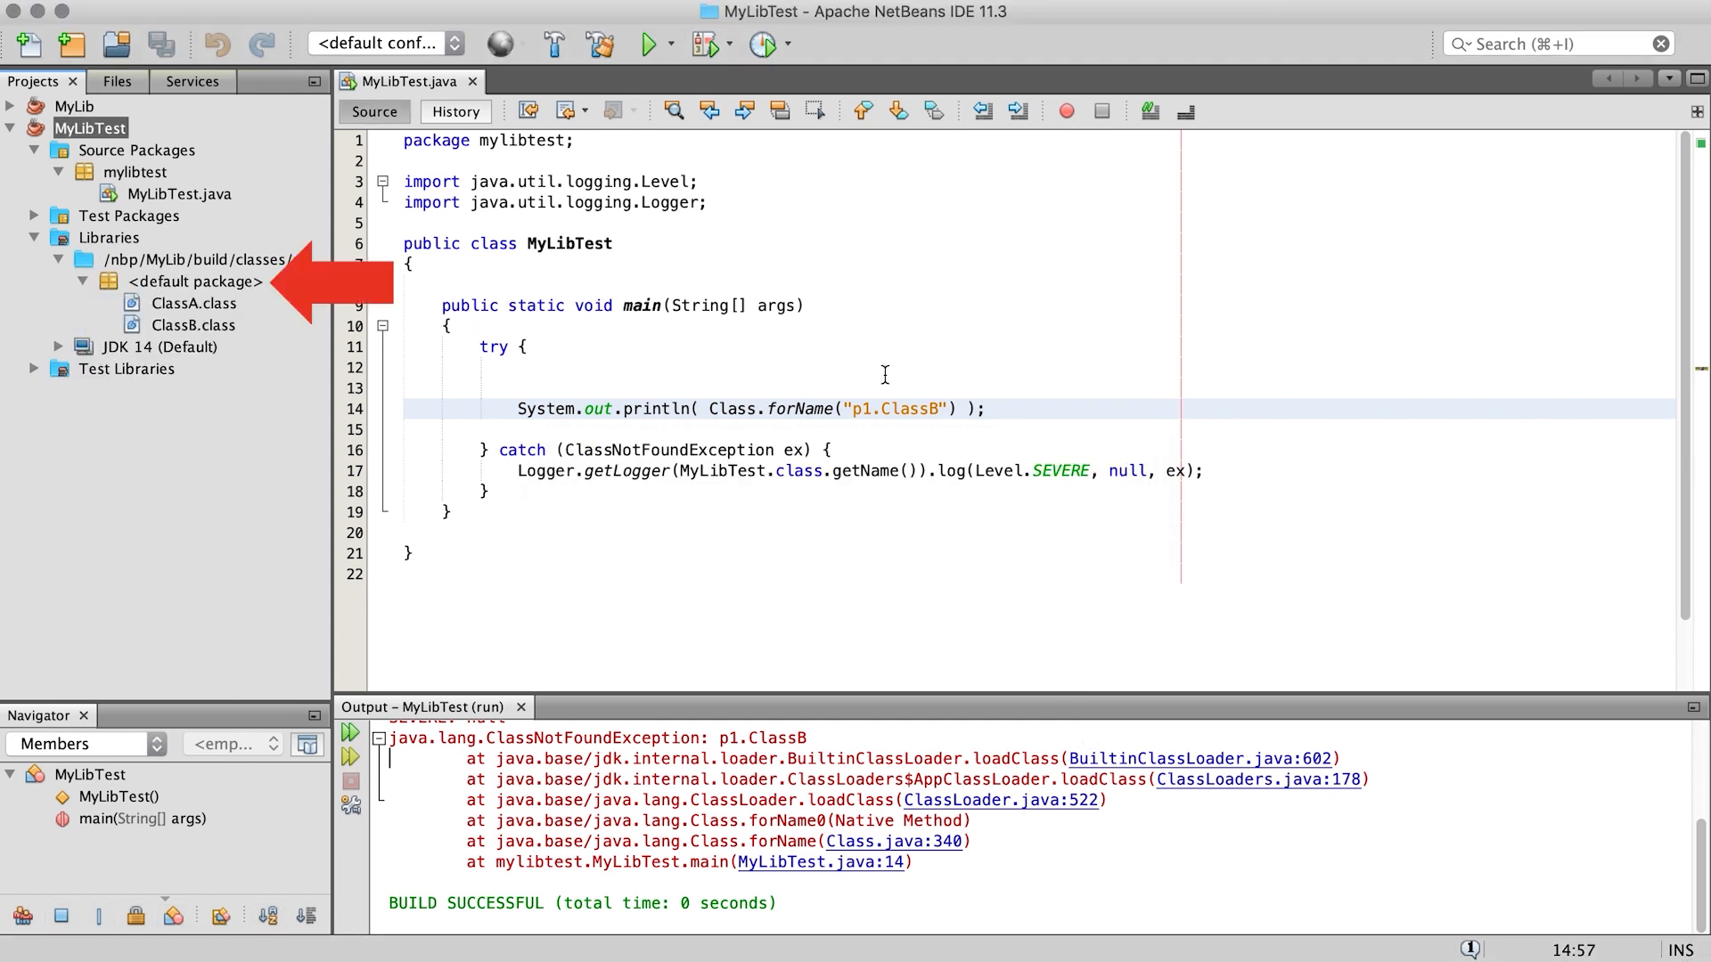
{"action": "key", "text": "Backspace"}
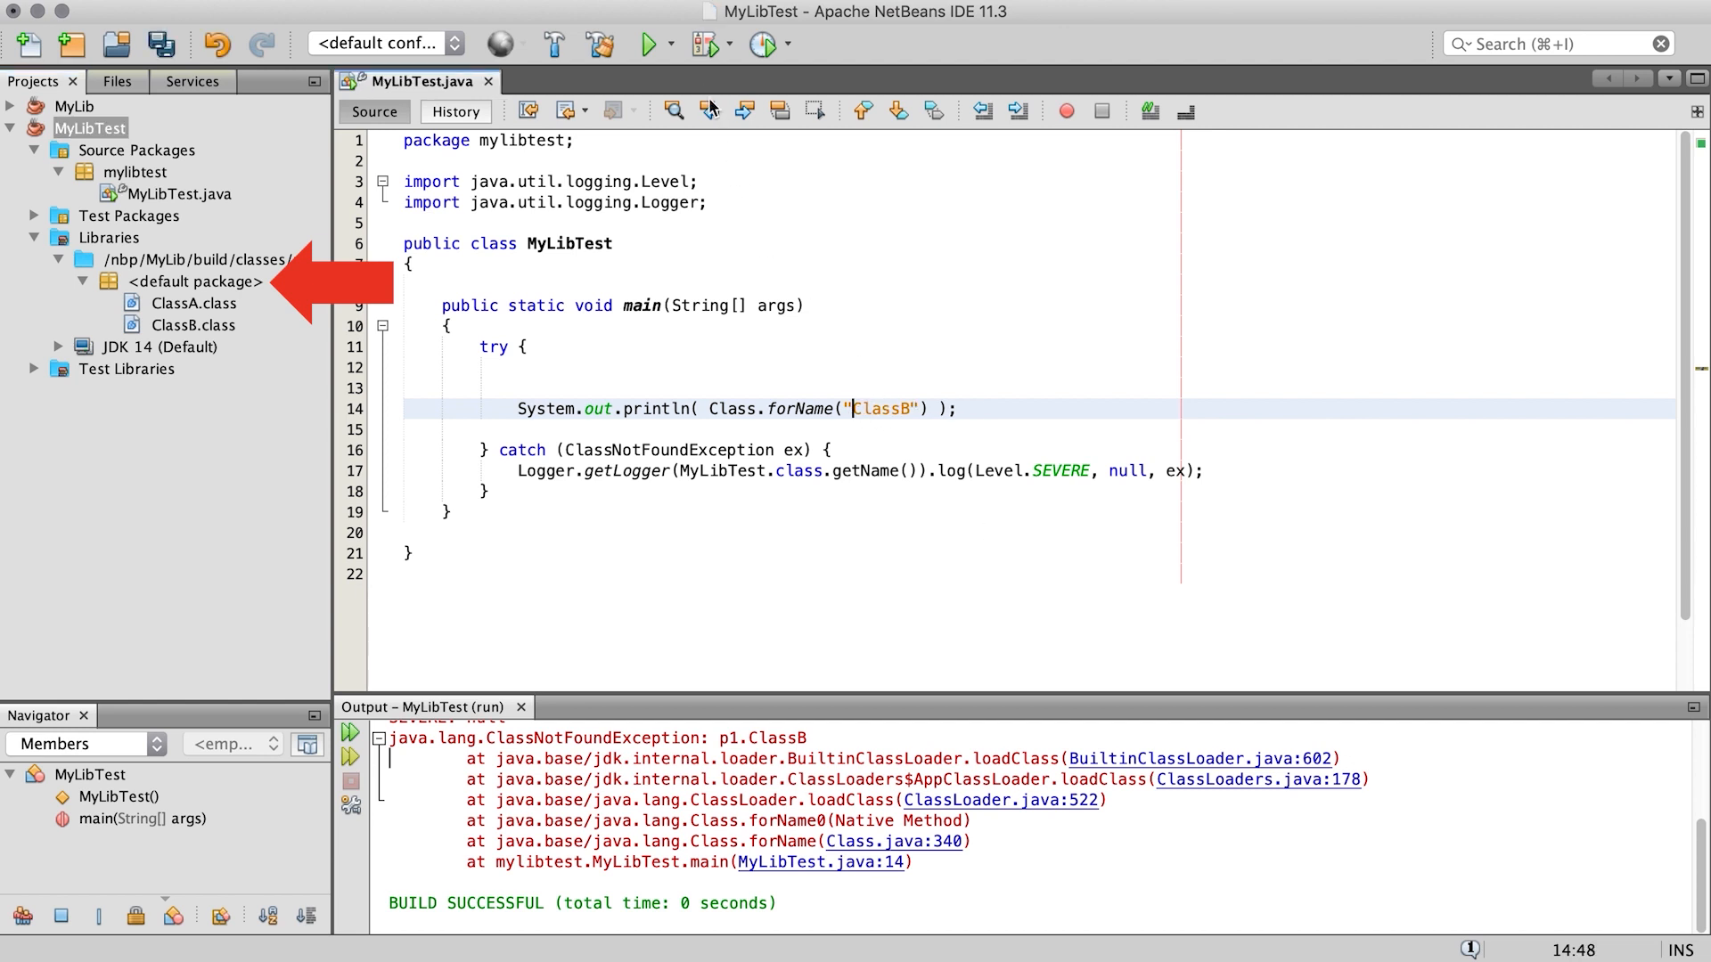
{"action": "left_click", "coordinate": [647, 45]}
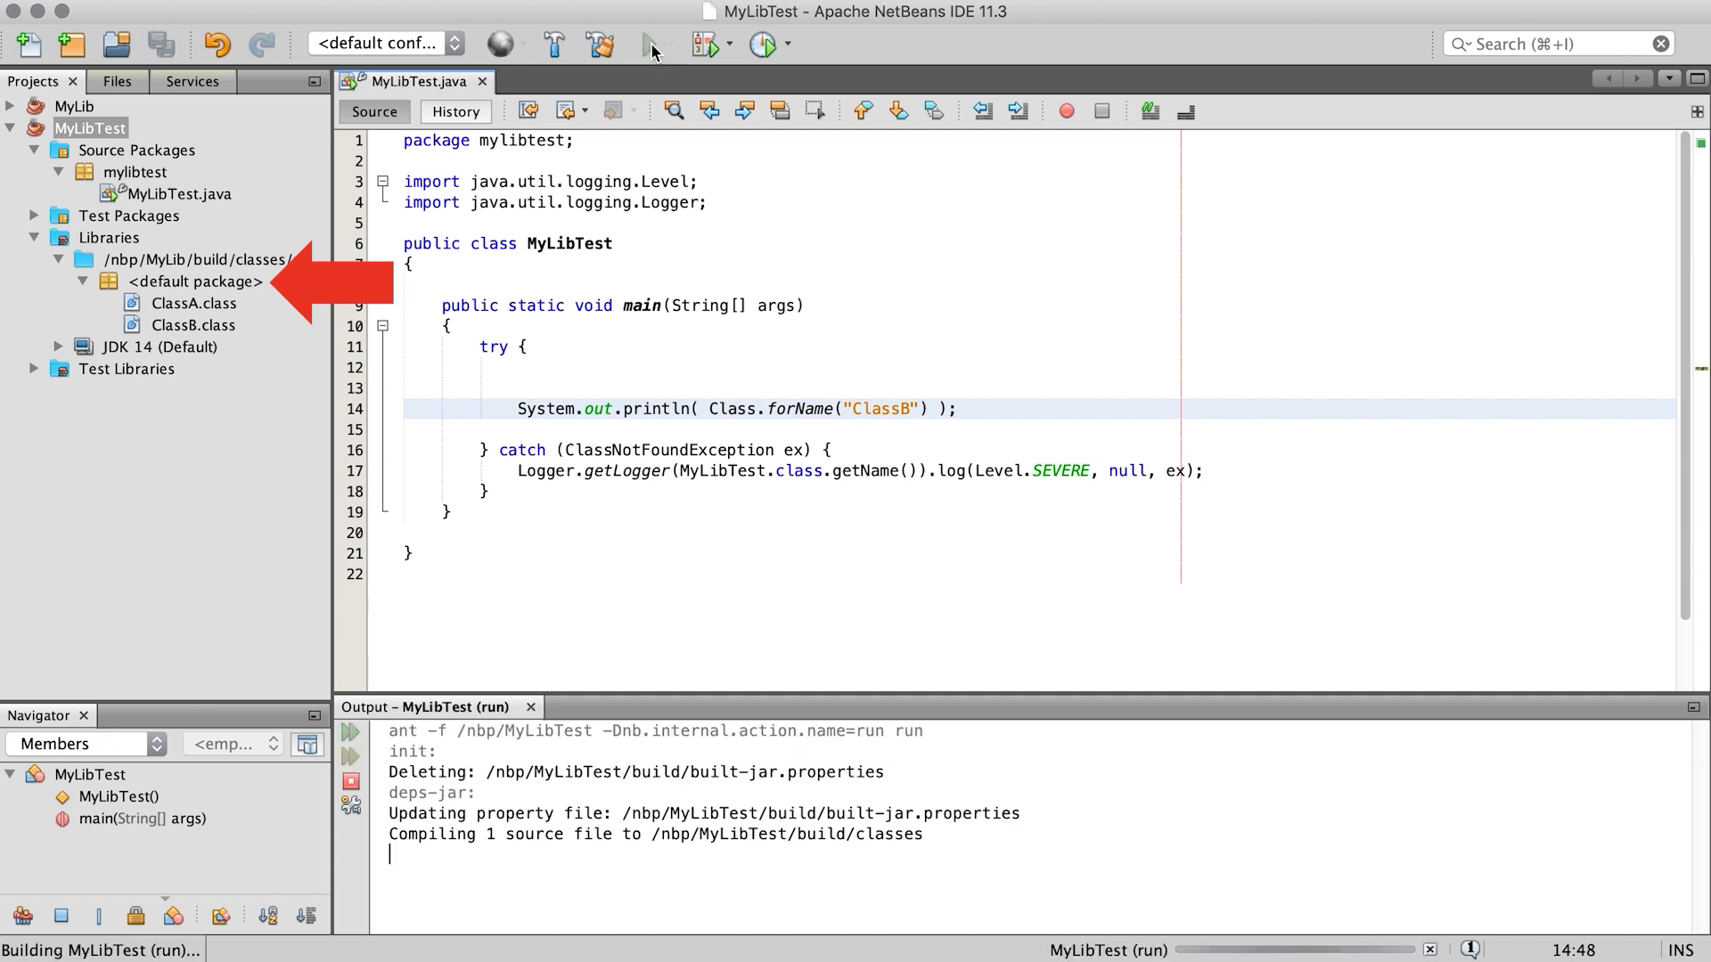